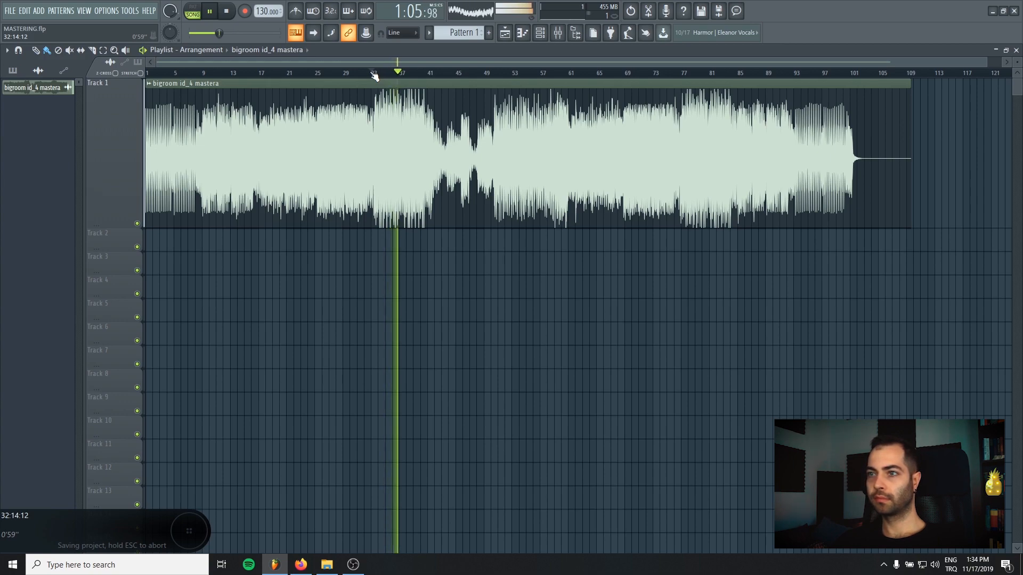
Move the playback position to around bar 33 on the song ruler.
{"action": "left_click", "coordinate": [217, 11]}
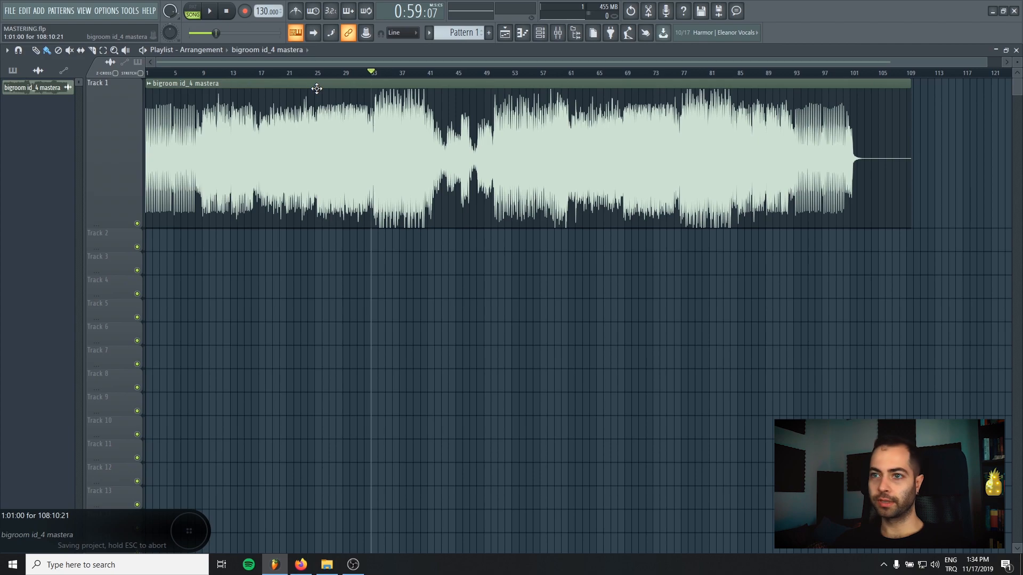
{"action": "mouse_move", "coordinate": [394, 94]}
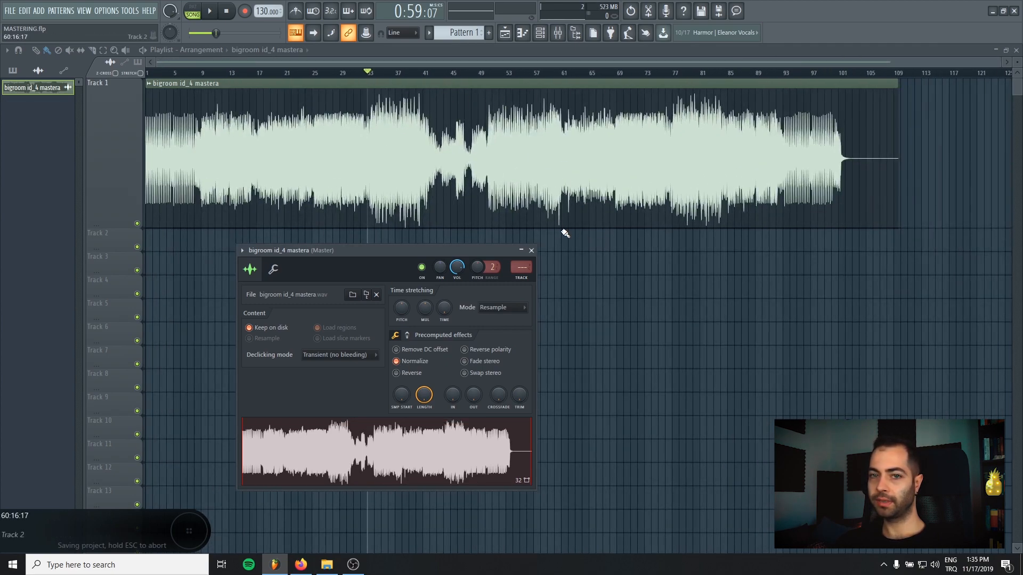
Set the clip's Track field so it routes to mixer insert 5.
{"action": "left_click", "coordinate": [396, 361]}
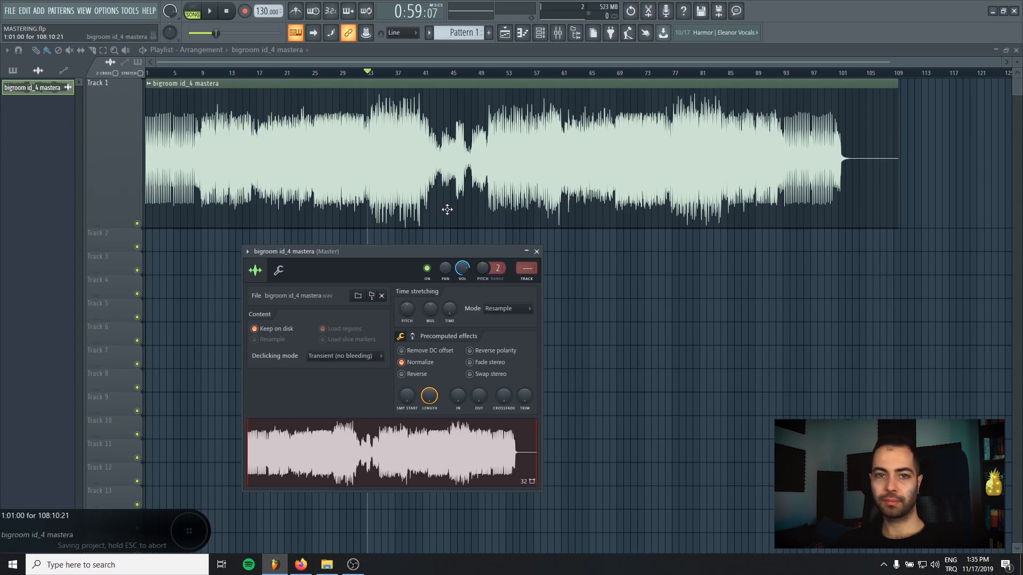
{"action": "mouse_move", "coordinate": [456, 209]}
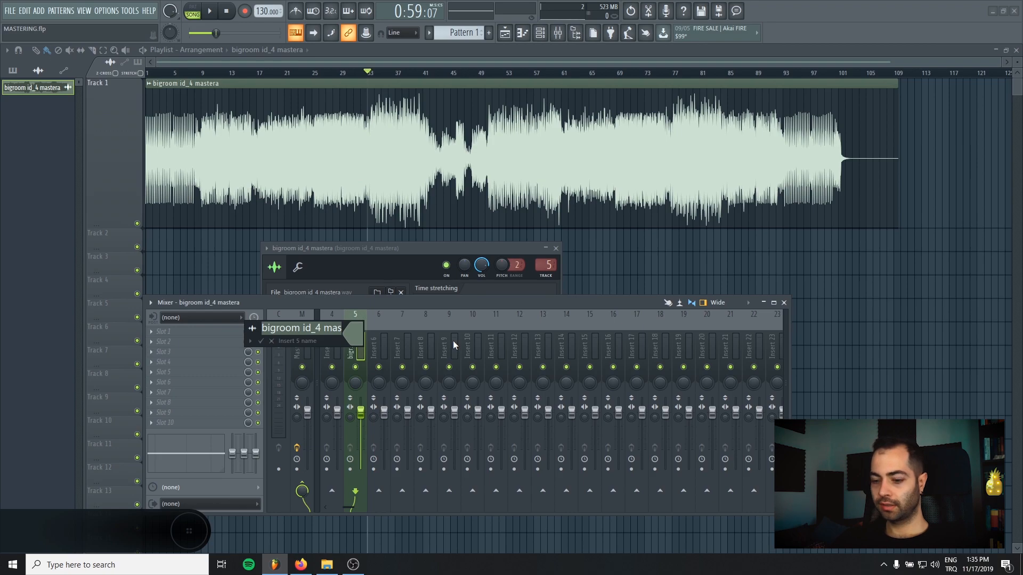
Name insert 5 'TRACK' and set its volume fader level.
{"action": "type", "text": "TRAC"}
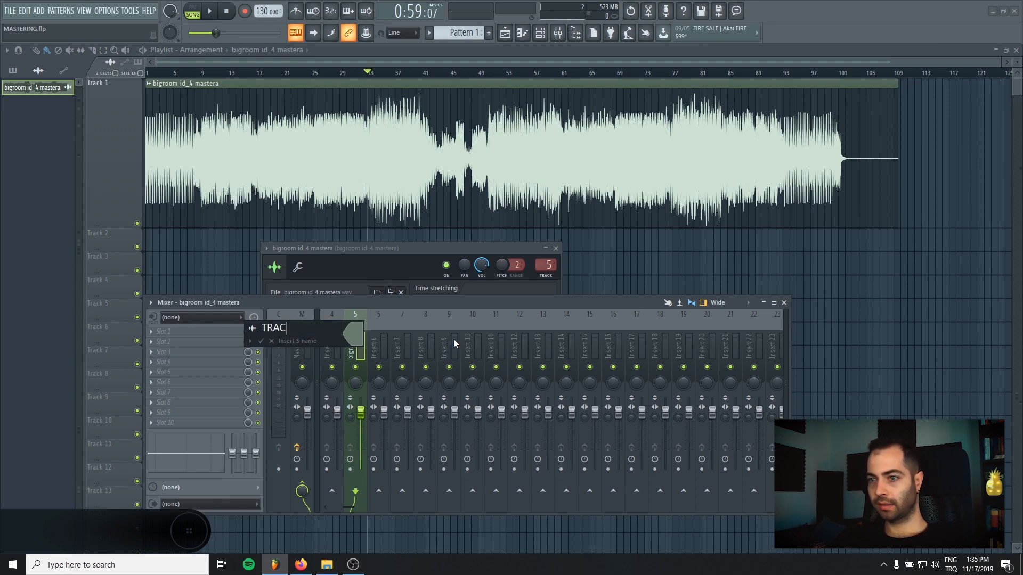
{"action": "key", "text": "Enter"}
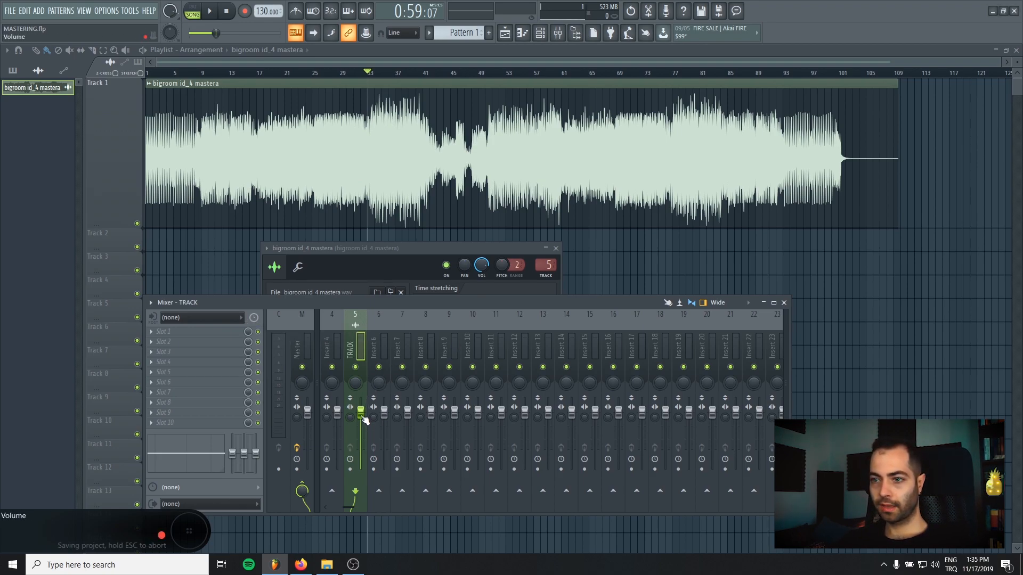
{"action": "left_click_drag", "start_coordinate": [362, 418], "coordinate": [361, 431]}
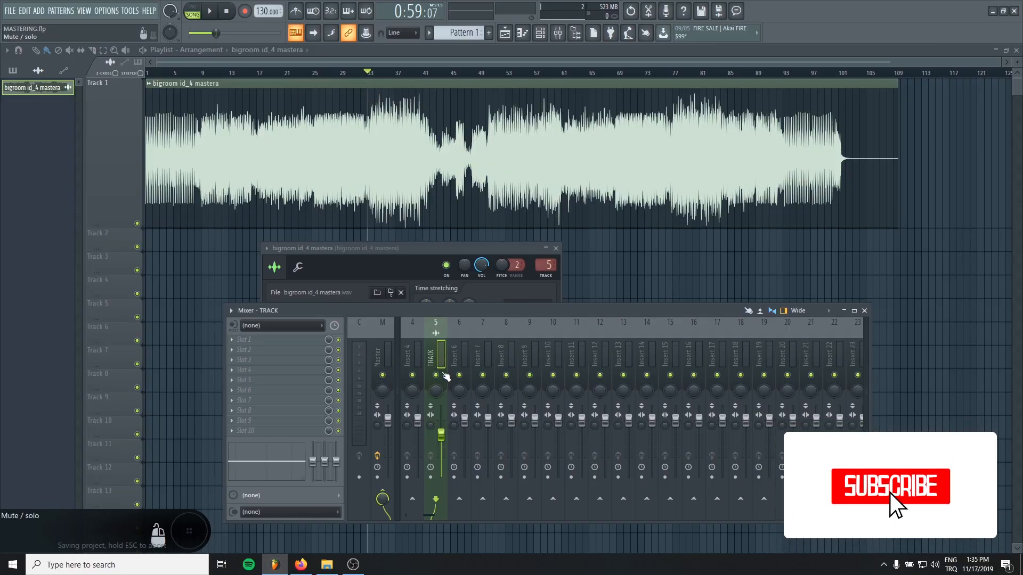
Select the Master strip to show its effect chain.
{"action": "left_click", "coordinate": [891, 486]}
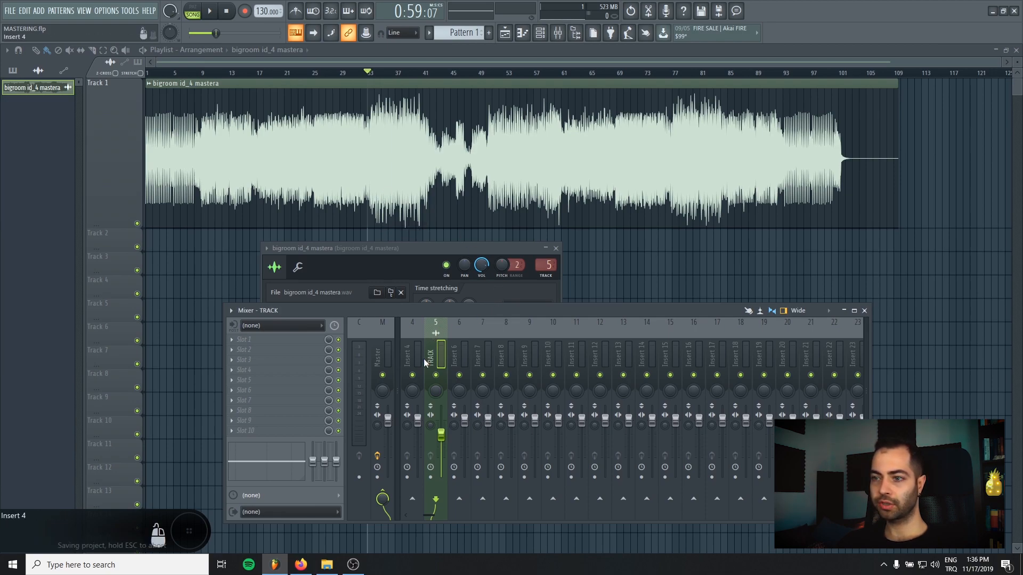
{"action": "left_click_drag", "start_coordinate": [434, 431], "coordinate": [441, 434]}
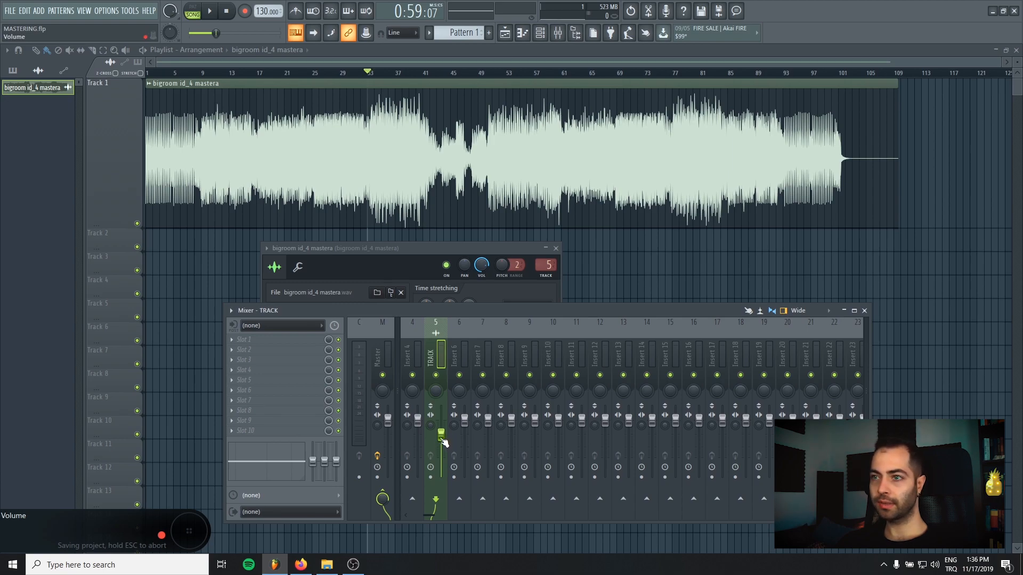
{"action": "left_click", "coordinate": [382, 349]}
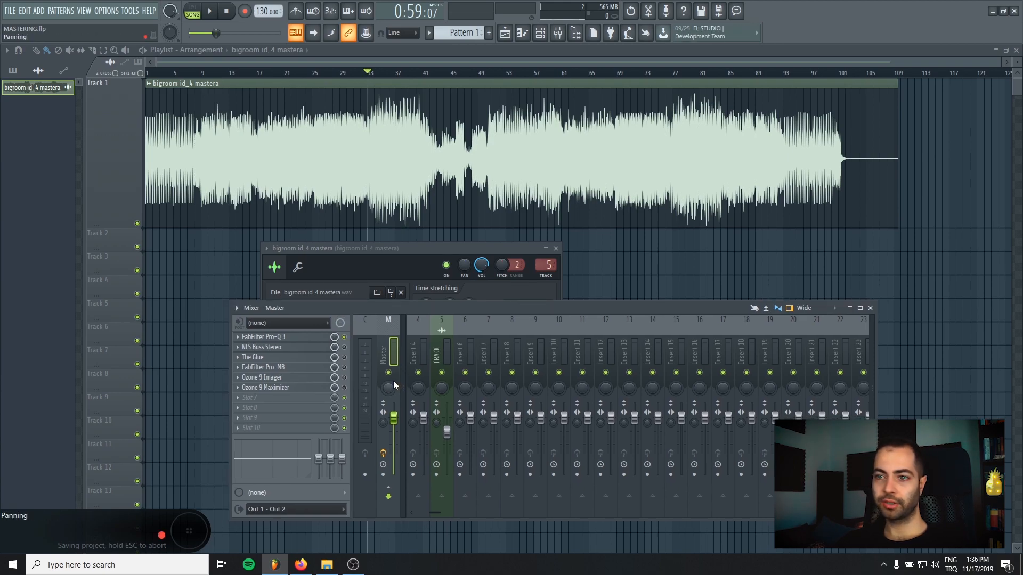
In Pro-Q 3 set band 1 low cut to 30 Hz and add a second low cut near 45 Hz.
{"action": "left_click", "coordinate": [262, 337]}
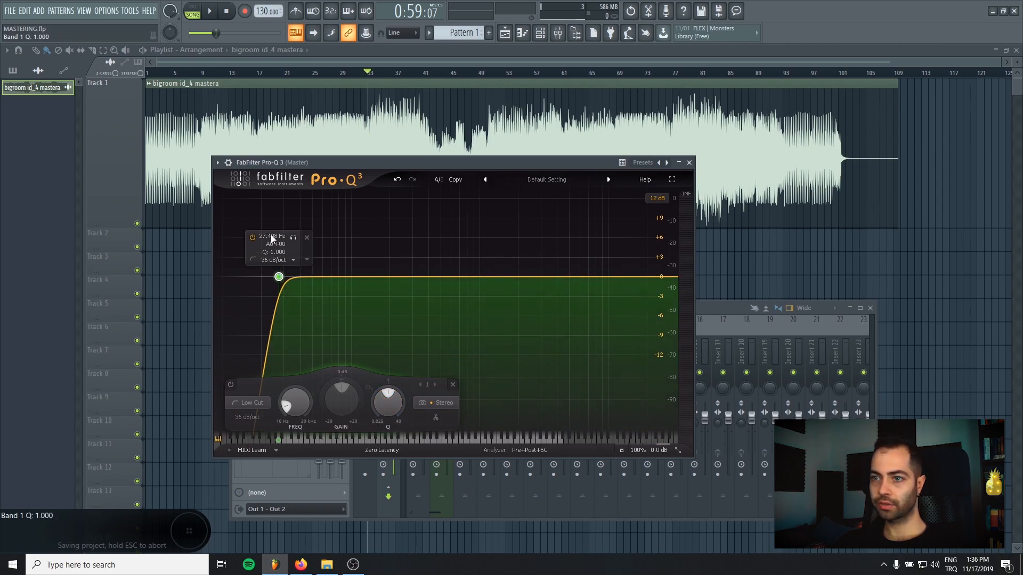
{"action": "left_click_drag", "start_coordinate": [278, 276], "coordinate": [283, 275]}
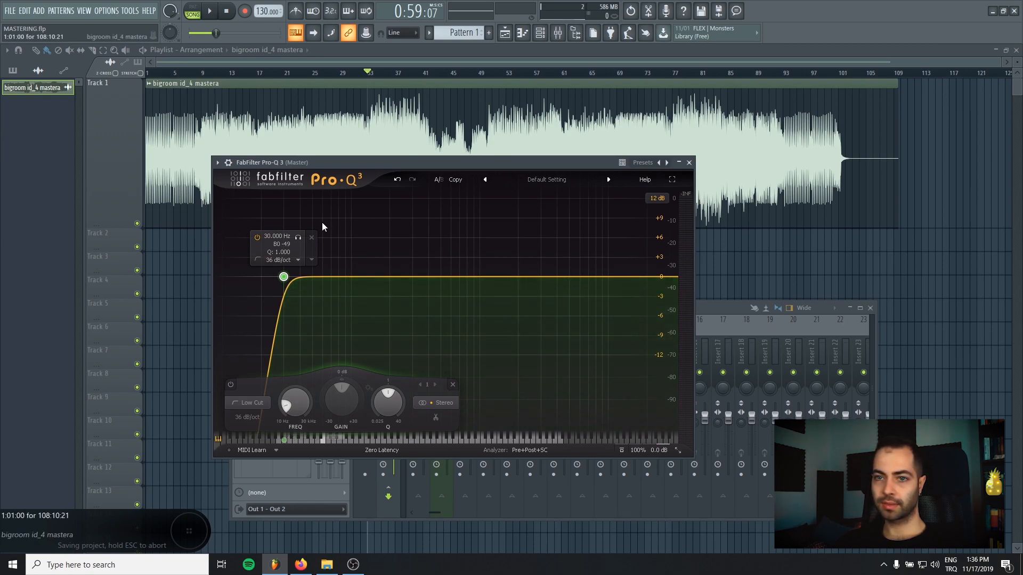
{"action": "left_click", "coordinate": [284, 277]}
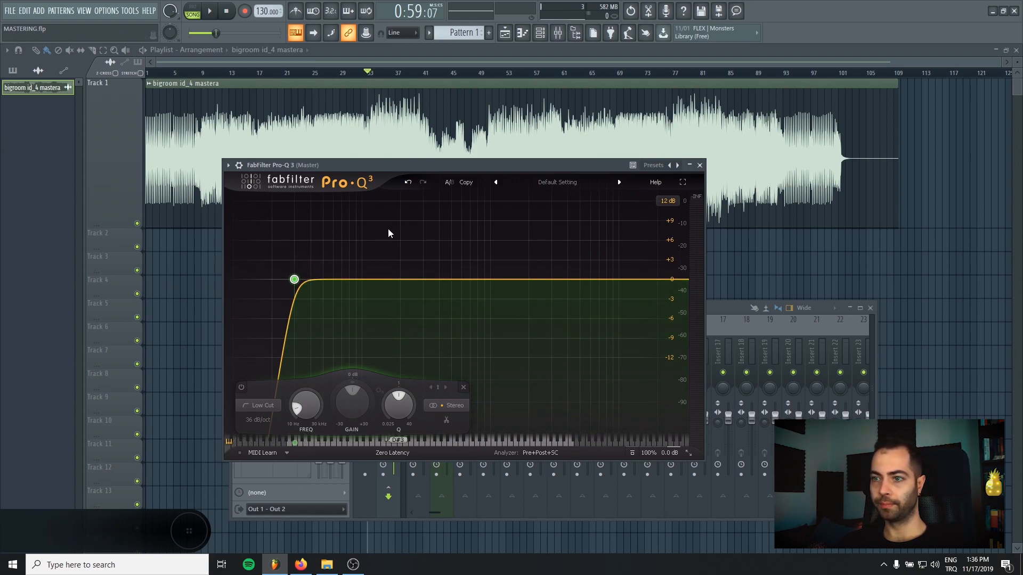
{"action": "left_click", "coordinate": [249, 279]}
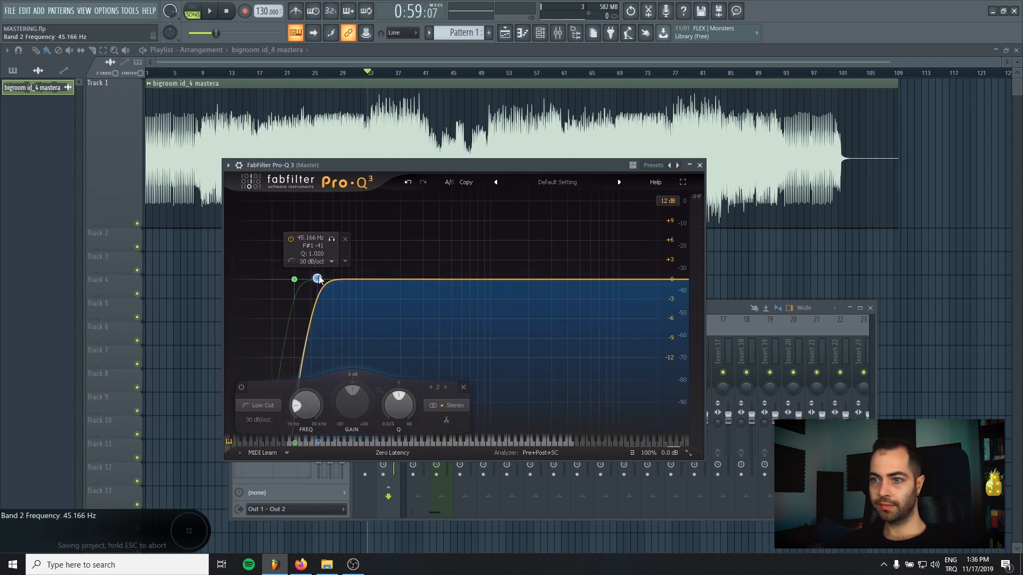
{"action": "left_click_drag", "start_coordinate": [318, 278], "coordinate": [335, 278]}
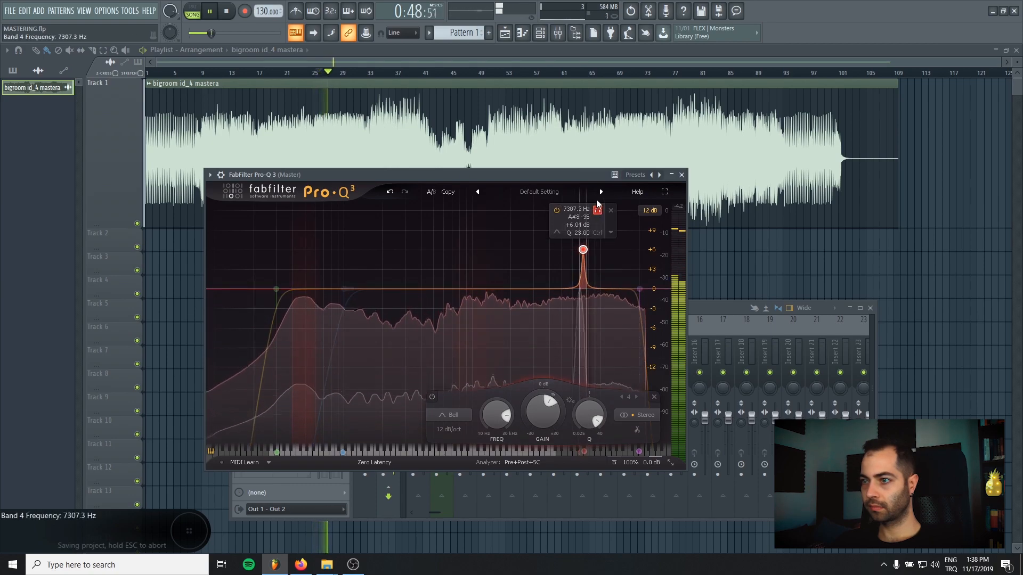
Sweep for harshness and give band 4 near 7.3 kHz a dynamic range of about -3 dB.
{"action": "left_click_drag", "start_coordinate": [583, 250], "coordinate": [561, 249]}
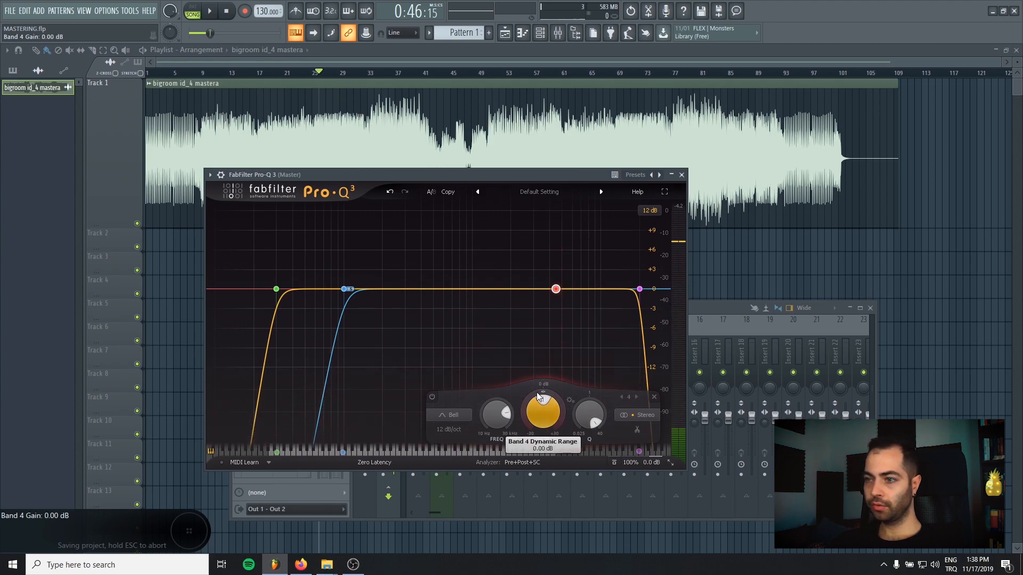
{"action": "left_click_drag", "start_coordinate": [542, 408], "coordinate": [542, 430]}
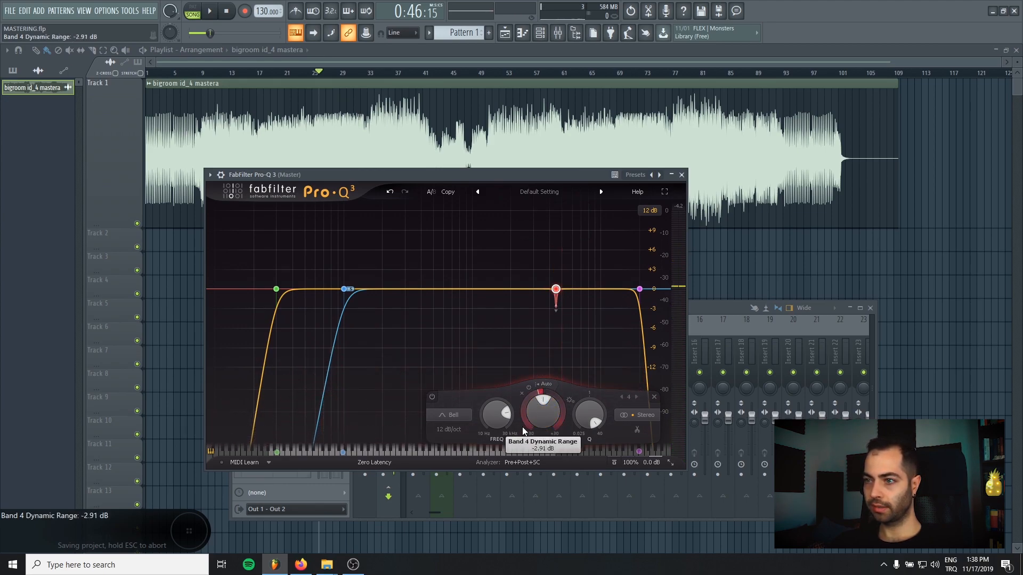
{"action": "left_click_drag", "start_coordinate": [543, 415], "coordinate": [542, 421]}
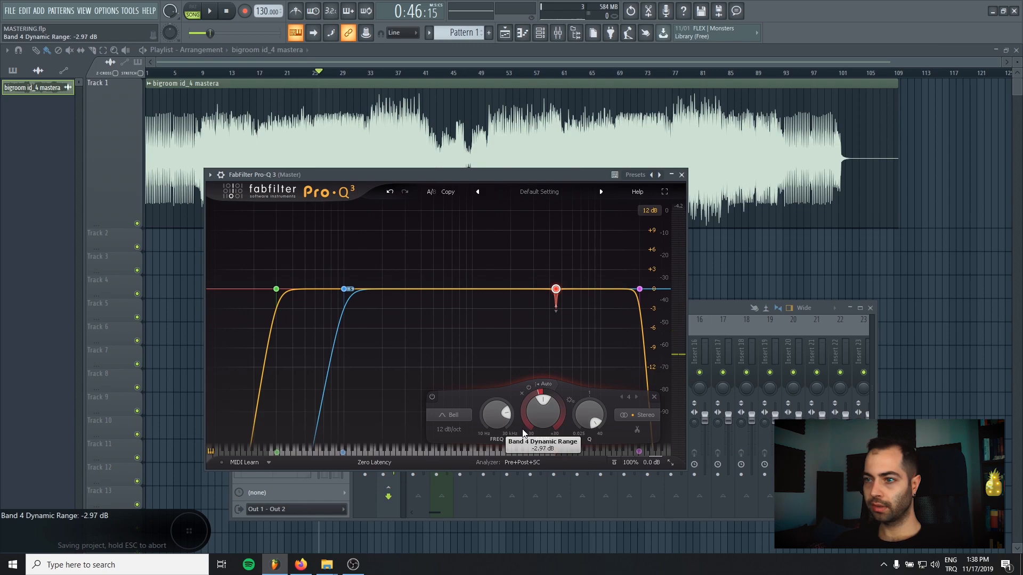
Add a narrow boosted band 5 and sweep it around 2.4–4.5 kHz hunting resonances.
{"action": "left_click", "coordinate": [518, 290]}
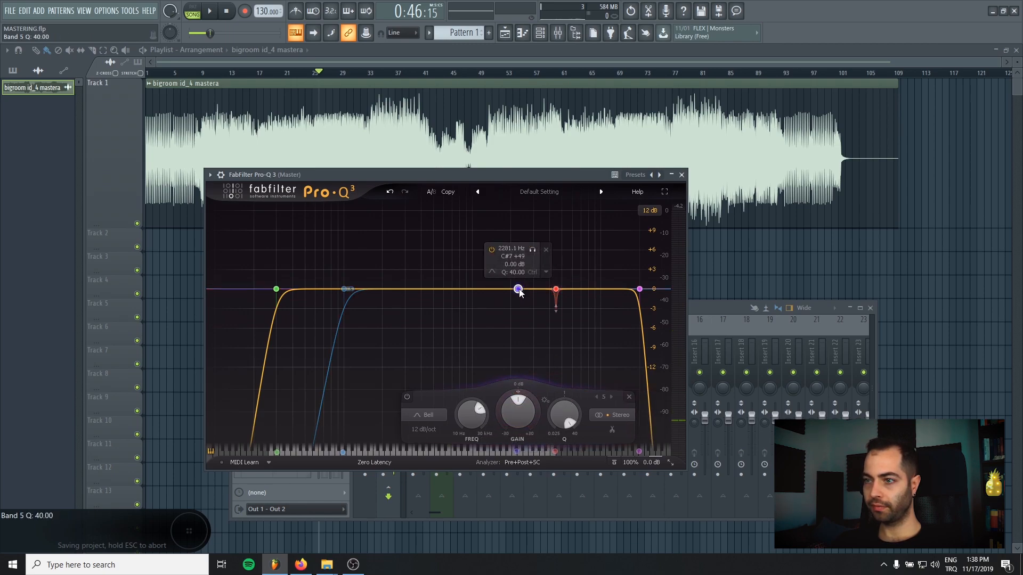
{"action": "left_click_drag", "start_coordinate": [519, 289], "coordinate": [525, 262]}
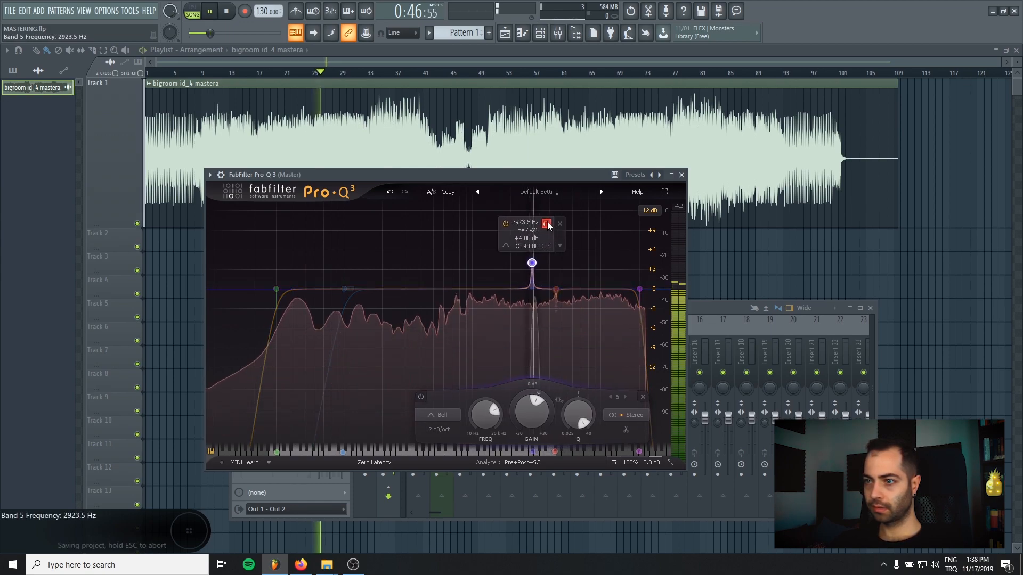
{"action": "left_click_drag", "start_coordinate": [532, 263], "coordinate": [520, 263]}
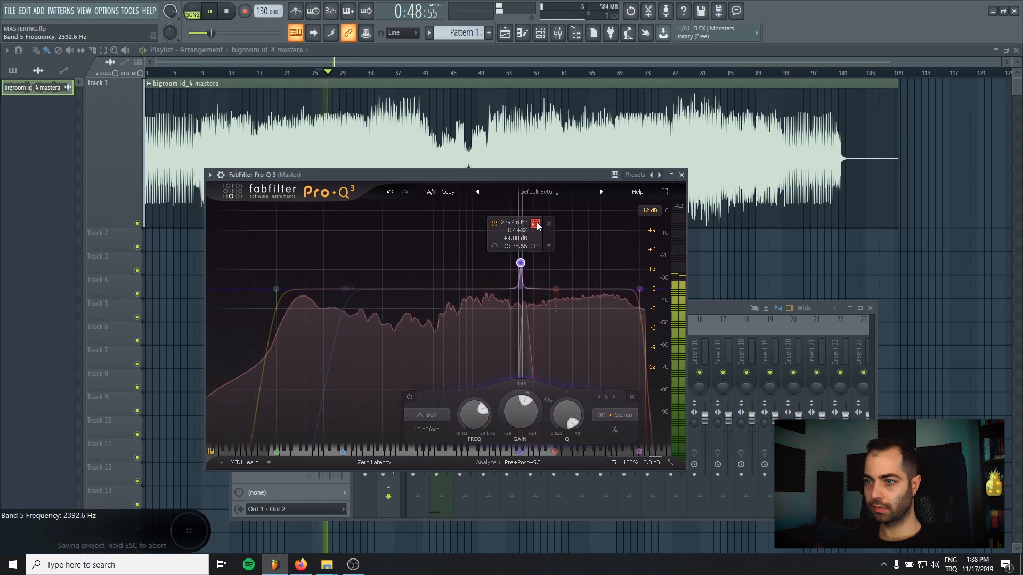
{"action": "left_click_drag", "start_coordinate": [521, 263], "coordinate": [534, 263]}
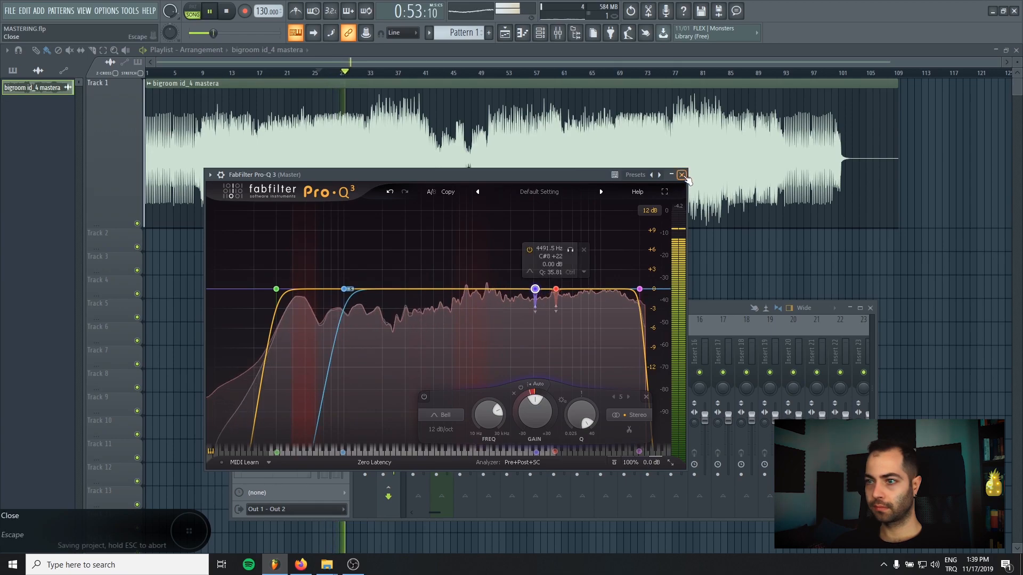
Close the Pro-Q 3 equaliser, briefly reopening it once.
{"action": "left_click", "coordinate": [682, 175]}
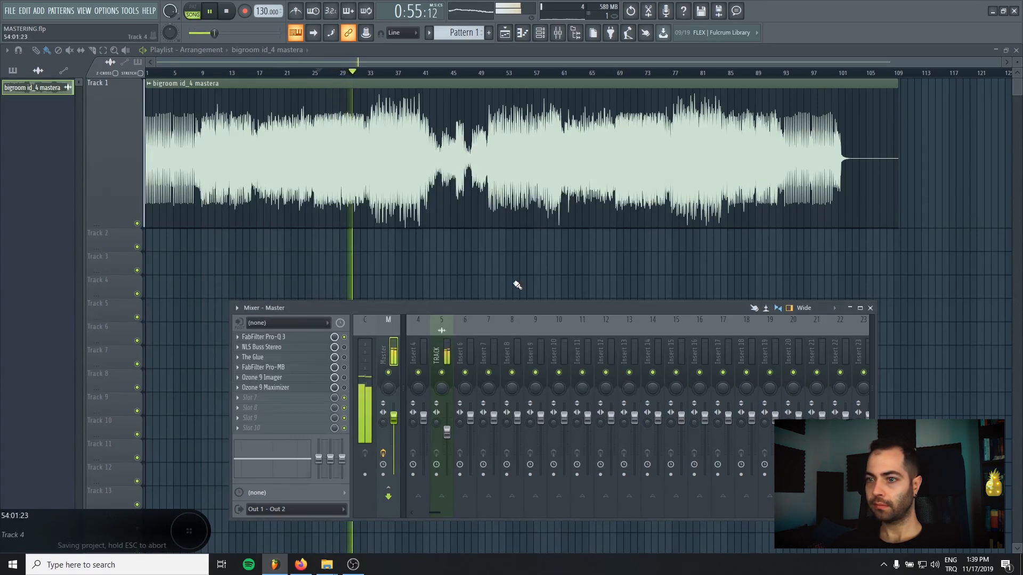
{"action": "left_click", "coordinate": [263, 337]}
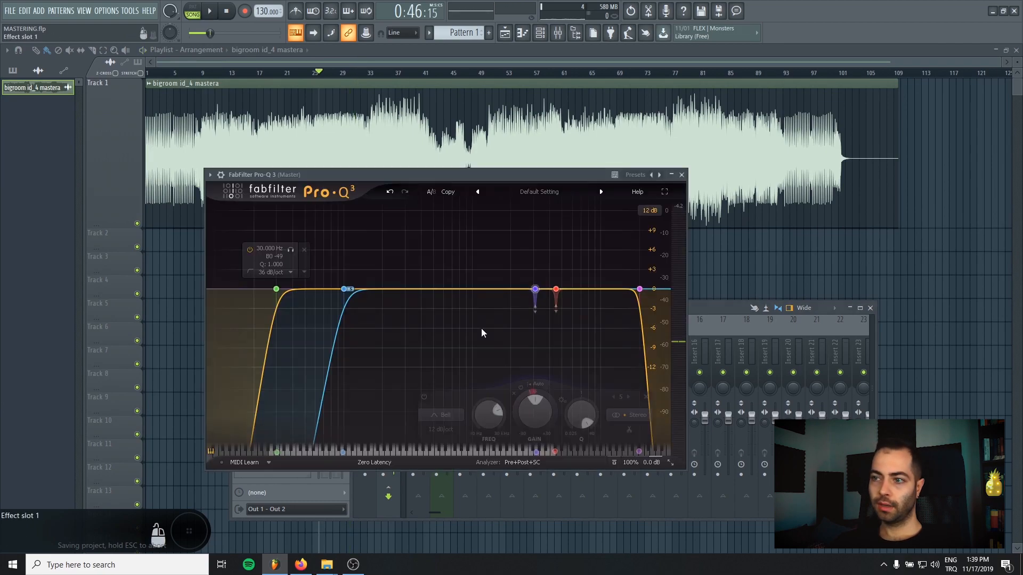
{"action": "left_click", "coordinate": [682, 175]}
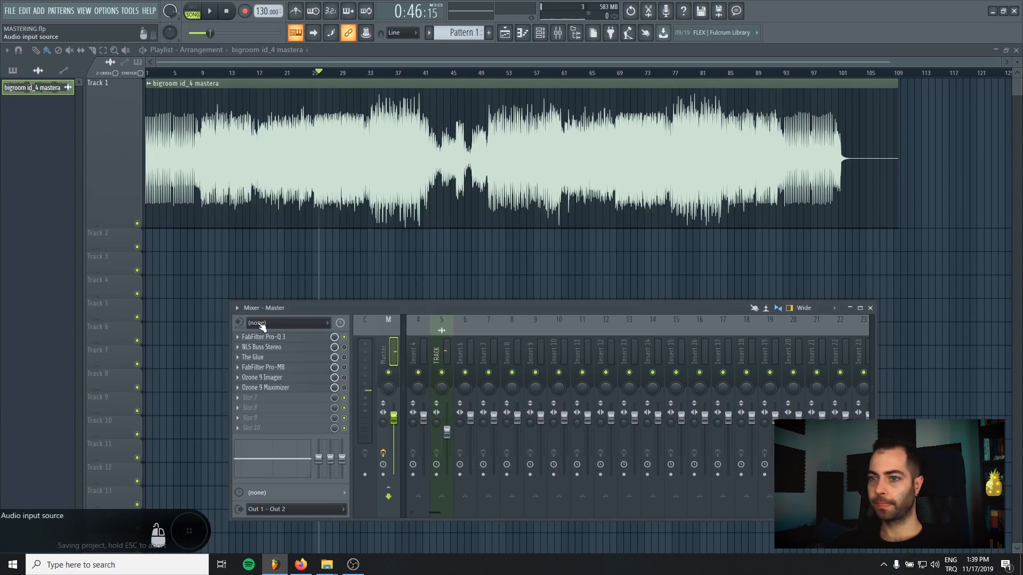
Bring up NLS Buss Stereo, toggle analog noise and zero its drive.
{"action": "left_click", "coordinate": [261, 347]}
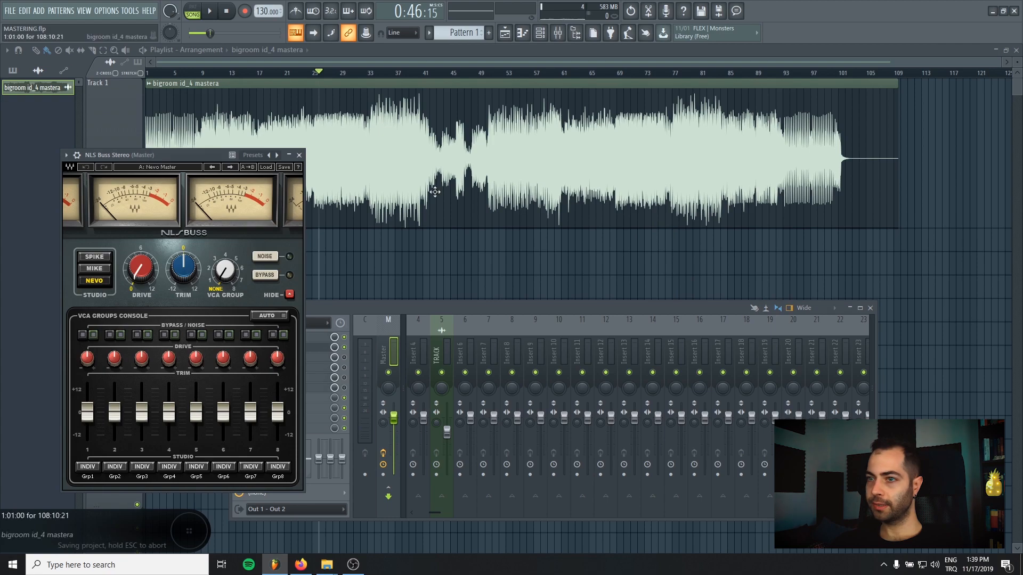
{"action": "left_click_drag", "start_coordinate": [119, 154], "coordinate": [469, 163]}
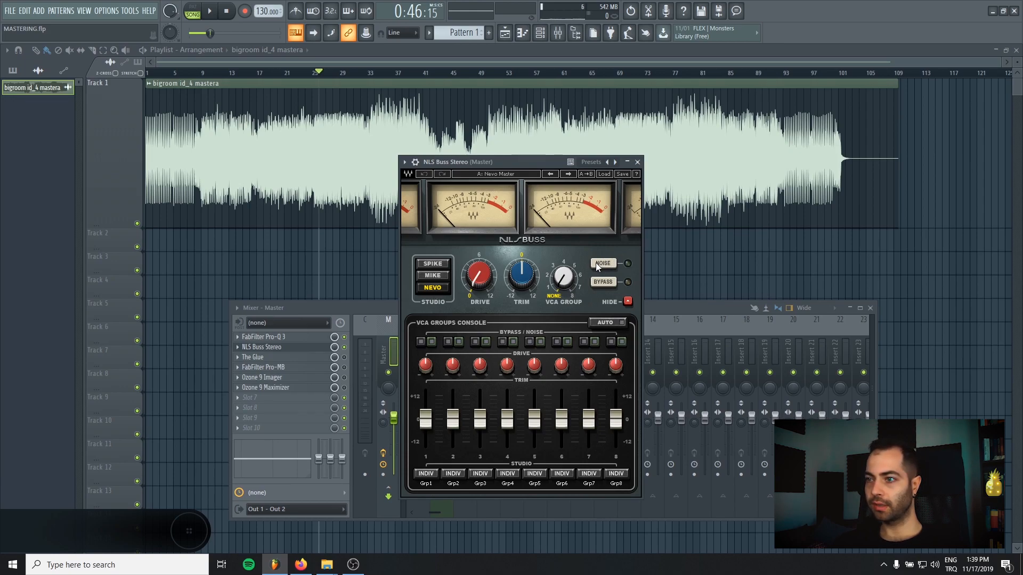
{"action": "left_click", "coordinate": [603, 264]}
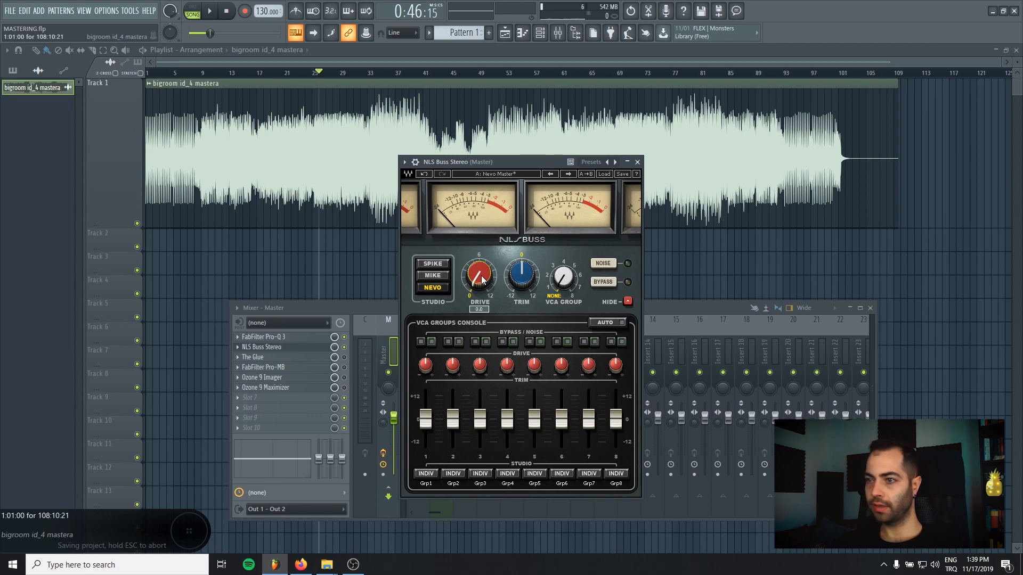
{"action": "left_click_drag", "start_coordinate": [480, 273], "coordinate": [480, 254]}
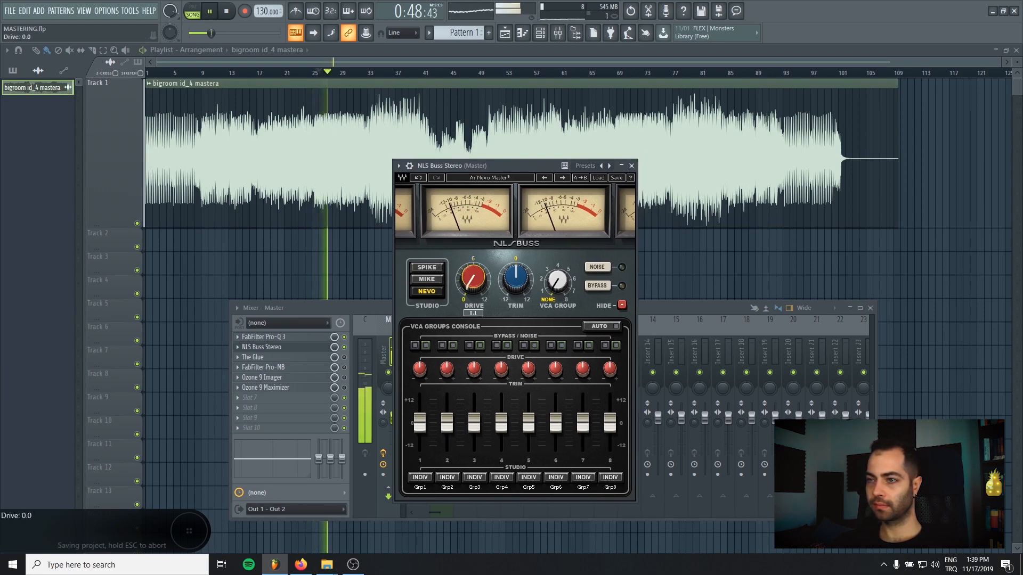
Push the NLS Buss drive to about 11.6, back down, then bypass to compare.
{"action": "left_click_drag", "start_coordinate": [472, 279], "coordinate": [472, 261]}
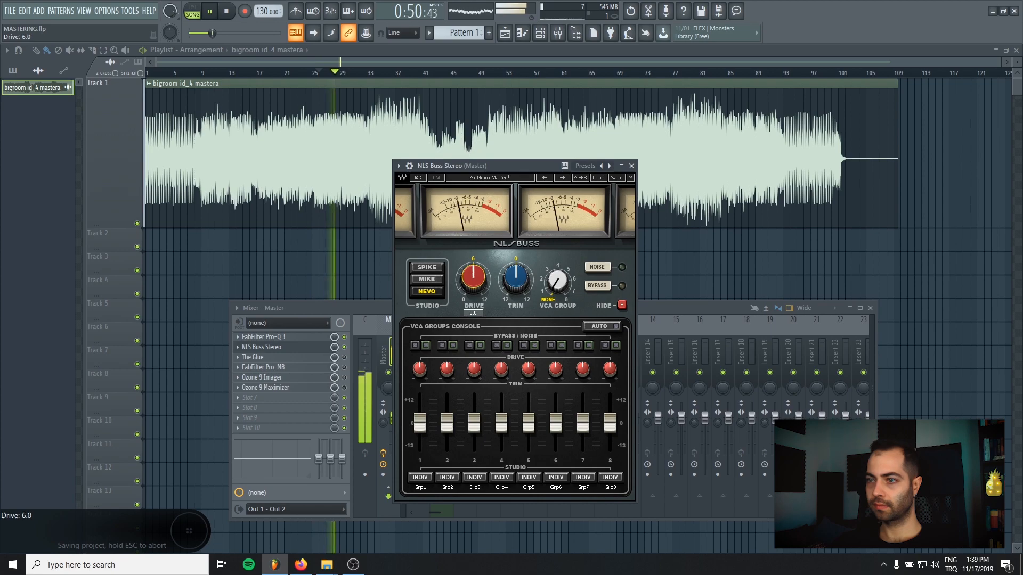
{"action": "left_click_drag", "start_coordinate": [472, 277], "coordinate": [472, 261]}
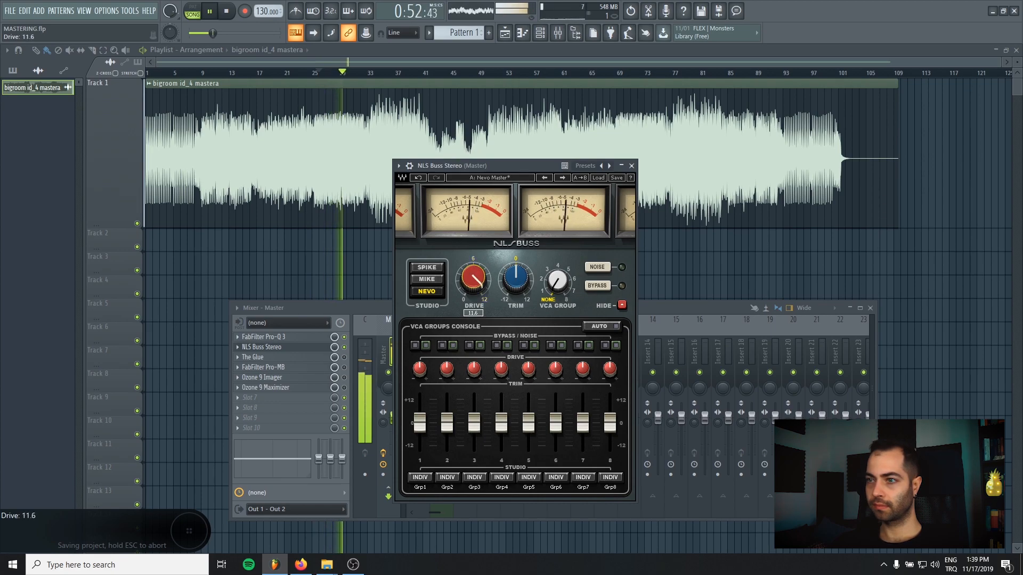
{"action": "left_click_drag", "start_coordinate": [472, 277], "coordinate": [472, 298]}
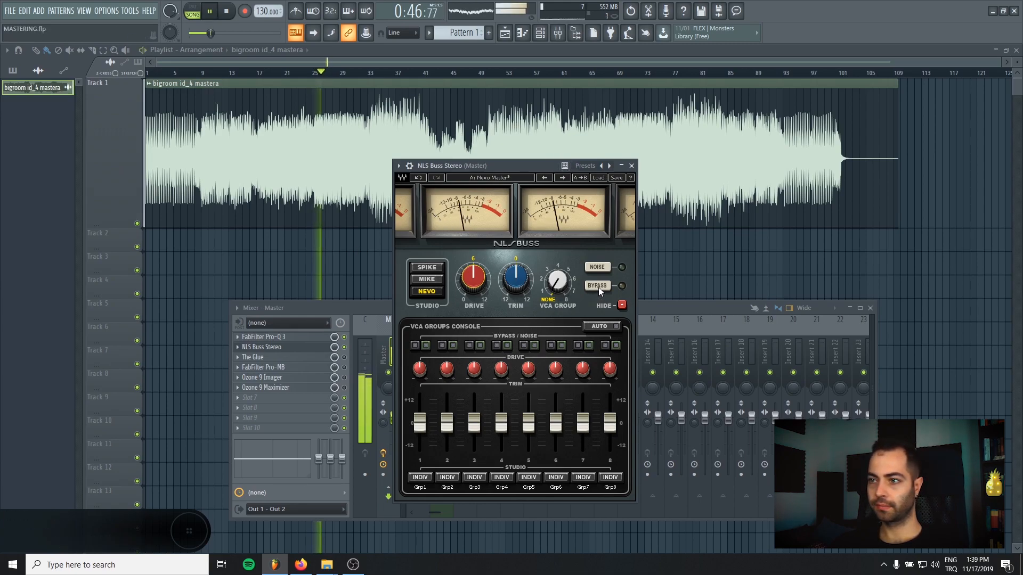
{"action": "left_click", "coordinate": [597, 285]}
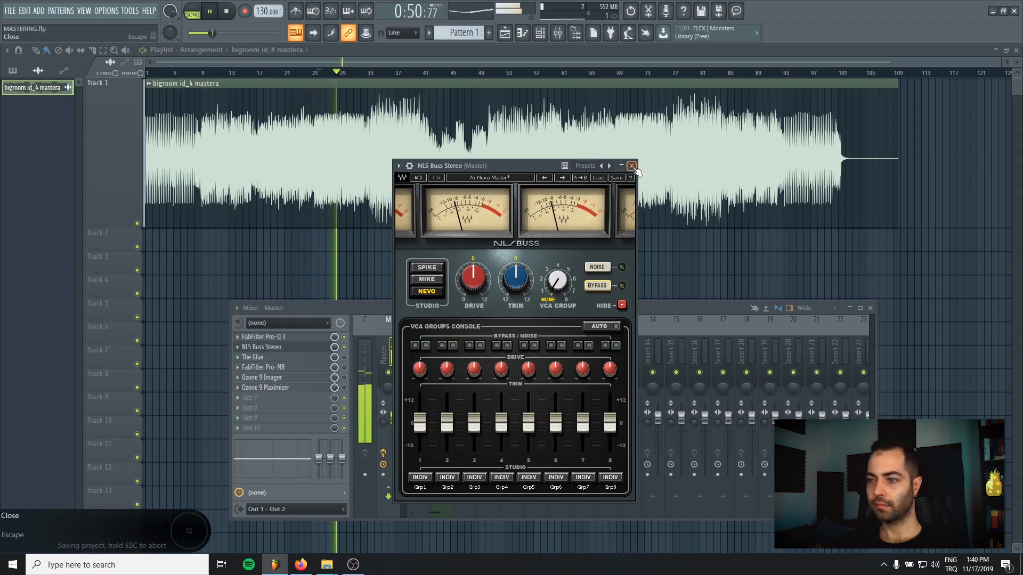
Close the NLS Buss Stereo plugin window.
{"action": "left_click", "coordinate": [630, 165]}
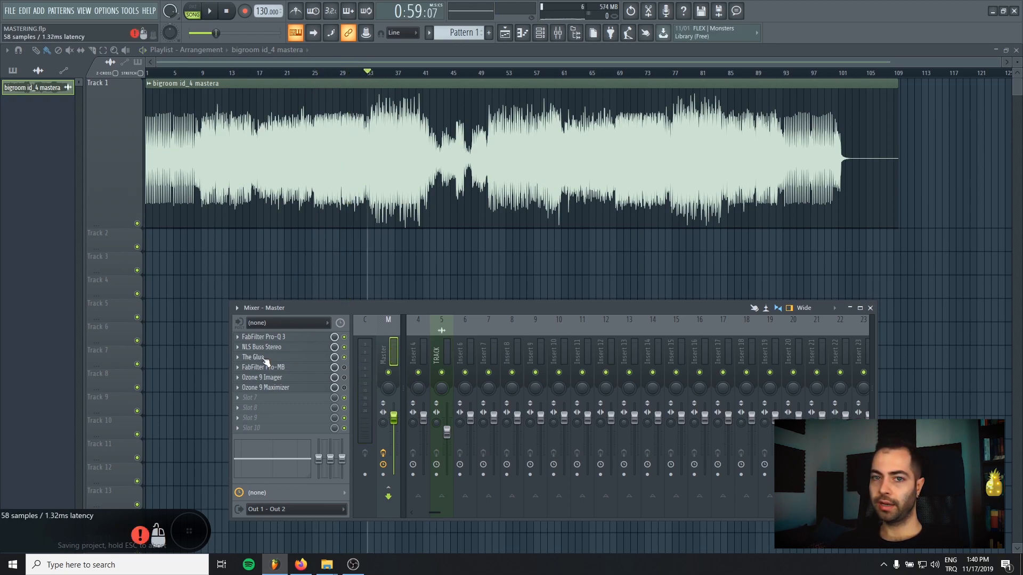
Bring up The Glue, adjust its ratio and set release to 0.1 seconds.
{"action": "left_click", "coordinate": [252, 357]}
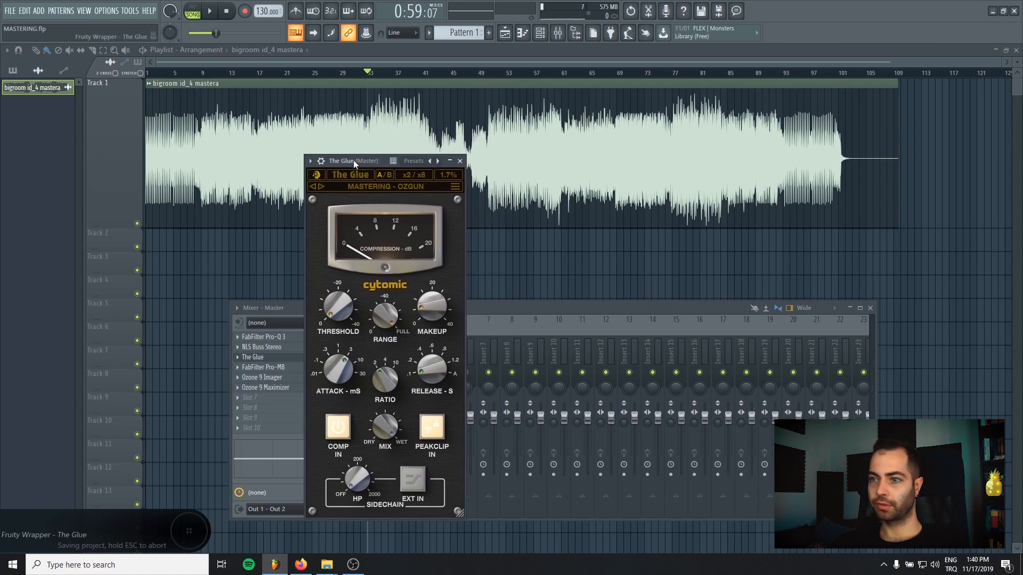
{"action": "left_click_drag", "start_coordinate": [354, 161], "coordinate": [375, 161]}
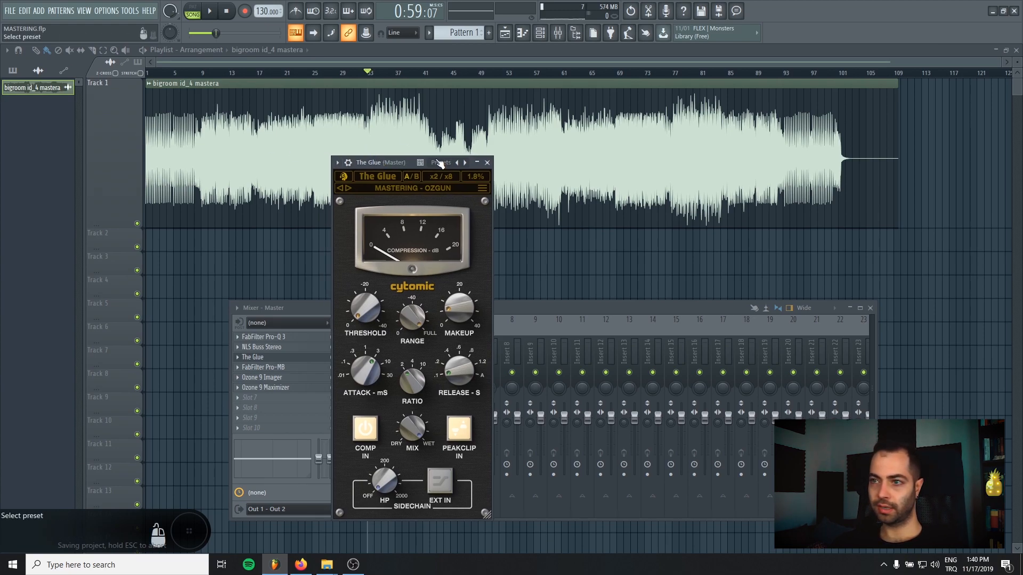
{"action": "left_click_drag", "start_coordinate": [379, 162], "coordinate": [388, 147]}
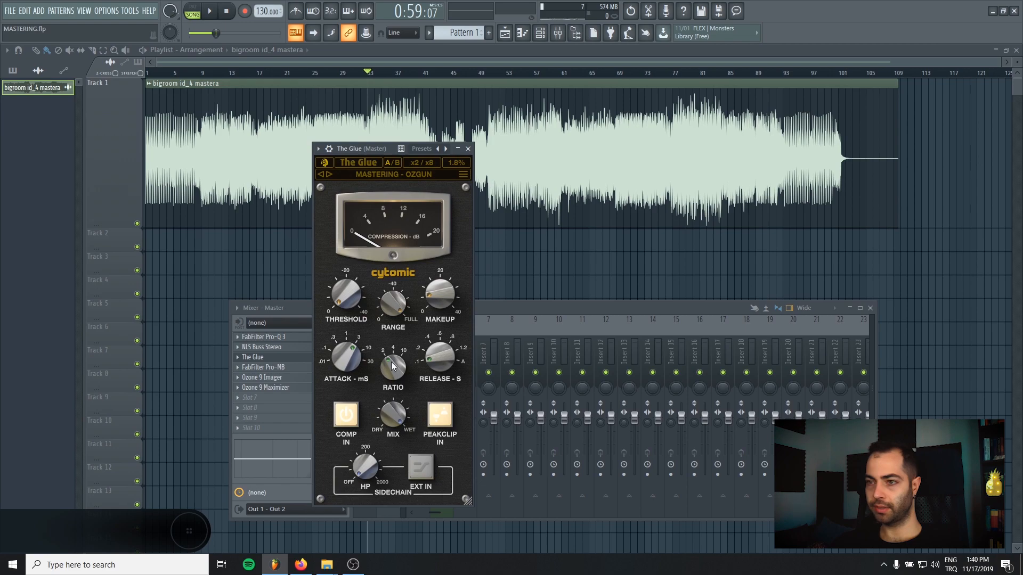
{"action": "left_click_drag", "start_coordinate": [439, 294], "coordinate": [439, 287]}
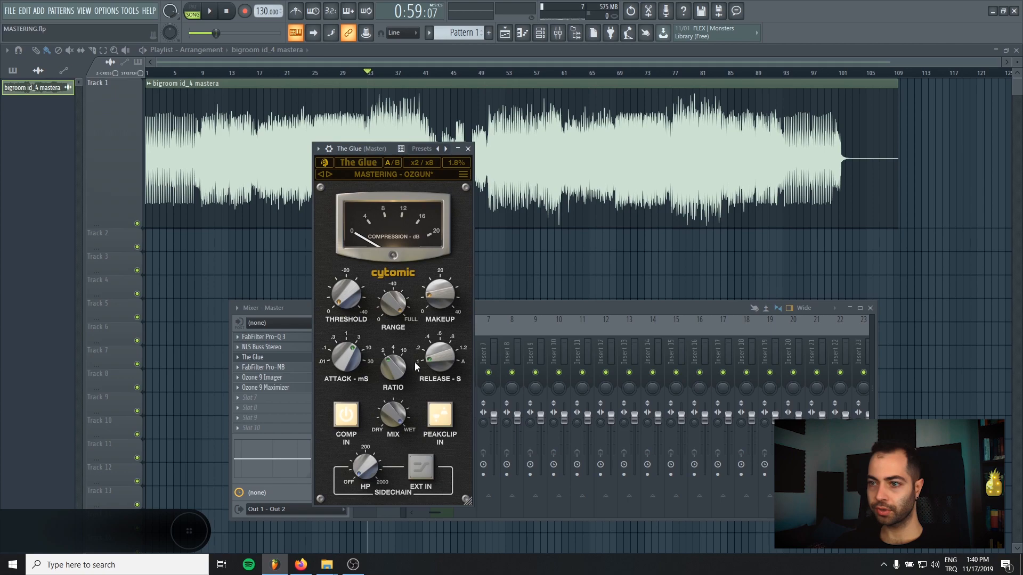
{"action": "left_click_drag", "start_coordinate": [438, 359], "coordinate": [438, 345]}
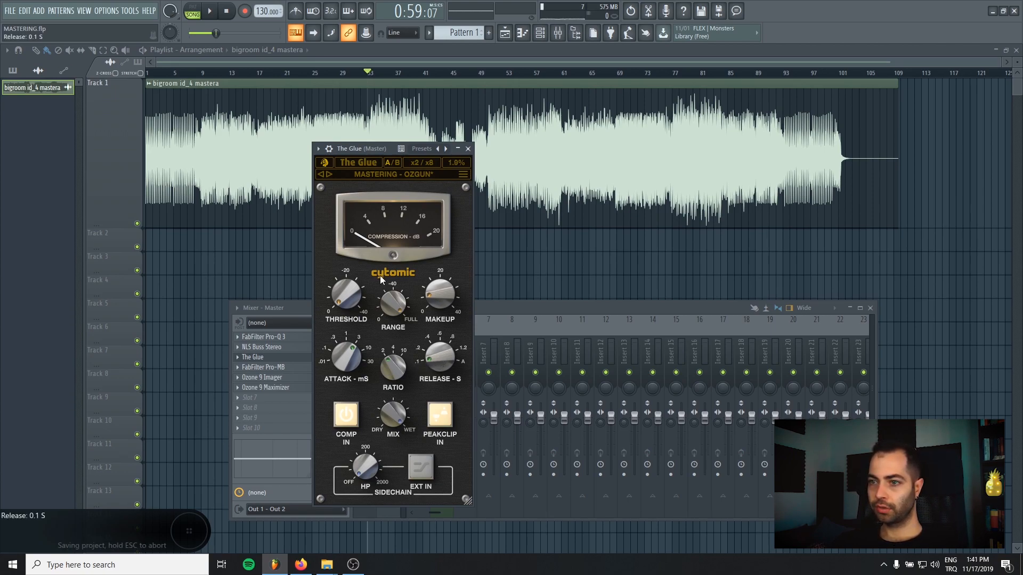
Dial The Glue's range to around -78 dB and adjust its threshold.
{"action": "left_click_drag", "start_coordinate": [392, 302], "coordinate": [392, 319]}
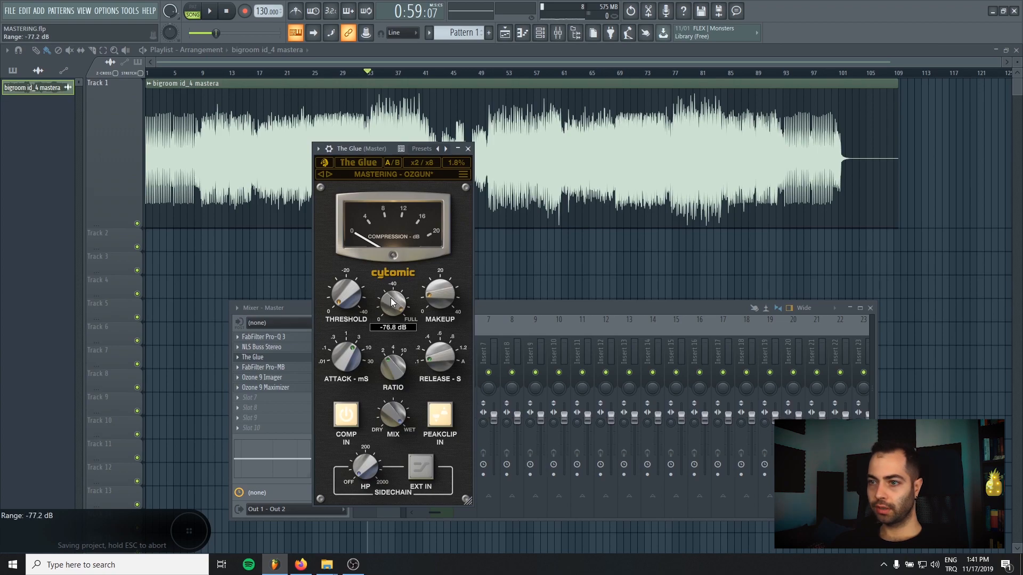
{"action": "left_click_drag", "start_coordinate": [392, 300], "coordinate": [392, 294]}
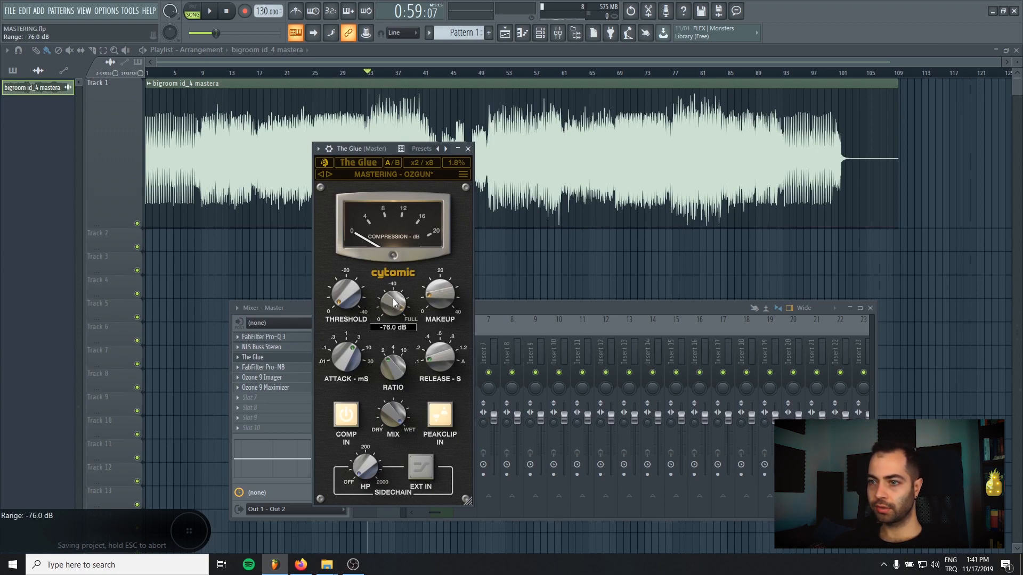
{"action": "left_click_drag", "start_coordinate": [394, 301], "coordinate": [394, 307]}
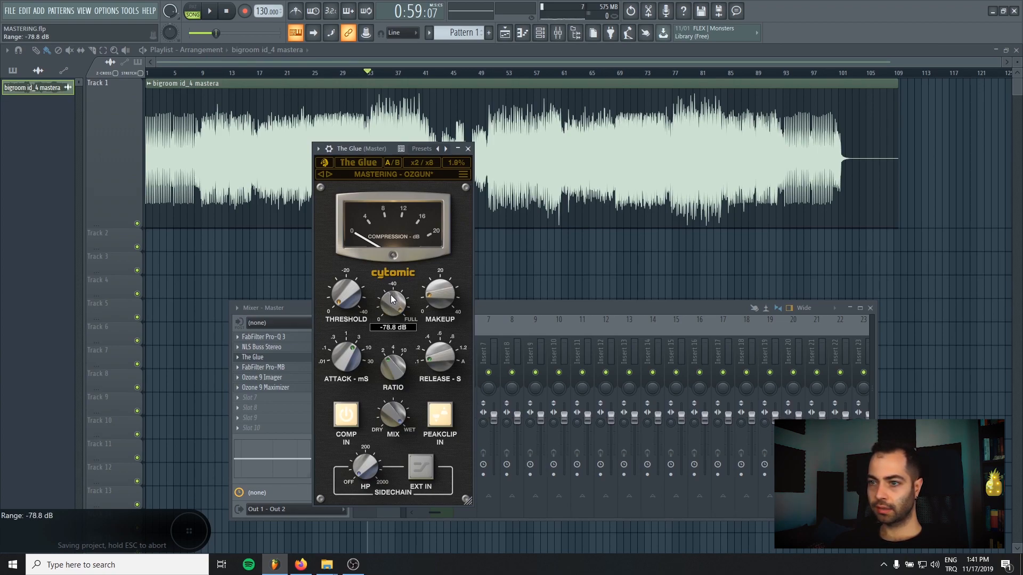
{"action": "left_click_drag", "start_coordinate": [392, 301], "coordinate": [392, 290]}
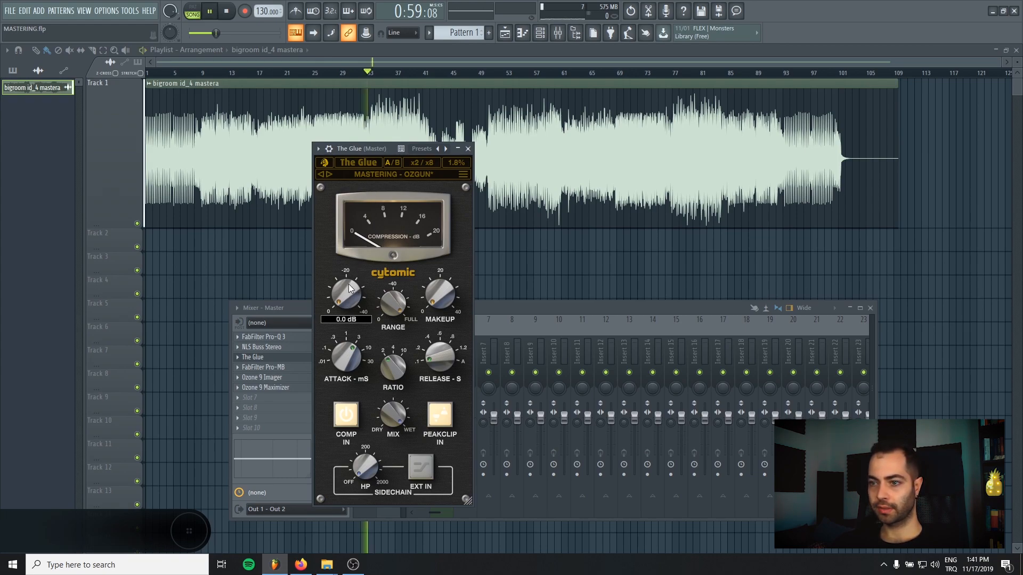
{"action": "left_click_drag", "start_coordinate": [346, 294], "coordinate": [347, 287]}
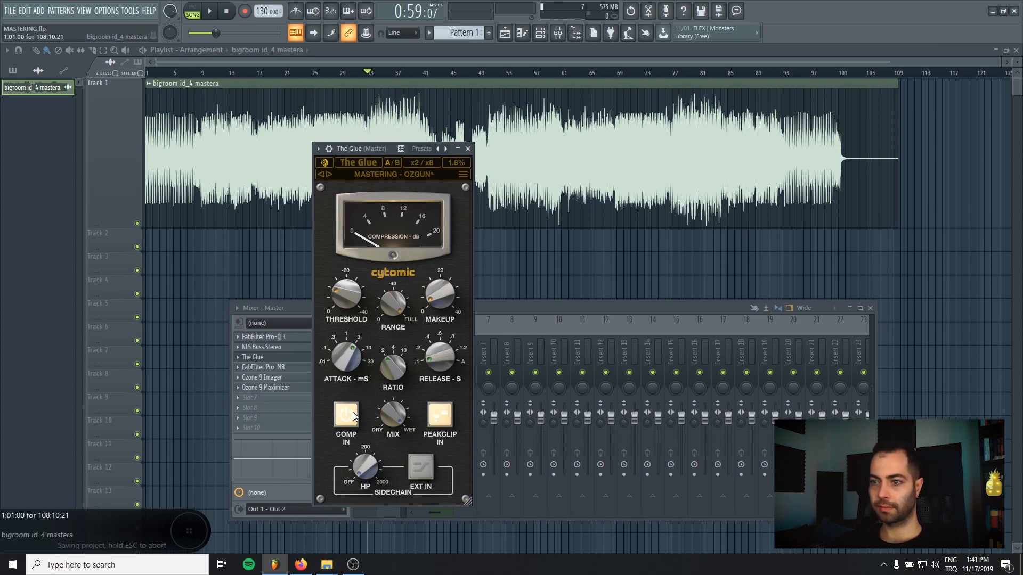
A/B the track with The Glue's compression switched on and off.
{"action": "left_click", "coordinate": [346, 417]}
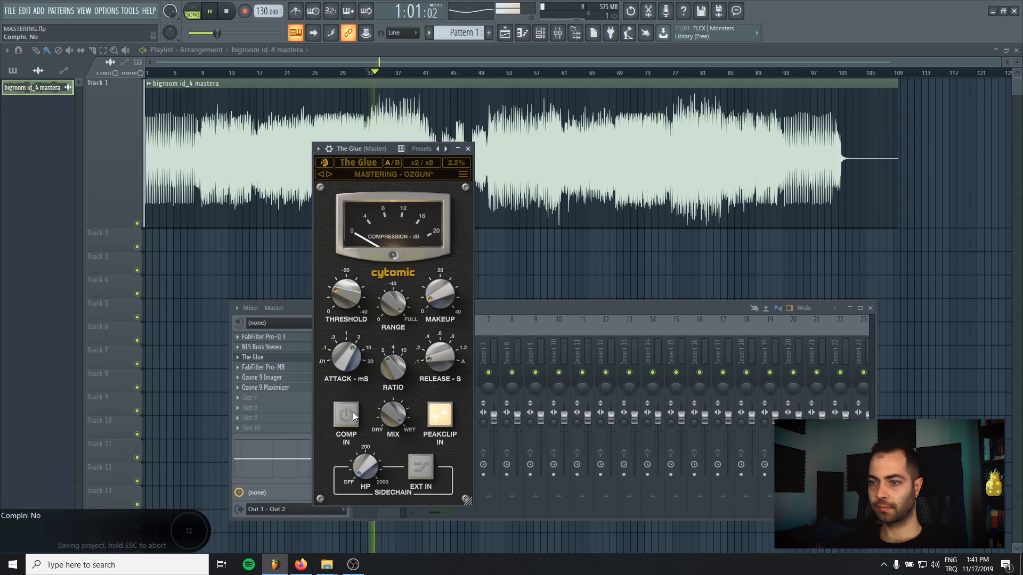
{"action": "left_click", "coordinate": [346, 415]}
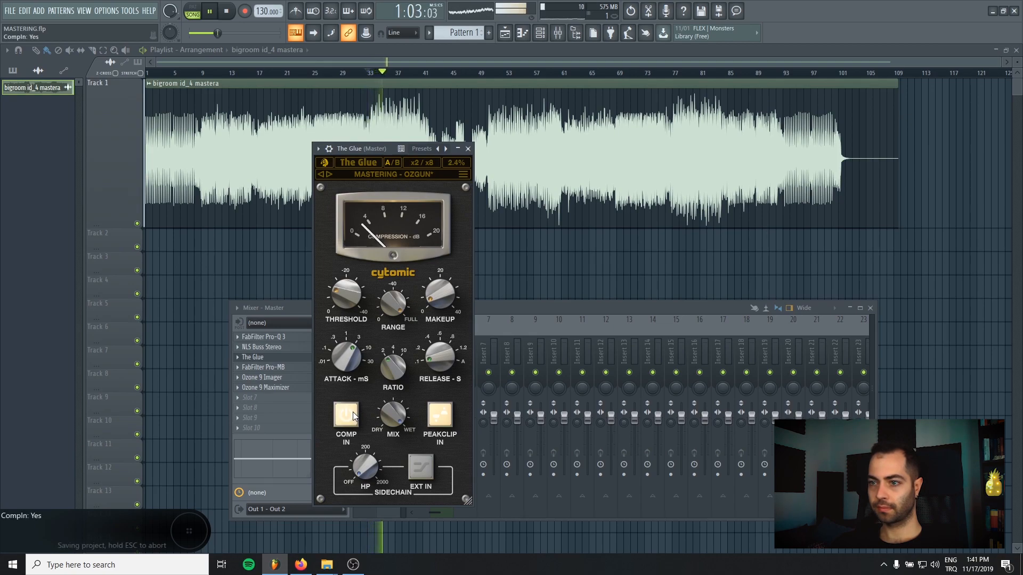
{"action": "left_click", "coordinate": [345, 415]}
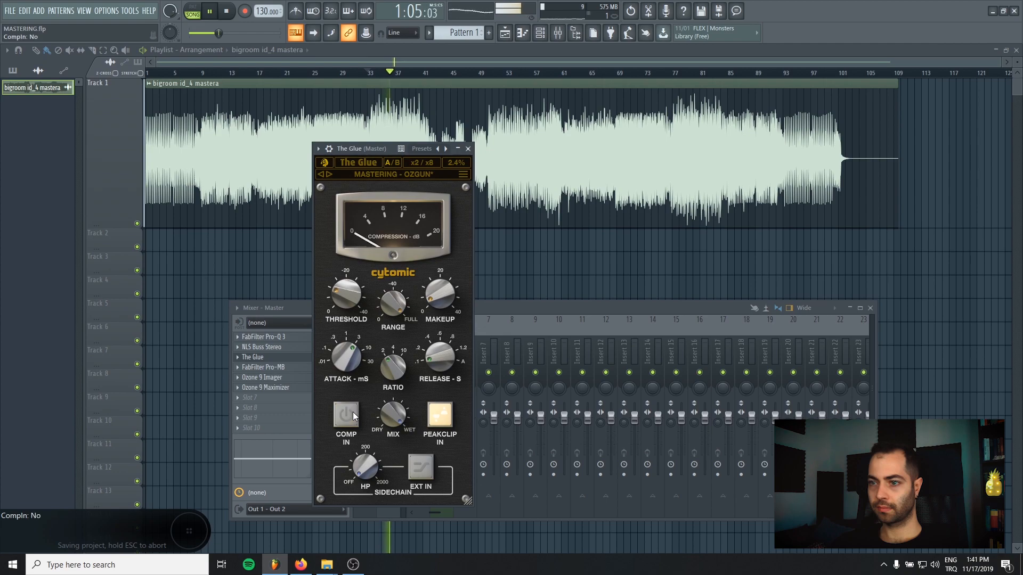
{"action": "left_click", "coordinate": [345, 417]}
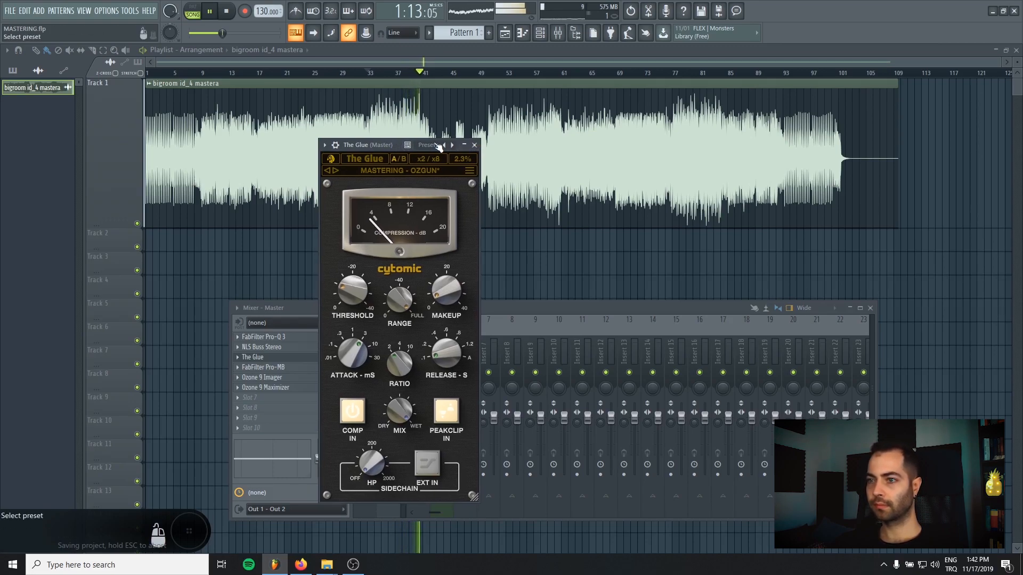
Toggle the compressor a few more times for comparison during playback.
{"action": "left_click", "coordinate": [444, 145]}
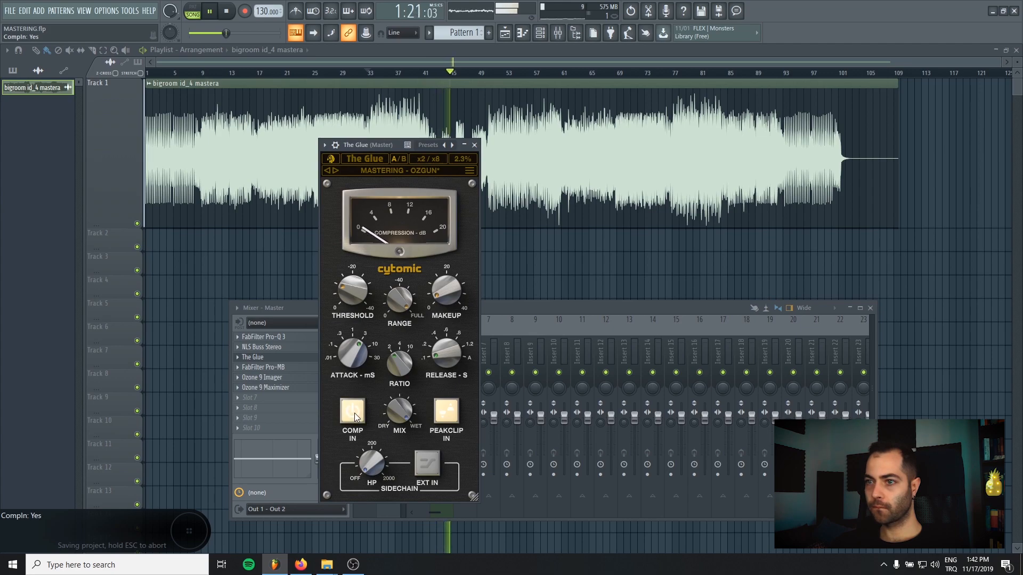
{"action": "left_click", "coordinate": [352, 414]}
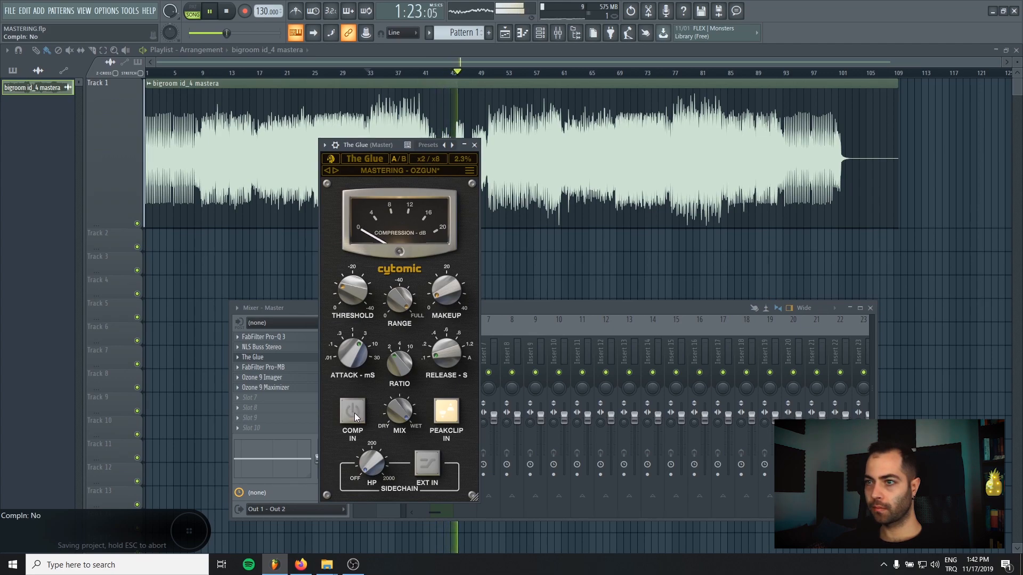
{"action": "left_click", "coordinate": [351, 411]}
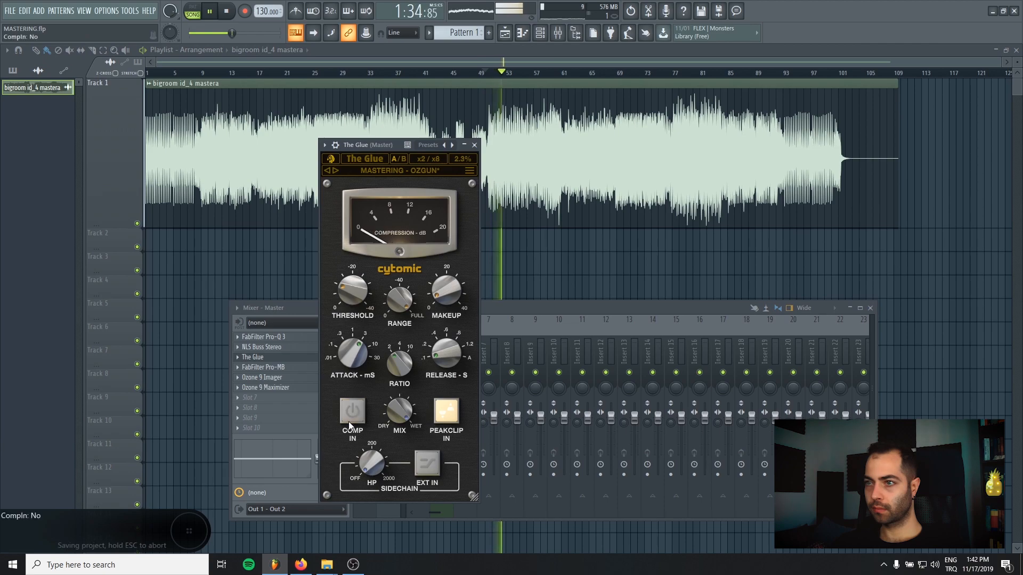
{"action": "left_click", "coordinate": [352, 411]}
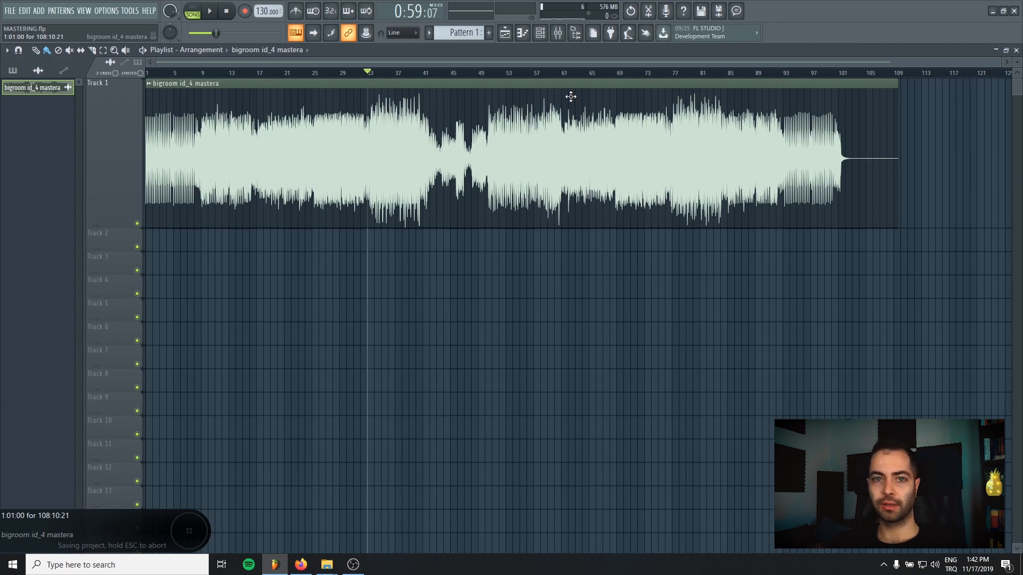
In Pro-MB create a low band with crossover near 141 Hz and lower its threshold toward -31 dB.
{"action": "left_click", "coordinate": [560, 33]}
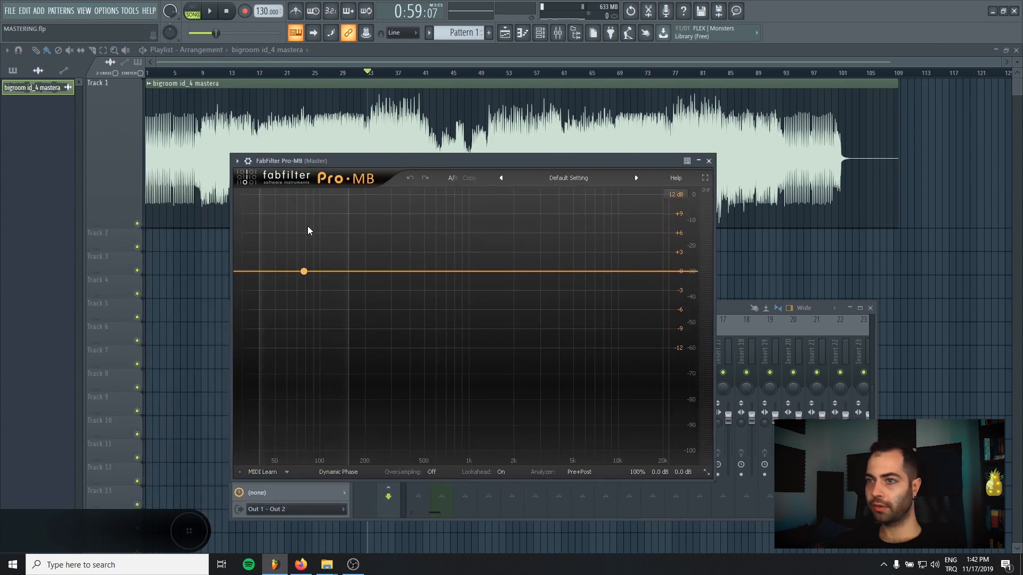
{"action": "left_click_drag", "start_coordinate": [303, 270], "coordinate": [262, 270]}
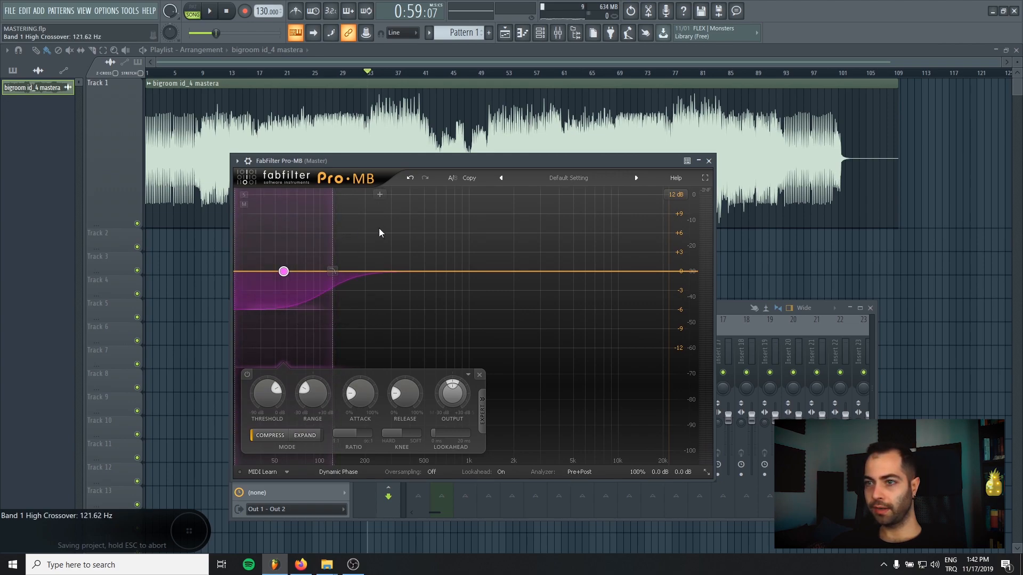
{"action": "left_click", "coordinate": [243, 195]}
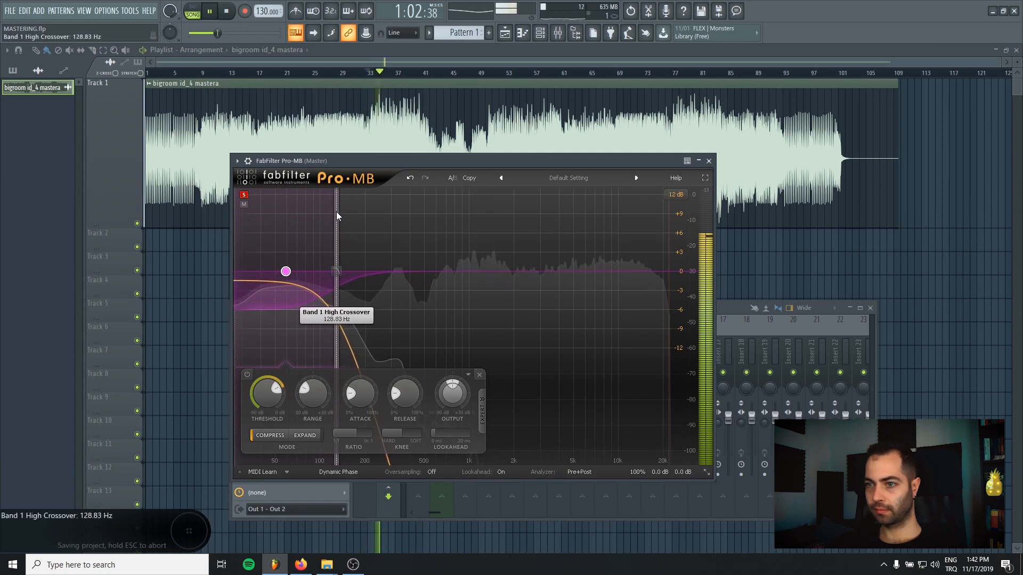
{"action": "left_click_drag", "start_coordinate": [285, 272], "coordinate": [289, 272]}
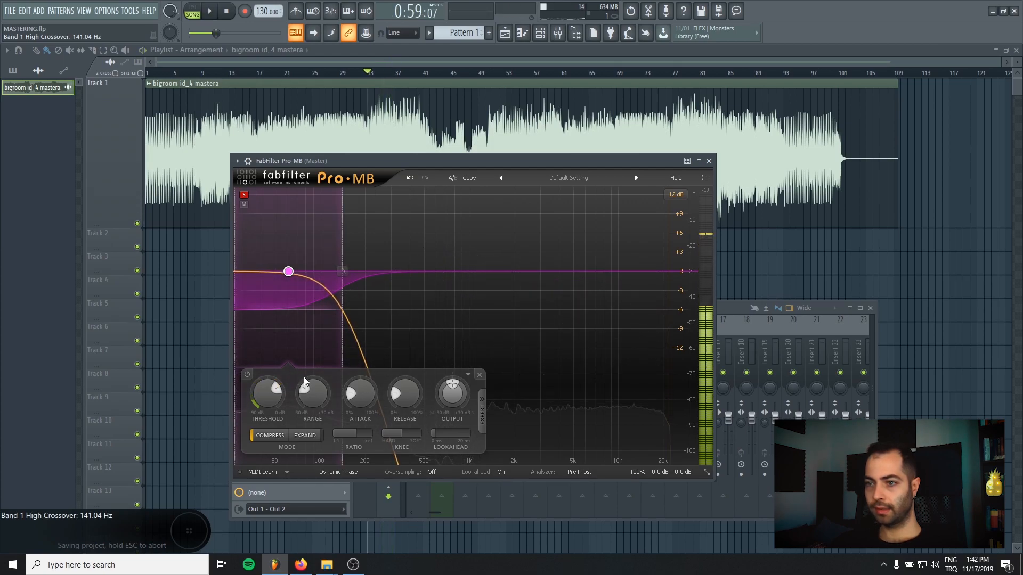
{"action": "left_click_drag", "start_coordinate": [312, 391], "coordinate": [312, 405]}
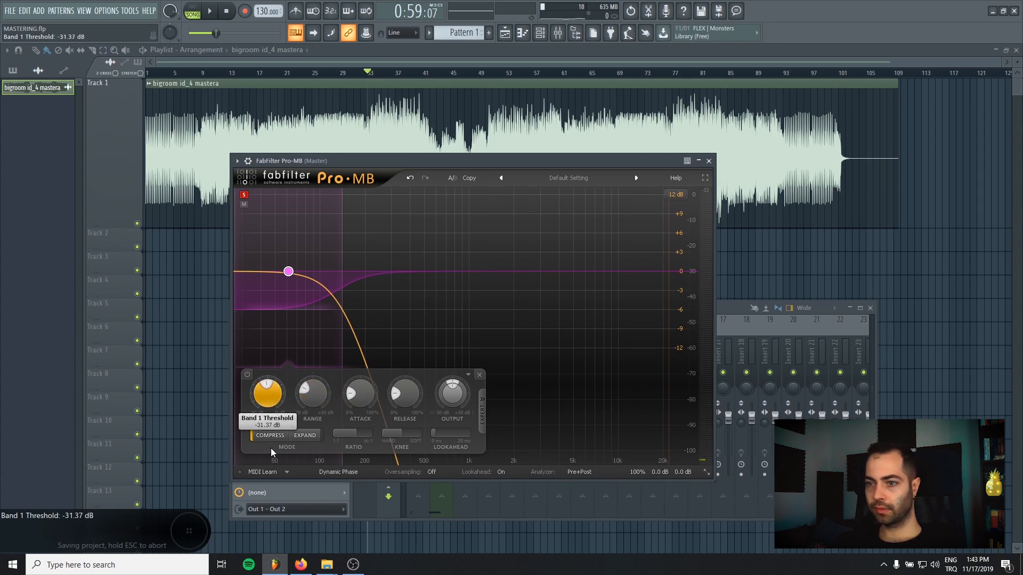
Pull the Pro-MB band 1 threshold down to about -34 dB and set its output level to 0 dB.
{"action": "left_click_drag", "start_coordinate": [266, 391], "coordinate": [267, 418]}
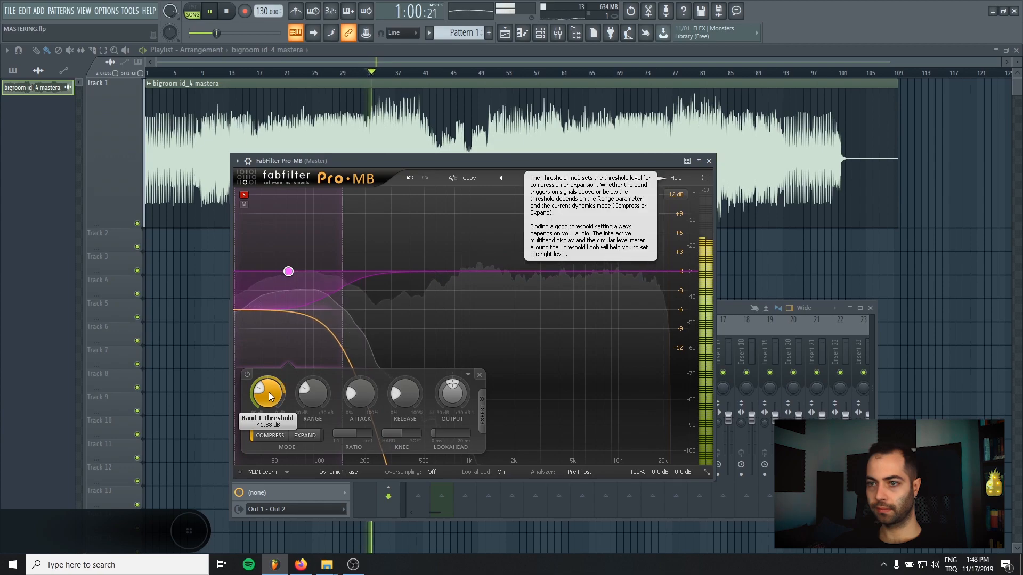
{"action": "left_click_drag", "start_coordinate": [268, 391], "coordinate": [273, 362]}
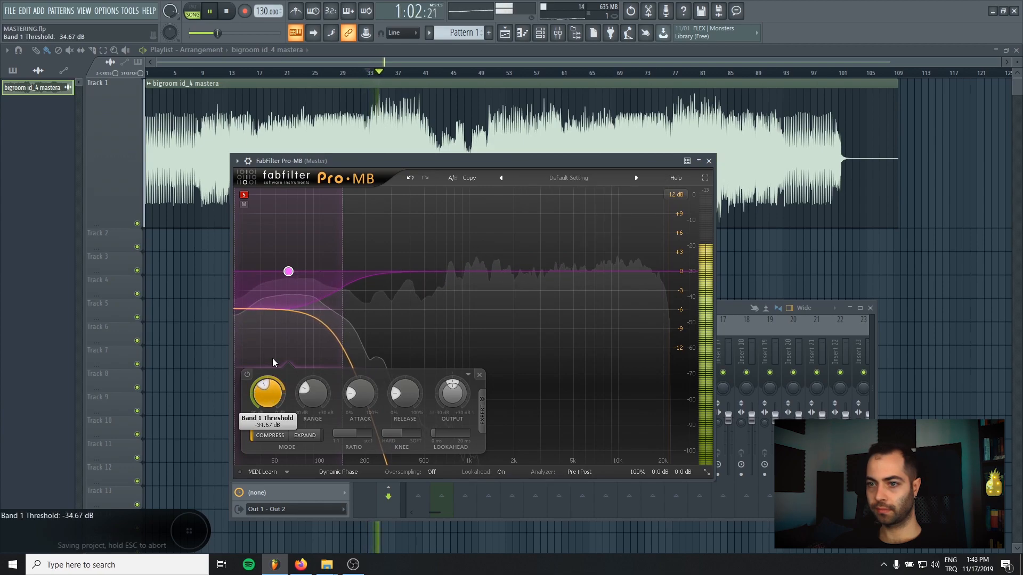
{"action": "left_click_drag", "start_coordinate": [266, 391], "coordinate": [268, 381]}
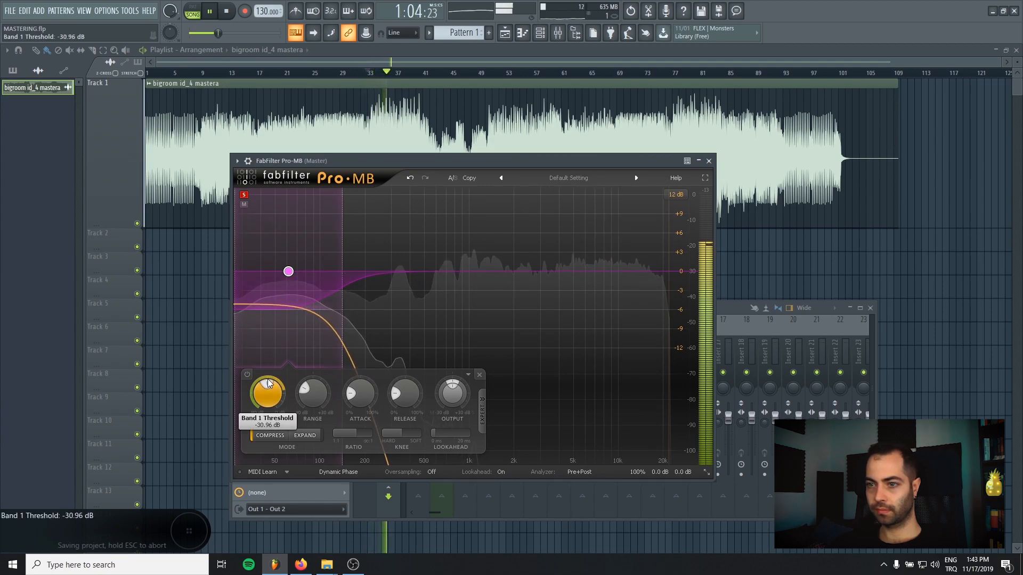
{"action": "left_click_drag", "start_coordinate": [267, 394], "coordinate": [267, 402]}
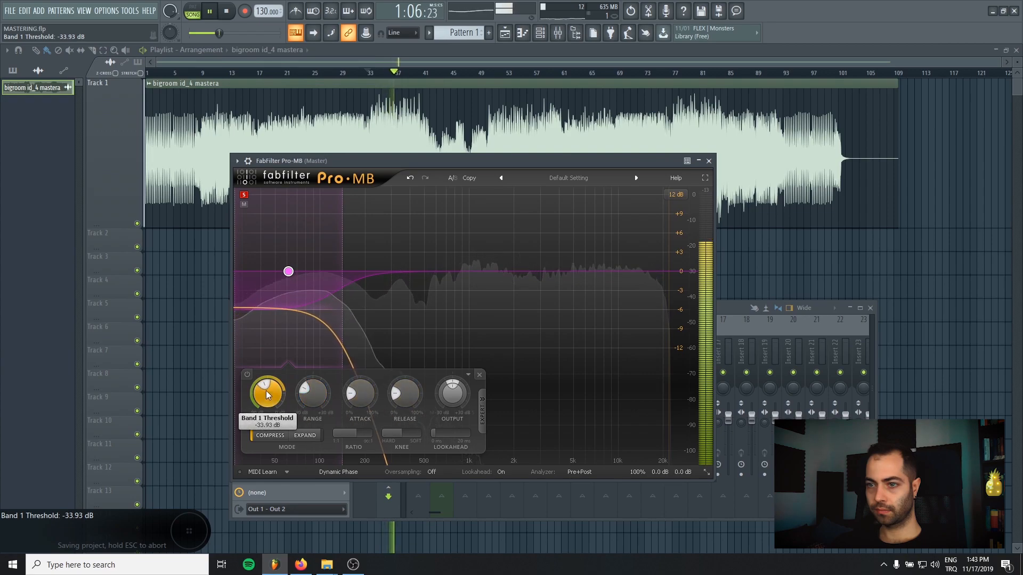
{"action": "left_click_drag", "start_coordinate": [266, 393], "coordinate": [266, 381]}
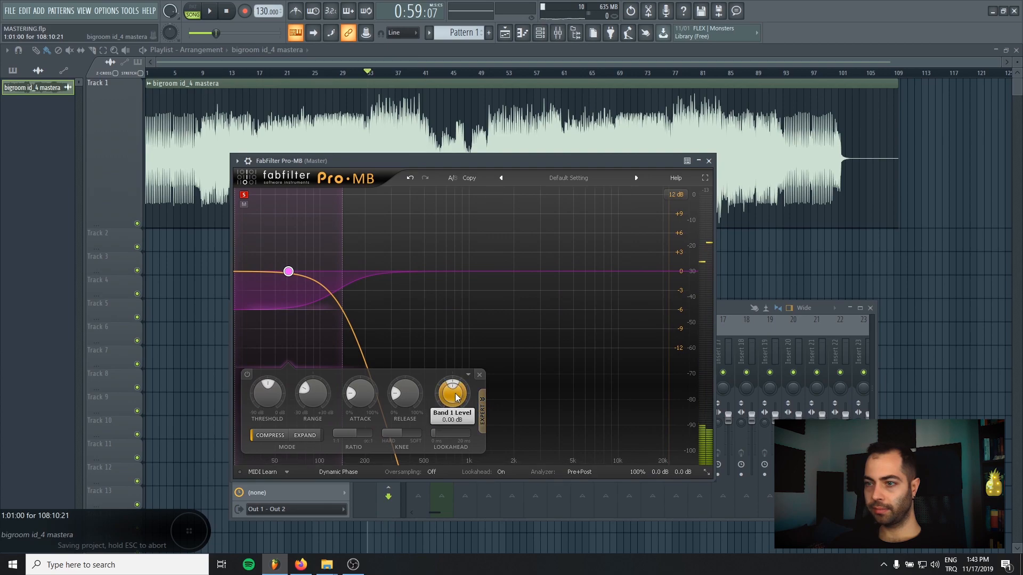
{"action": "left_click_drag", "start_coordinate": [452, 391], "coordinate": [452, 365]}
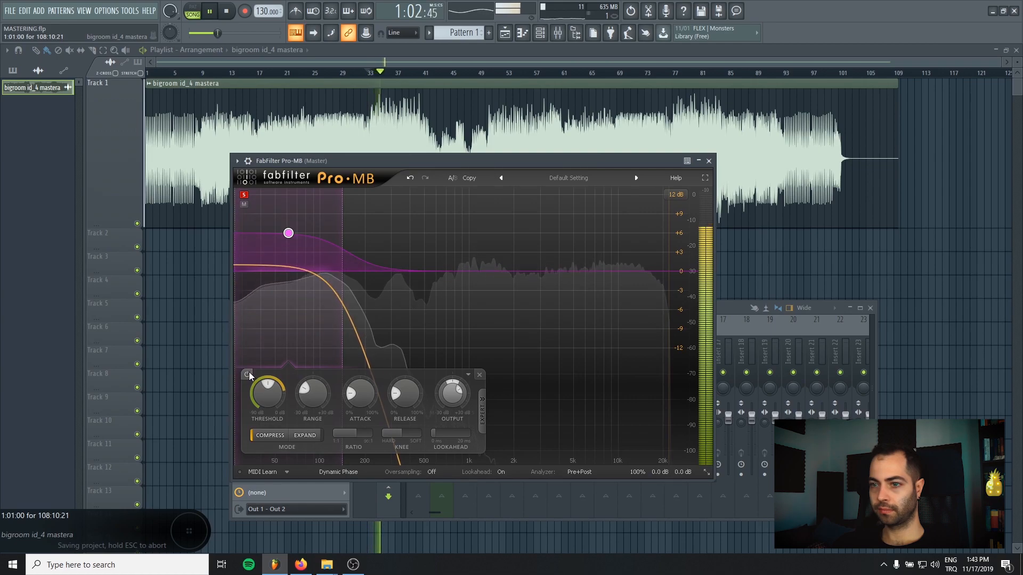
{"action": "left_click", "coordinate": [247, 375]}
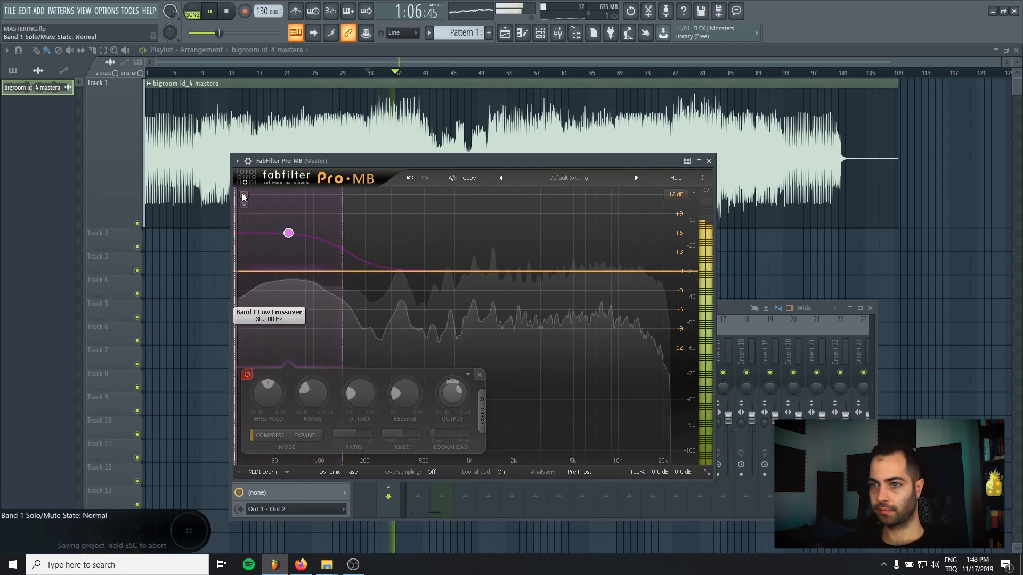
{"action": "left_click", "coordinate": [247, 375]}
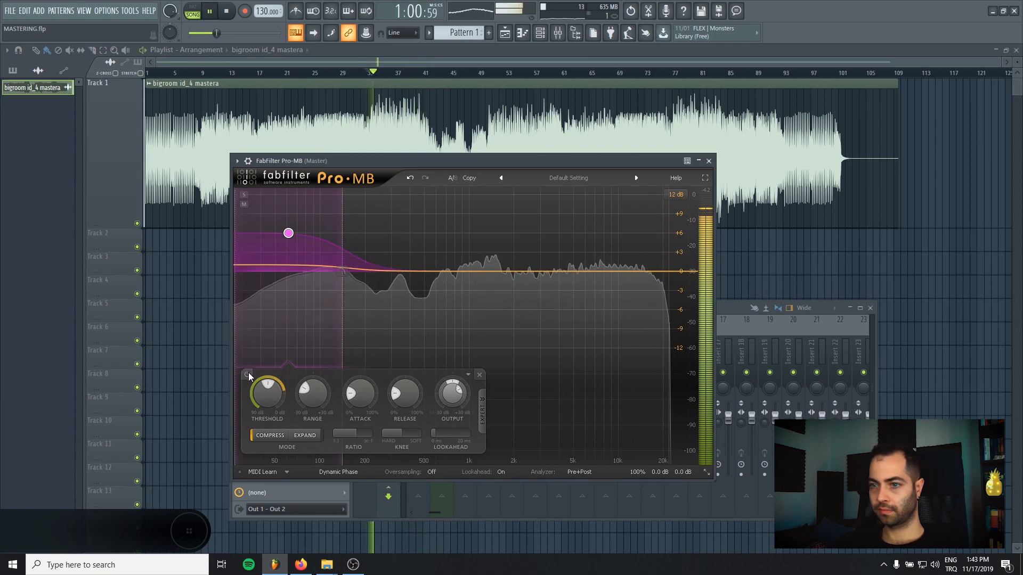
{"action": "left_click", "coordinate": [247, 375]}
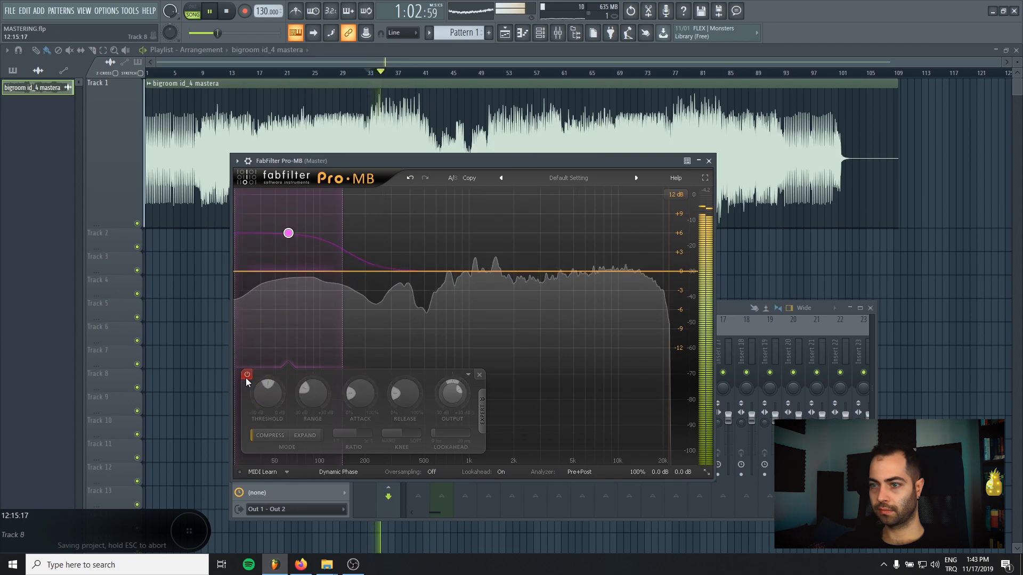
{"action": "left_click", "coordinate": [247, 375]}
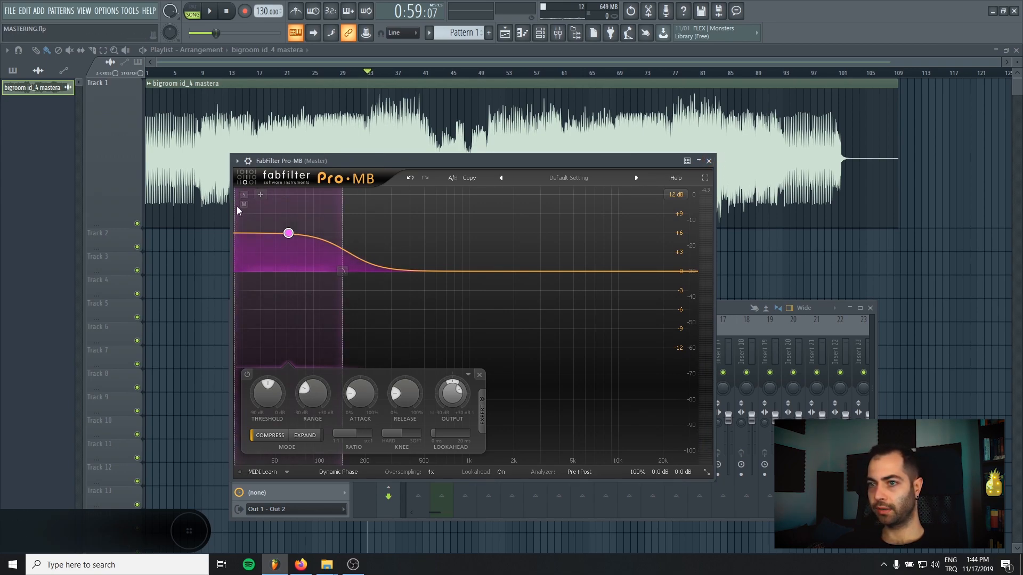
{"action": "left_click", "coordinate": [710, 161]}
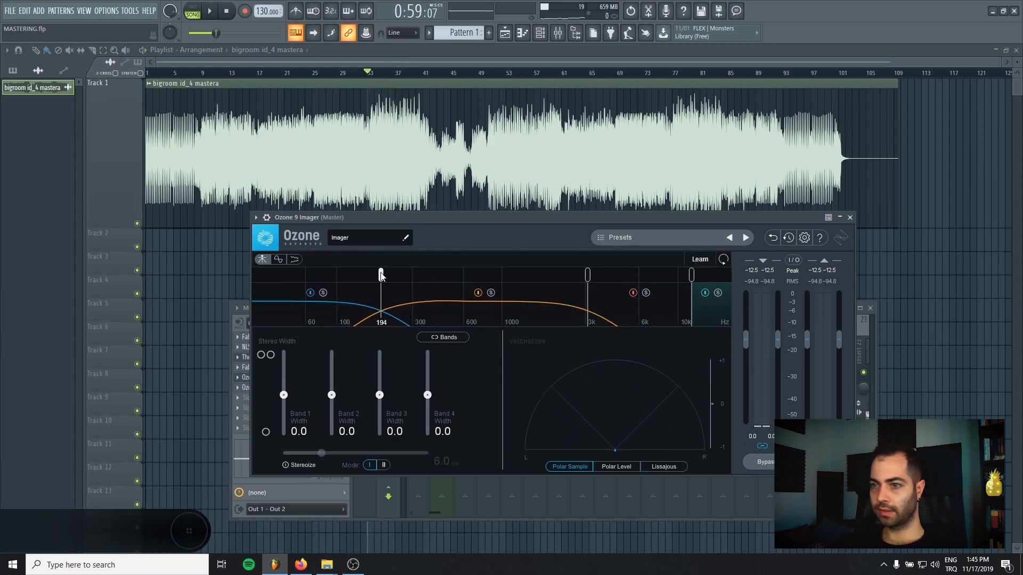
Lower the Imager's first crossover to 100 Hz and collapse Band 1 to mono at -100.
{"action": "left_click_drag", "start_coordinate": [381, 274], "coordinate": [374, 274]}
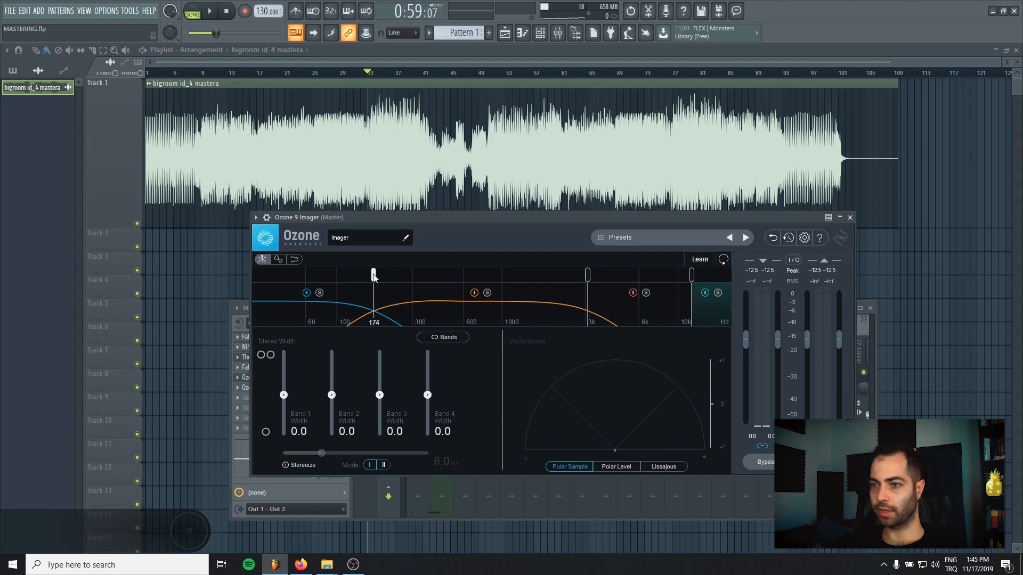
{"action": "left_click_drag", "start_coordinate": [373, 274], "coordinate": [341, 274]}
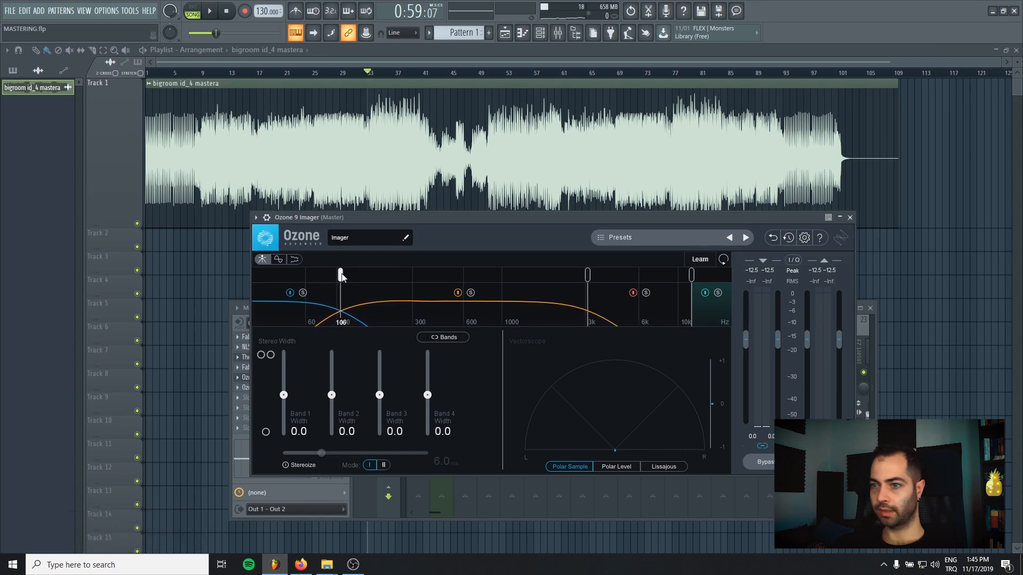
{"action": "left_click_drag", "start_coordinate": [284, 394], "coordinate": [284, 437]}
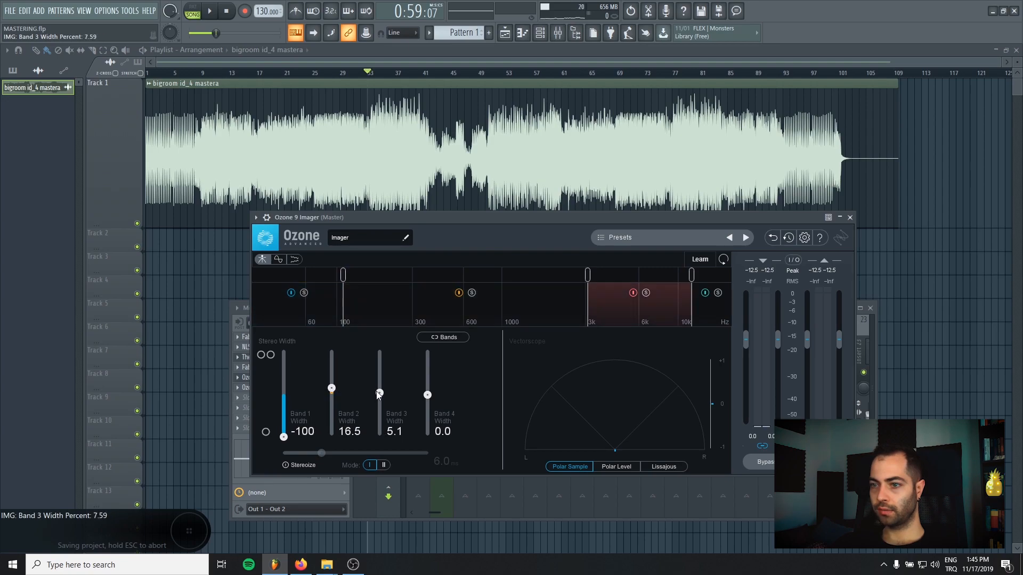
Widen the upper Imager bands to 16.5, 20.3 and 25.3.
{"action": "left_click_drag", "start_coordinate": [427, 394], "coordinate": [428, 390]}
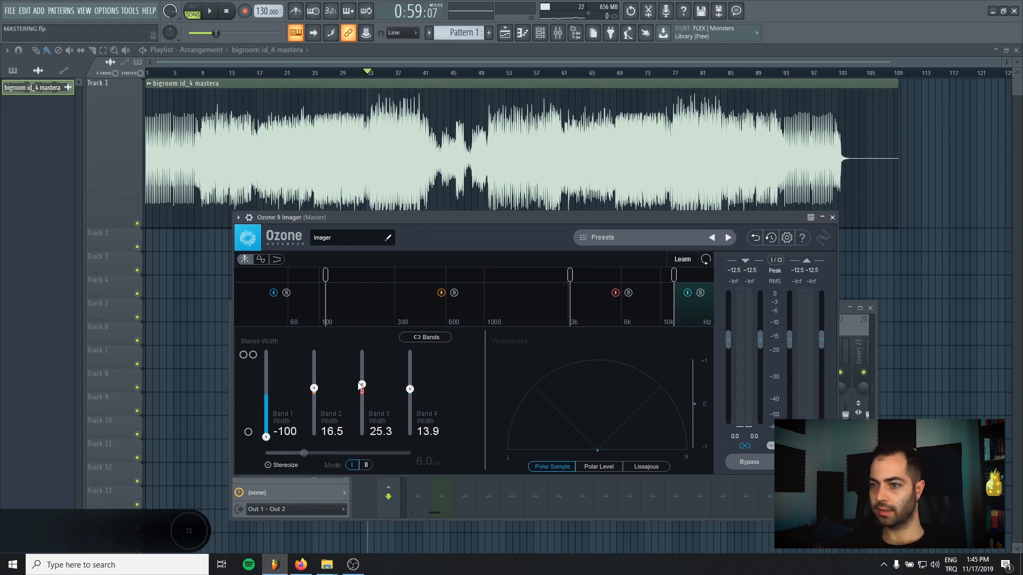
{"action": "left_click_drag", "start_coordinate": [409, 389], "coordinate": [410, 383]}
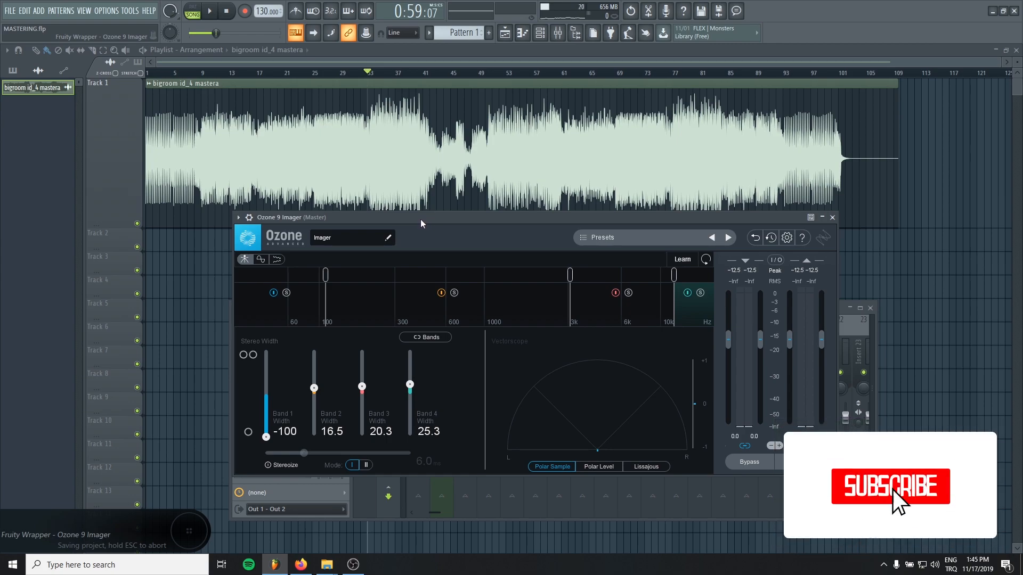
{"action": "left_click", "coordinate": [891, 486]}
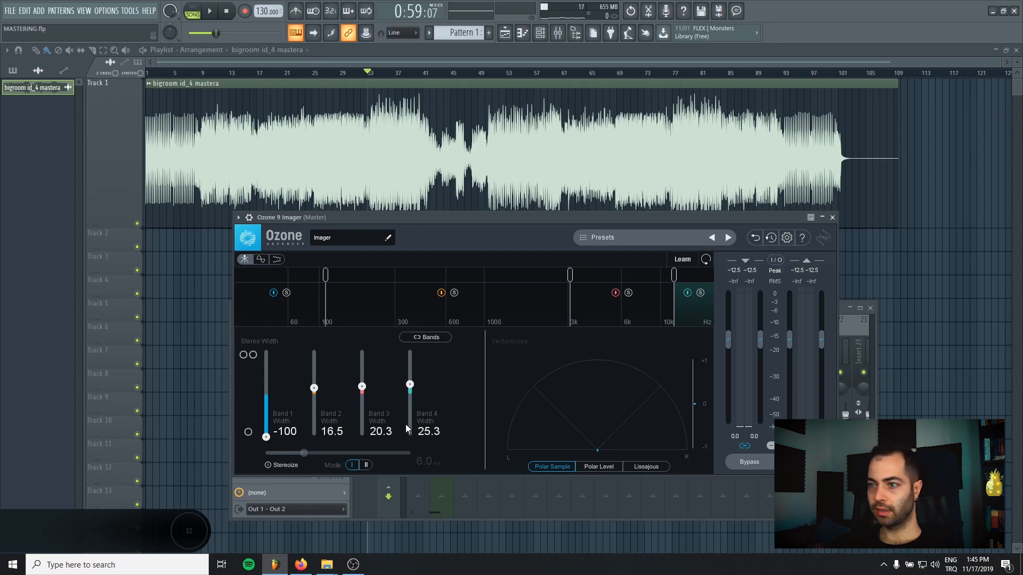
{"action": "mouse_move", "coordinate": [437, 412]}
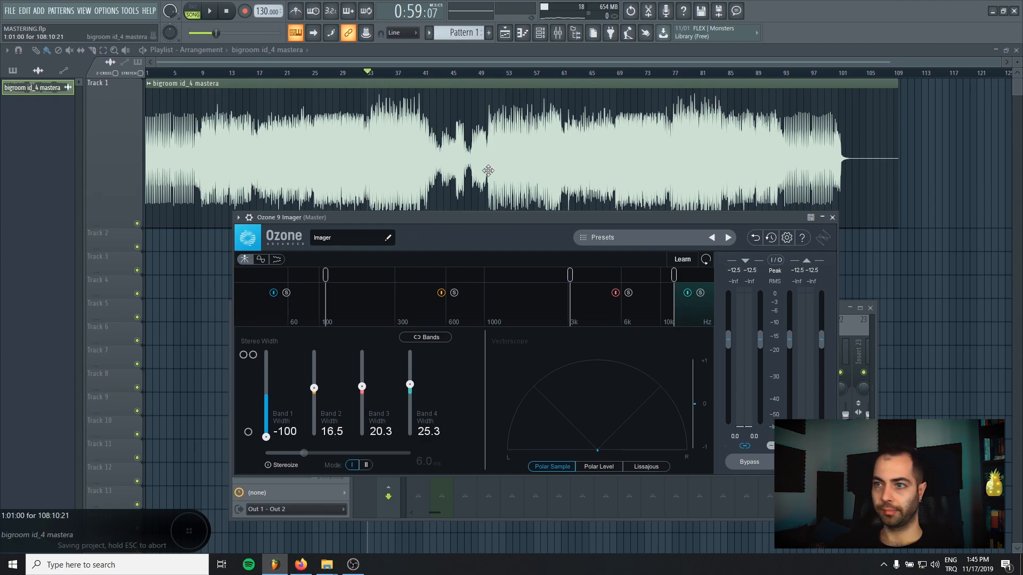
Compare with Bypass during playback, widen the bands to 22.8, 26.6, 29.1, then close the Imager.
{"action": "left_click", "coordinate": [210, 11]}
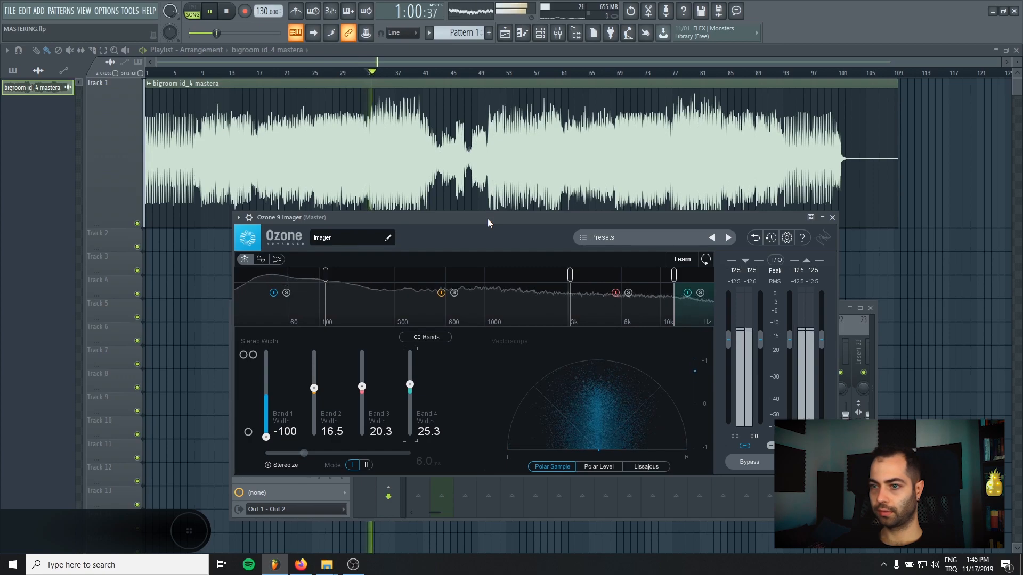
{"action": "left_click", "coordinate": [726, 462]}
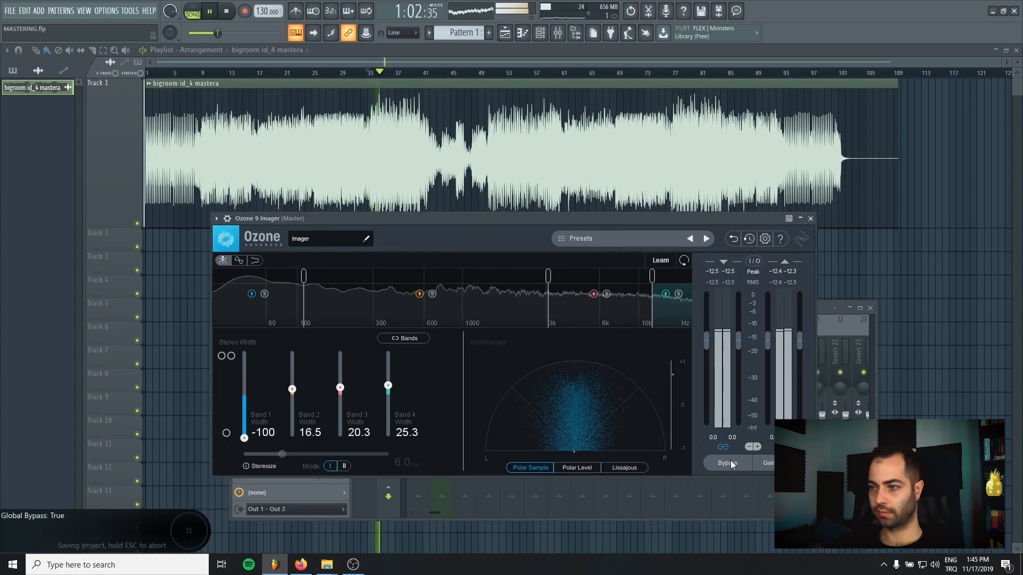
{"action": "left_click", "coordinate": [727, 463]}
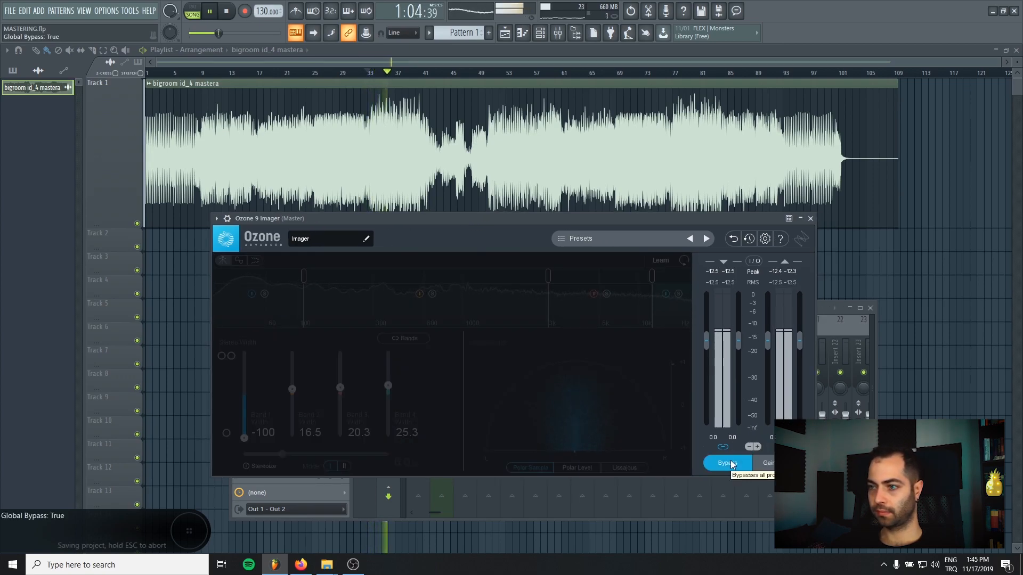
{"action": "left_click", "coordinate": [727, 462]}
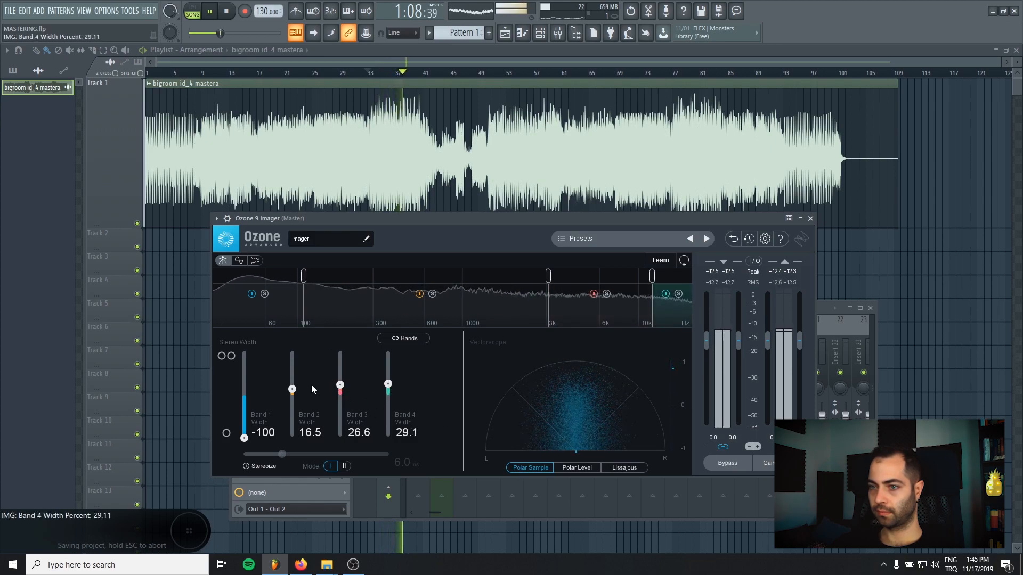
{"action": "left_click_drag", "start_coordinate": [292, 390], "coordinate": [292, 384]}
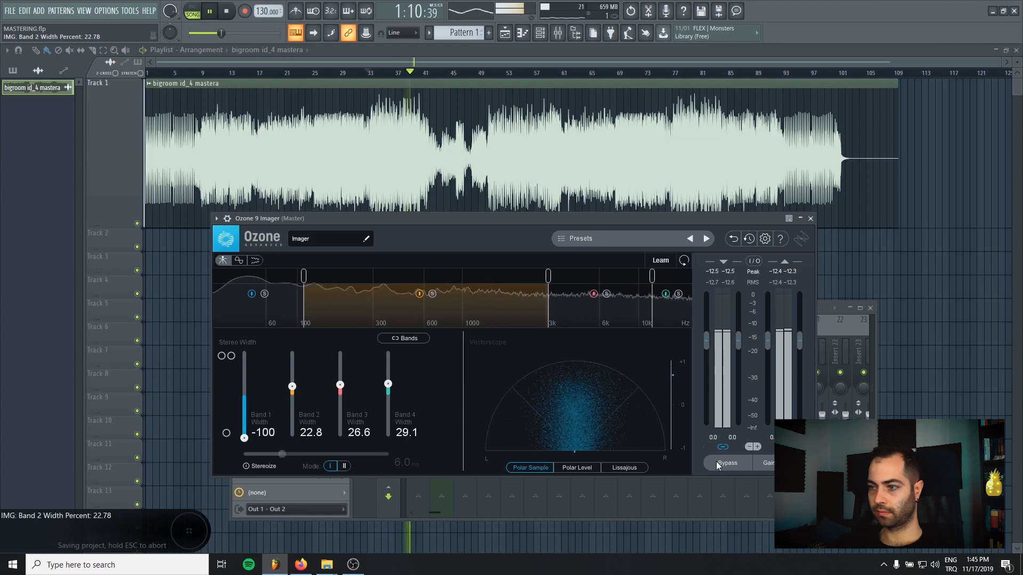
{"action": "left_click", "coordinate": [727, 463]}
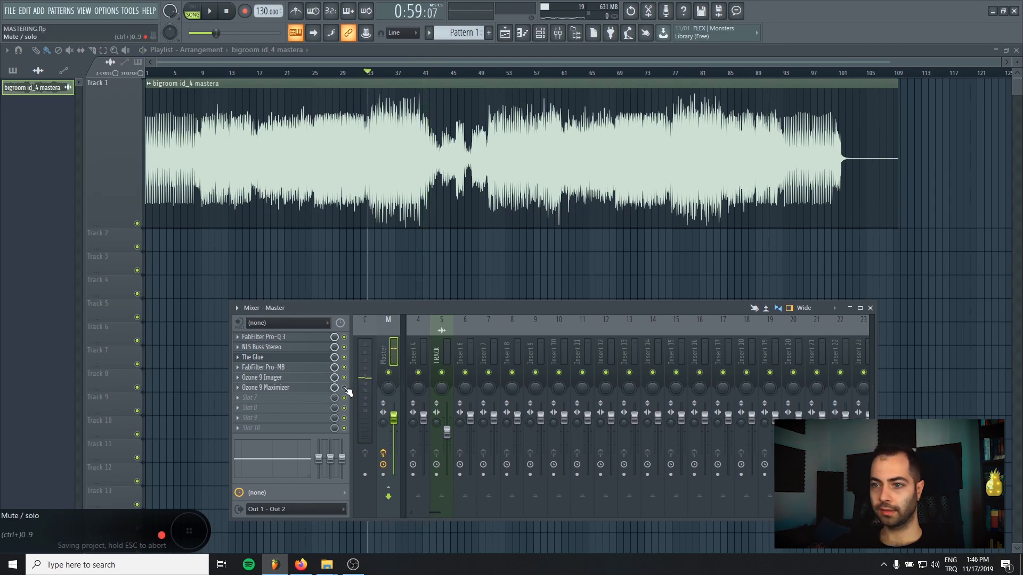
Bring up the Ozone 9 Maximizer and settle its output ceiling at -0.1 dB.
{"action": "left_click", "coordinate": [264, 388]}
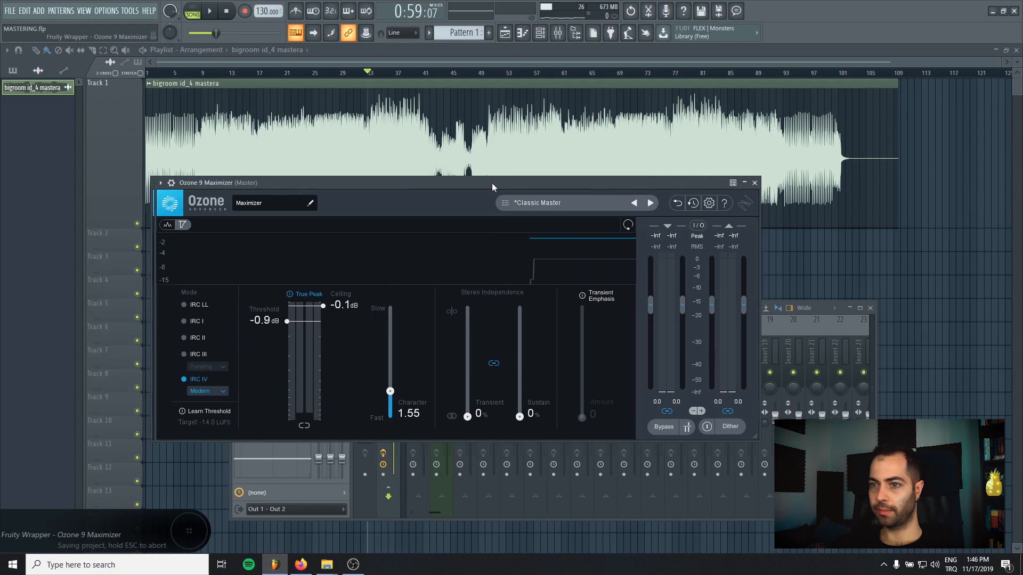
{"action": "left_click_drag", "start_coordinate": [492, 182], "coordinate": [499, 168]}
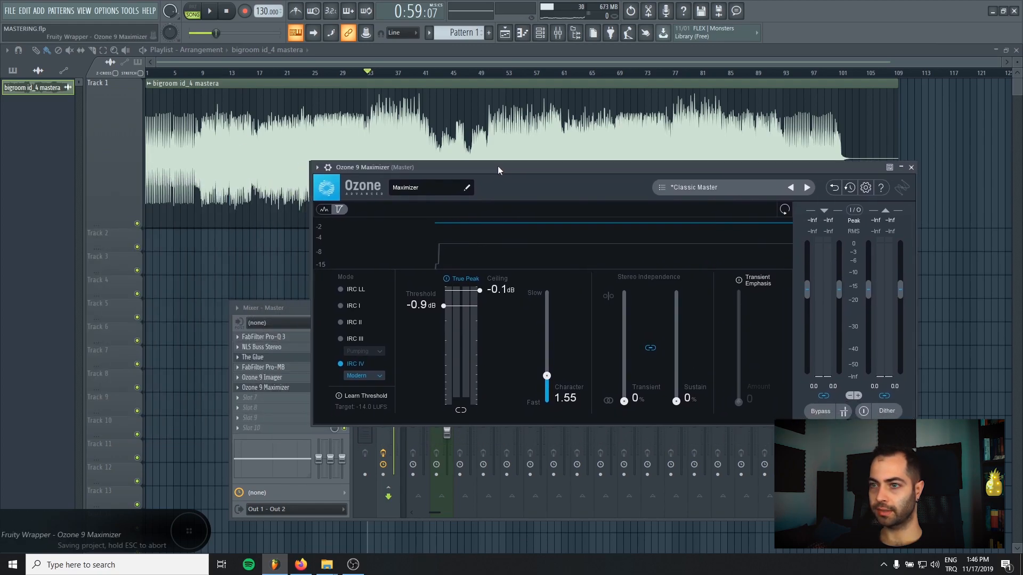
{"action": "left_click_drag", "start_coordinate": [498, 168], "coordinate": [398, 144]}
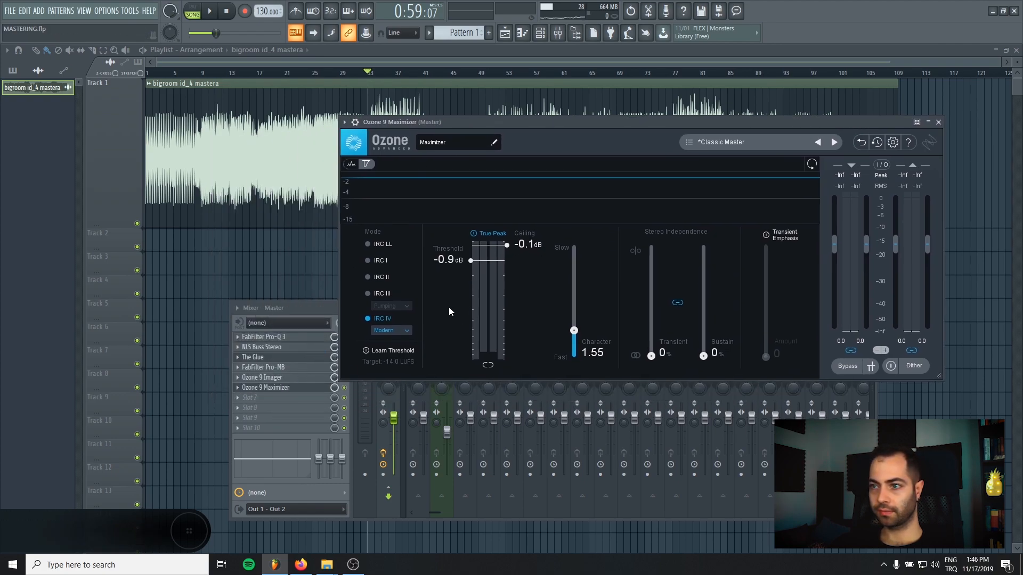
{"action": "left_click_drag", "start_coordinate": [507, 244], "coordinate": [506, 253]}
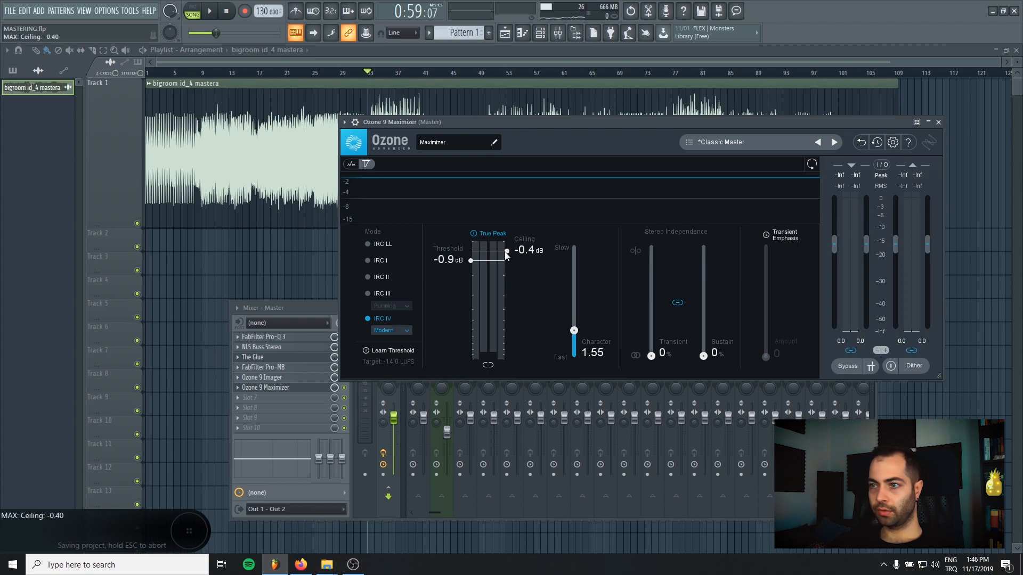
{"action": "left_click_drag", "start_coordinate": [506, 253], "coordinate": [506, 262]}
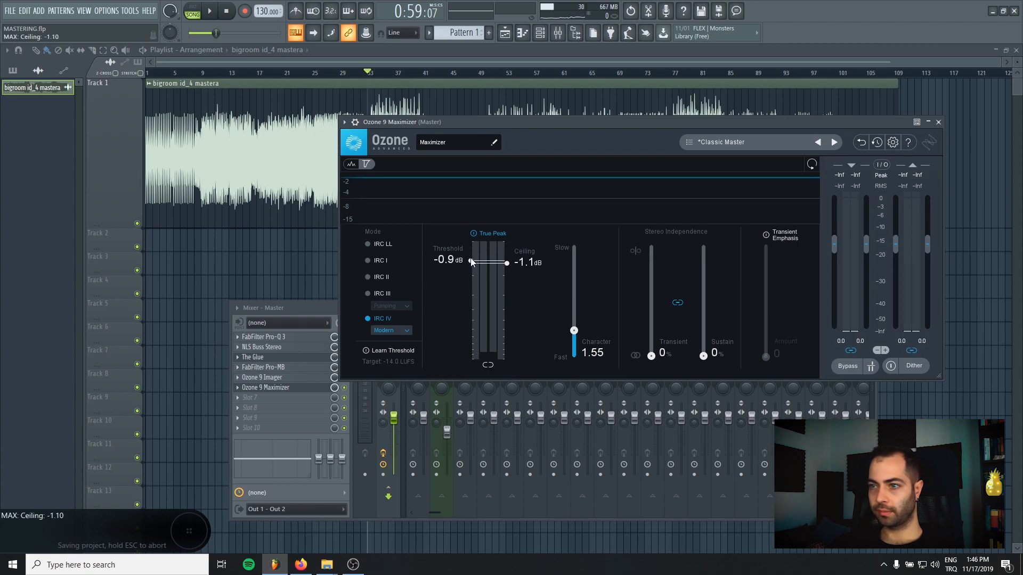
{"action": "left_click_drag", "start_coordinate": [471, 263], "coordinate": [479, 289]}
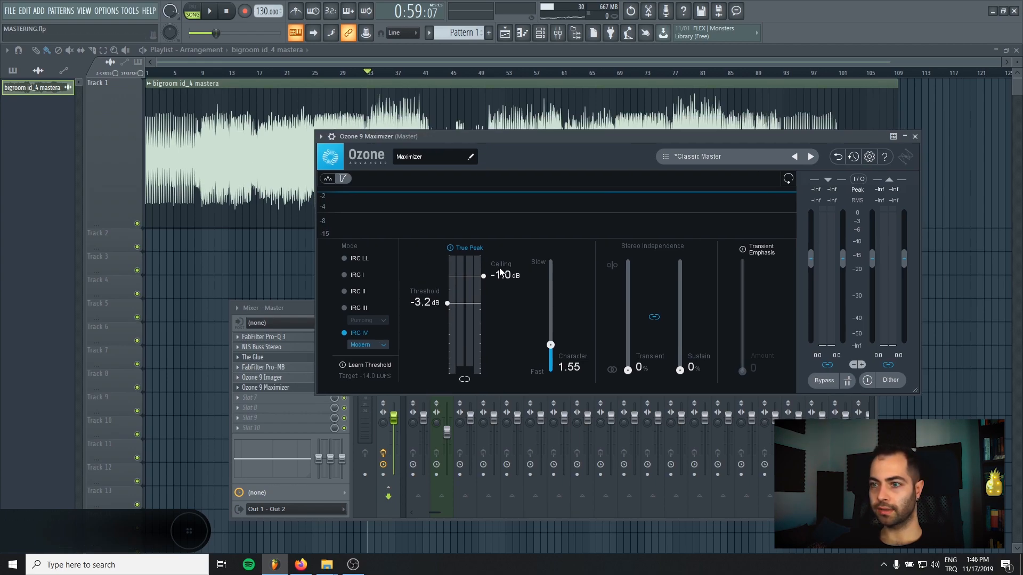
{"action": "left_click_drag", "start_coordinate": [485, 275], "coordinate": [485, 270]}
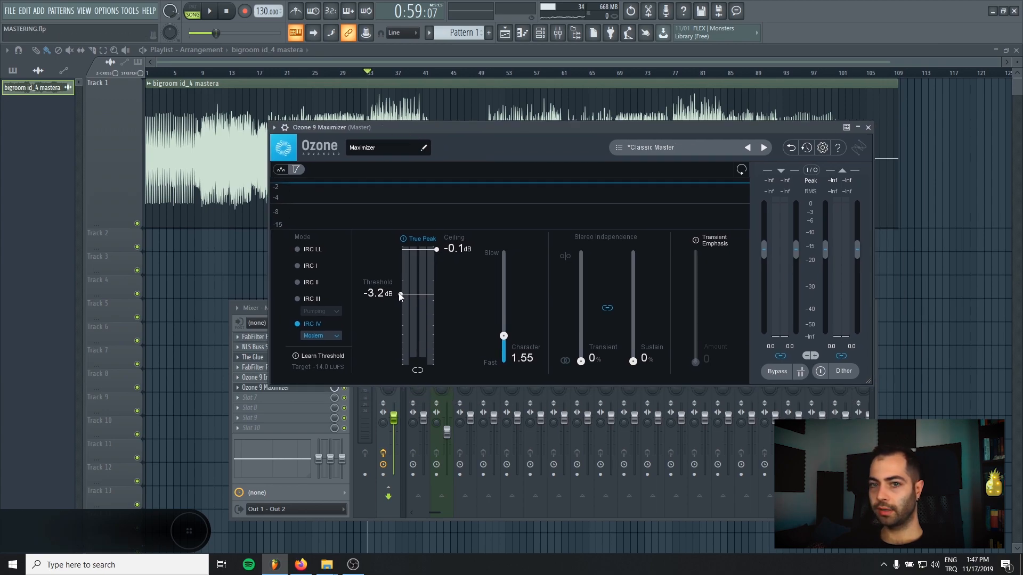
{"action": "mouse_move", "coordinate": [396, 295]}
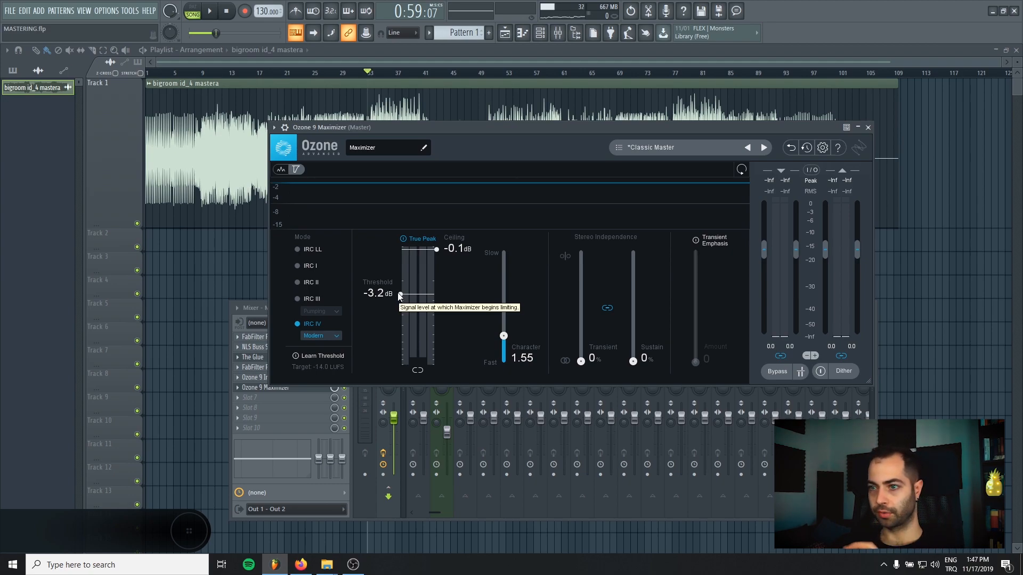
Lower the Maximizer threshold from -3.8 dB to about -5.8 dB.
{"action": "left_click_drag", "start_coordinate": [398, 294], "coordinate": [397, 298]}
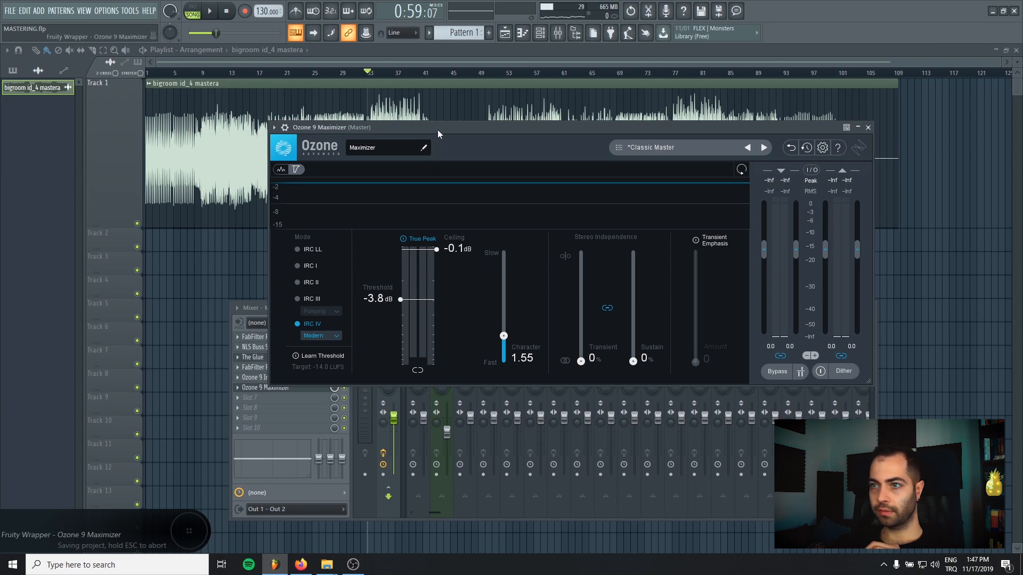
{"action": "left_click_drag", "start_coordinate": [400, 298], "coordinate": [413, 341]}
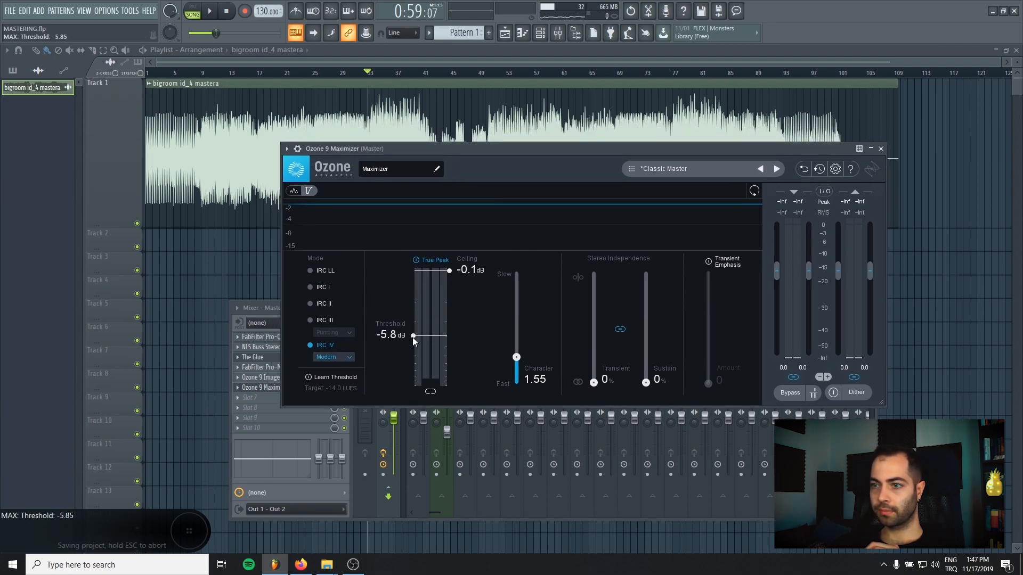
{"action": "left_click_drag", "start_coordinate": [414, 337], "coordinate": [413, 329]}
{"action": "type", "text": "SPAN"}
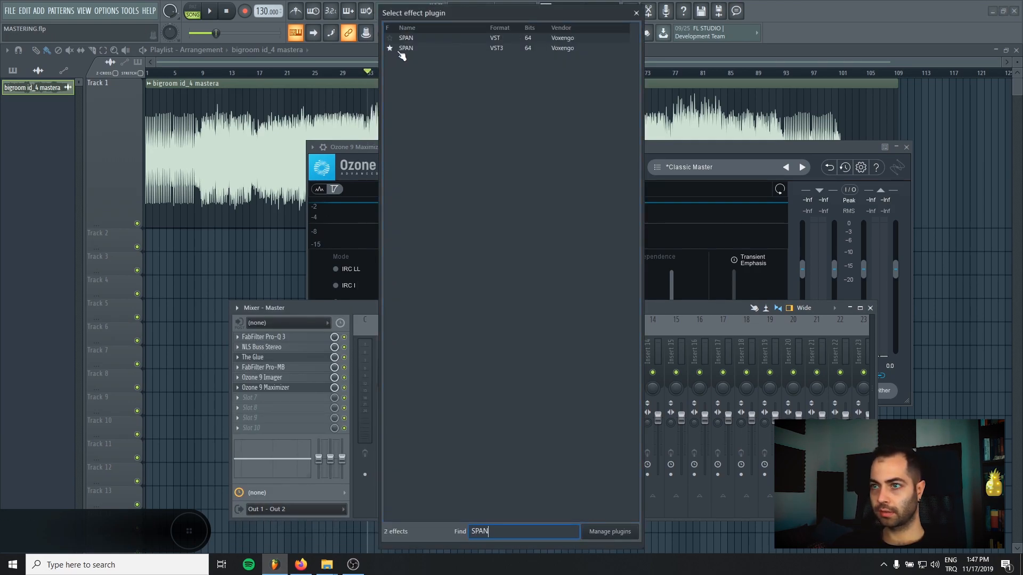
Load Voxengo SPAN on the master and nudge the Maximizer threshold to about -6.4 dB while playing.
{"action": "double_click", "coordinate": [405, 48]}
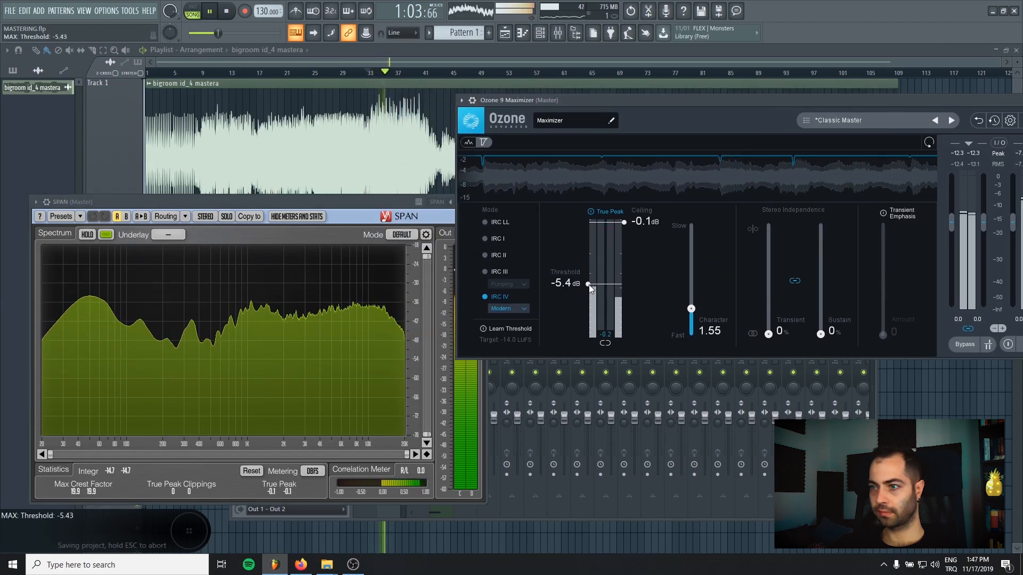
{"action": "left_click_drag", "start_coordinate": [588, 289], "coordinate": [588, 294]}
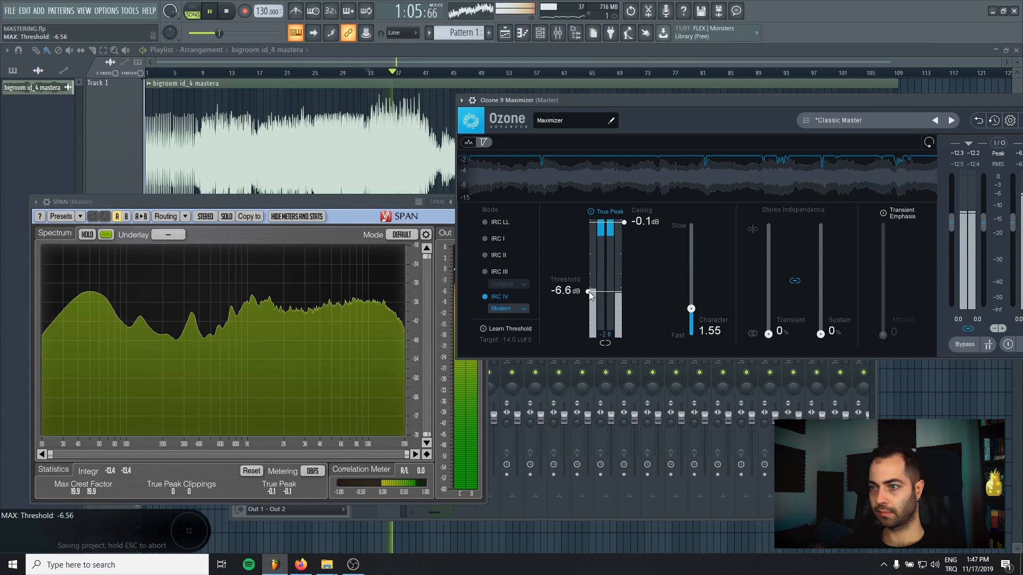
{"action": "left_click_drag", "start_coordinate": [588, 292], "coordinate": [587, 295]}
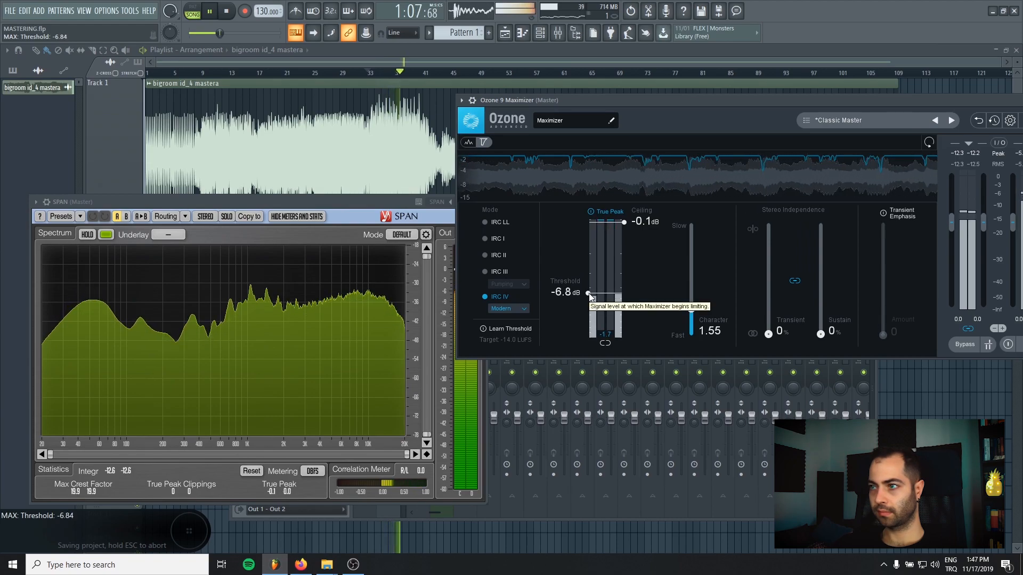
{"action": "left_click_drag", "start_coordinate": [588, 294], "coordinate": [588, 289]}
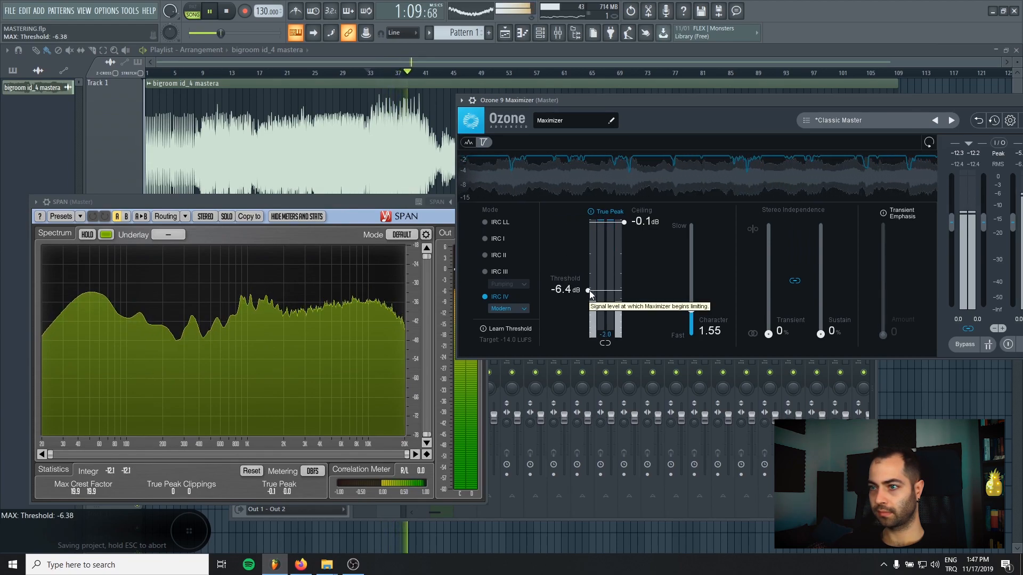
{"action": "left_click_drag", "start_coordinate": [587, 290], "coordinate": [588, 288]}
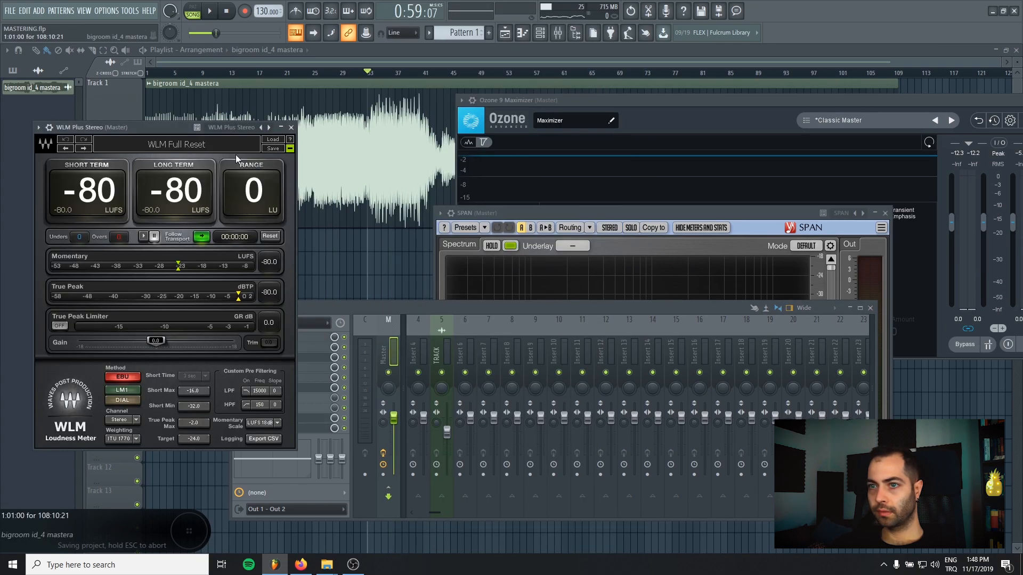
Meter with WLM Plus and settle the Maximizer threshold at -6.0 dB, reading about -9 LUFS.
{"action": "left_click_drag", "start_coordinate": [169, 127], "coordinate": [209, 83]}
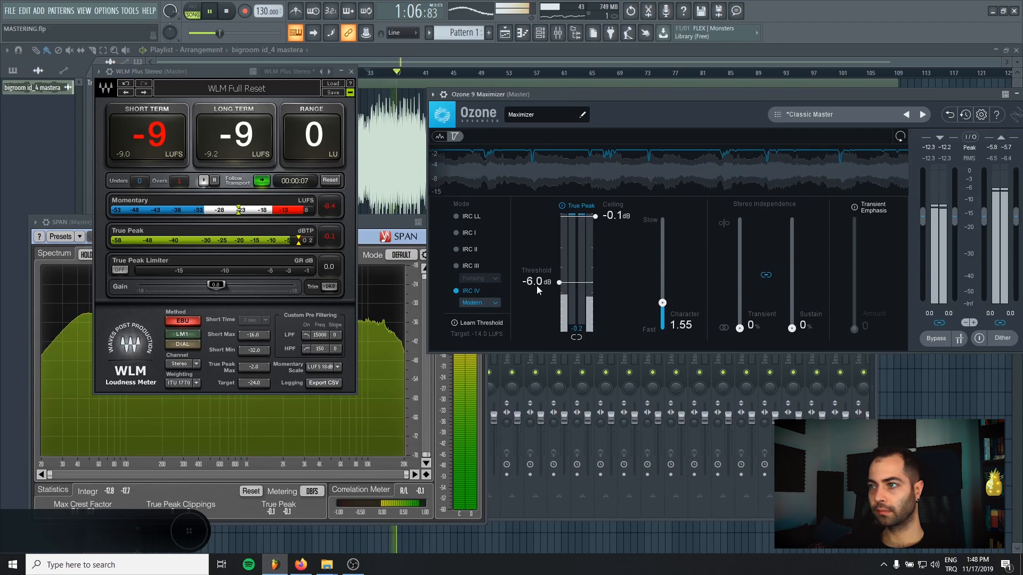
{"action": "left_click_drag", "start_coordinate": [662, 302], "coordinate": [661, 308]}
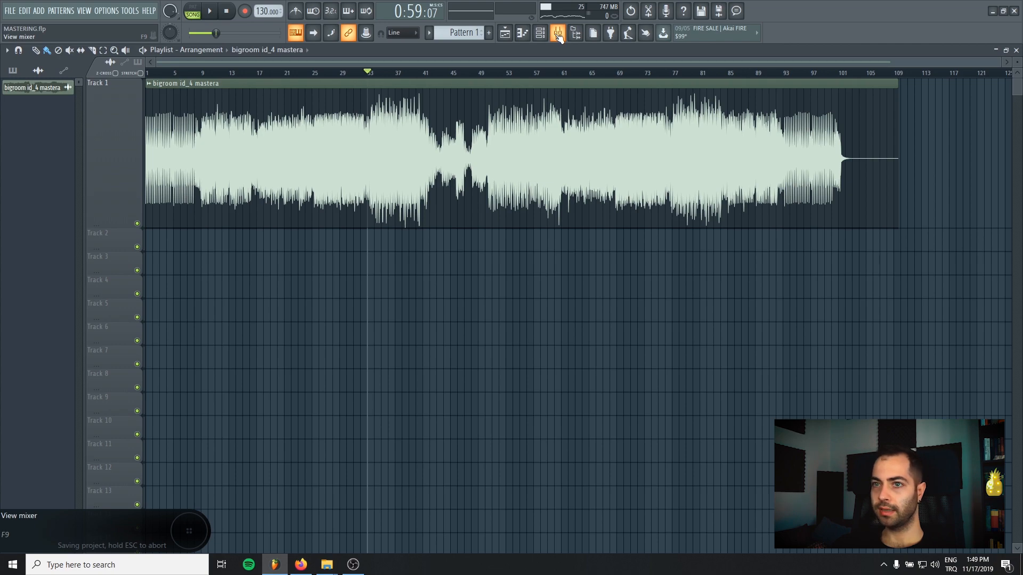
Hide the mixer, put MASTERING.wav on Track 2 and glance at its sample settings.
{"action": "left_click", "coordinate": [25, 9]}
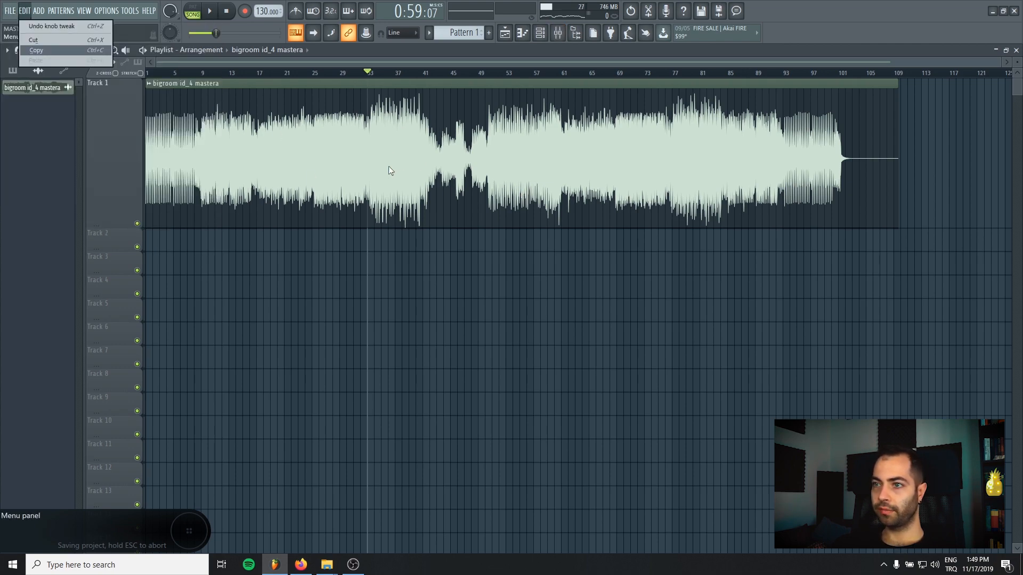
{"action": "left_click", "coordinate": [7, 10]}
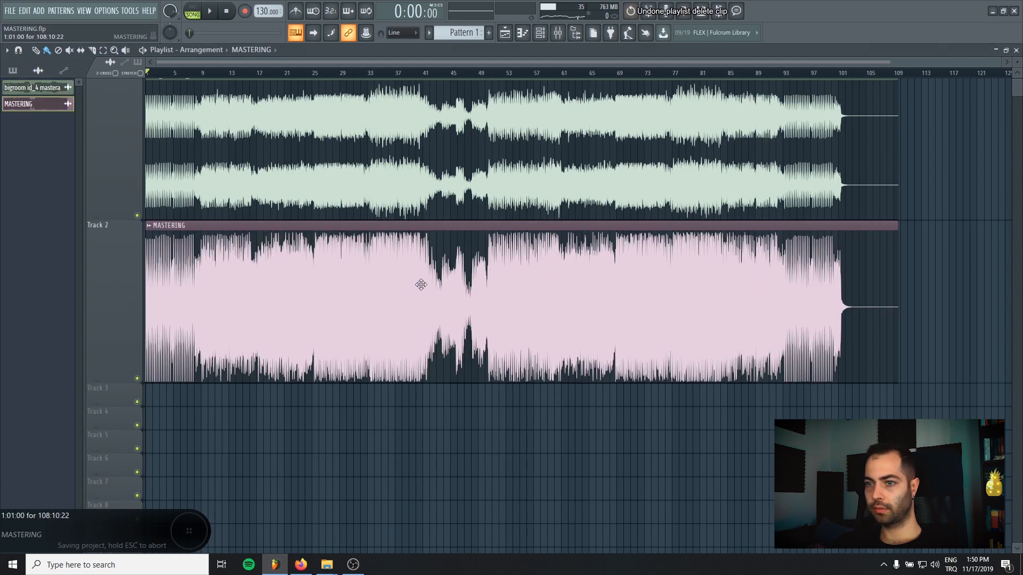
{"action": "double_click", "coordinate": [413, 287]}
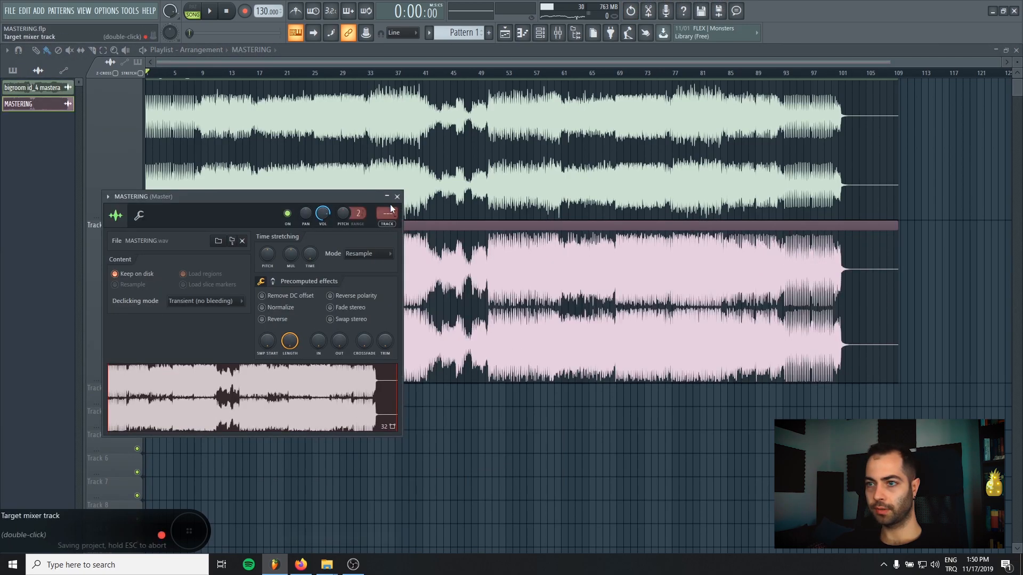
{"action": "left_click", "coordinate": [396, 196]}
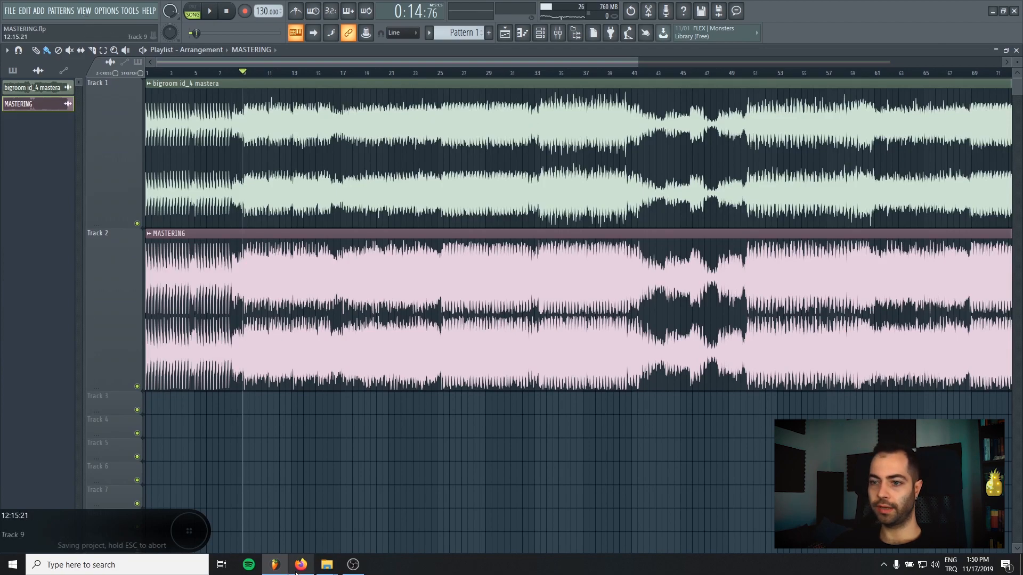
Try MASTERING.wav on the Loudness Penalty Analyzer in Firefox, then grab its URL after the decode error.
{"action": "left_click", "coordinate": [297, 565]}
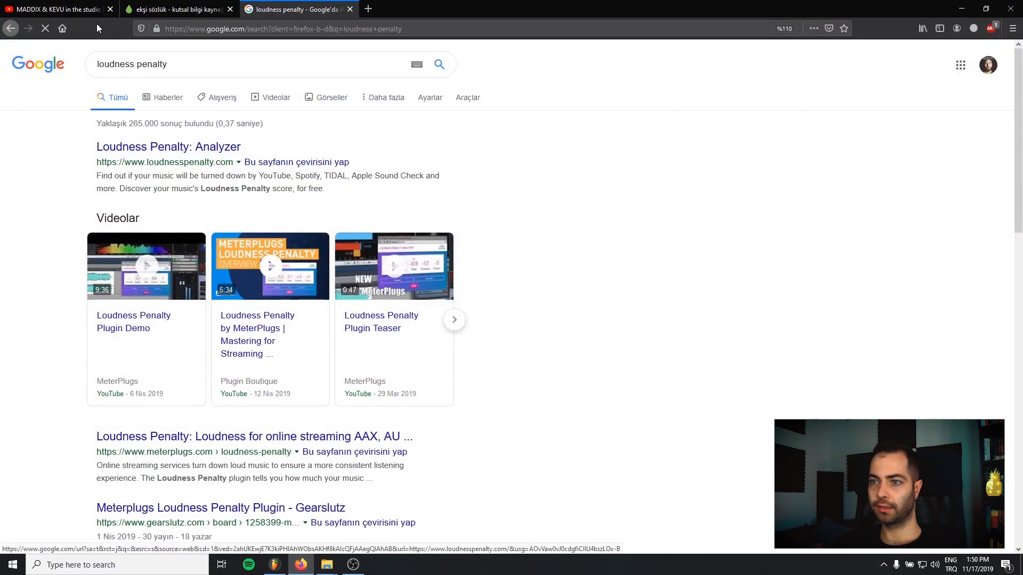
{"action": "left_click", "coordinate": [167, 146]}
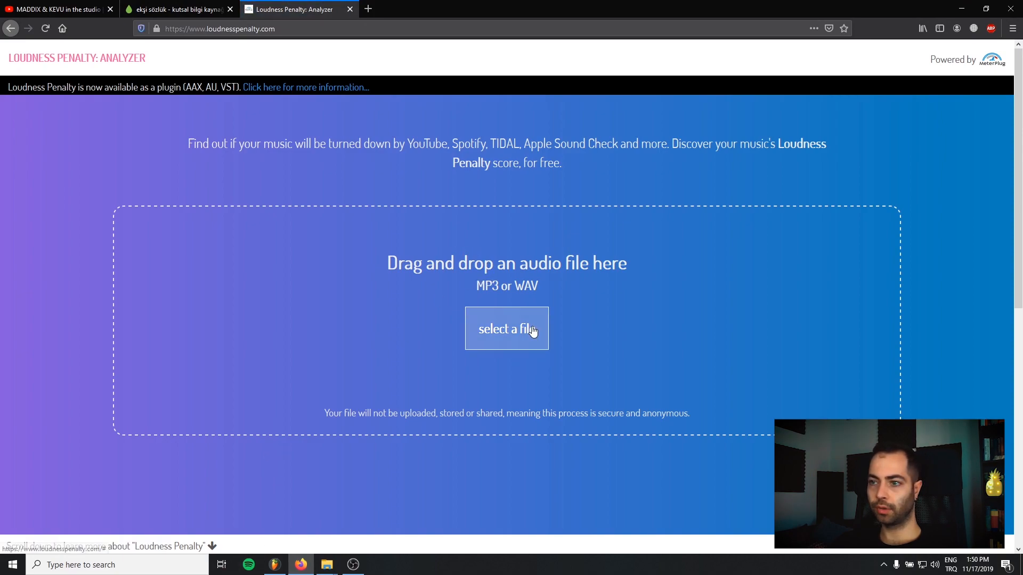
{"action": "left_click", "coordinate": [507, 328]}
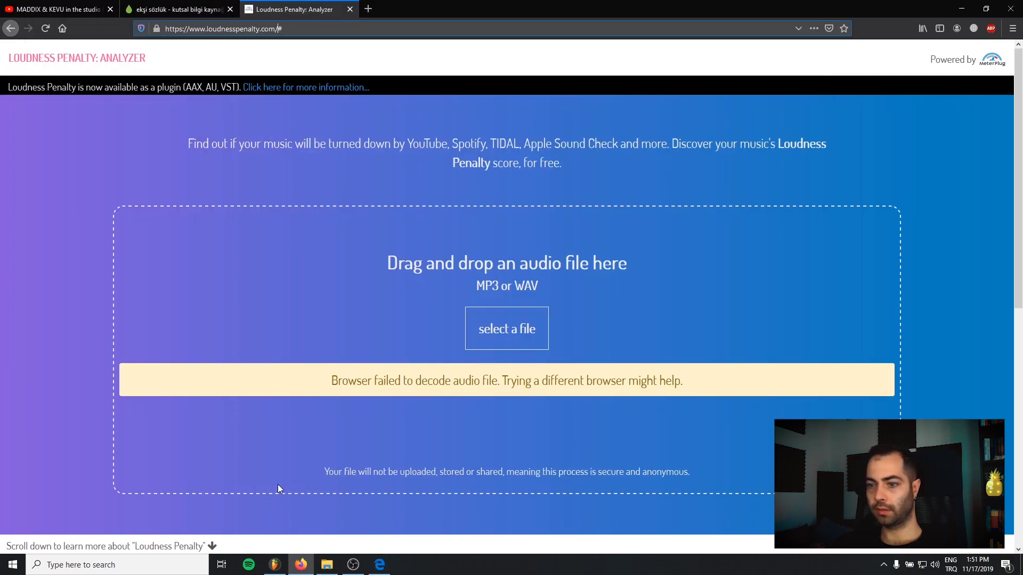
{"action": "left_click", "coordinate": [379, 565]}
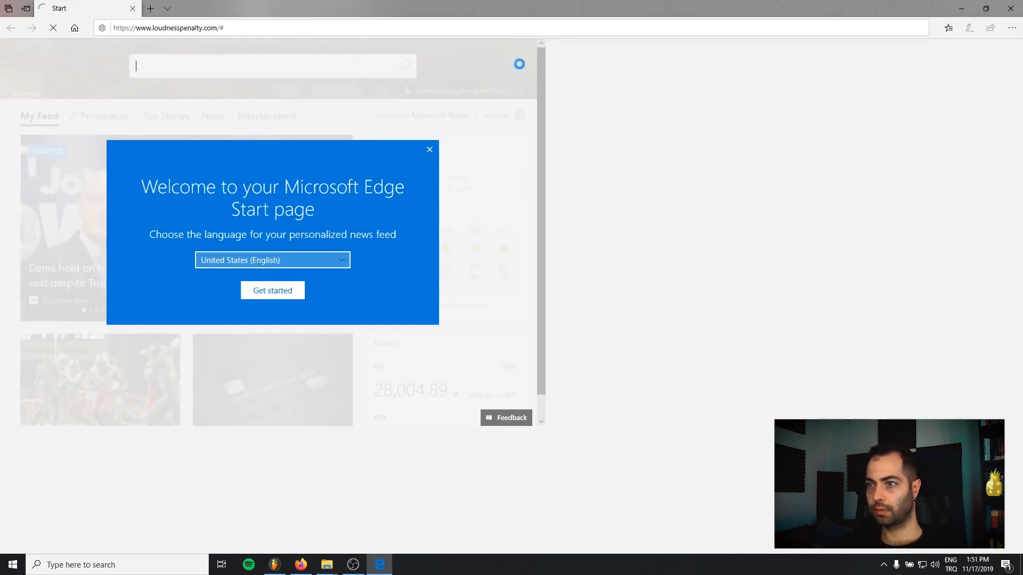
Analyse MASTERING.wav in Edge and preview it at YouTube (-3.4 dB) and Spotify (-2.6 dB) levels.
{"action": "right_click", "coordinate": [326, 565]}
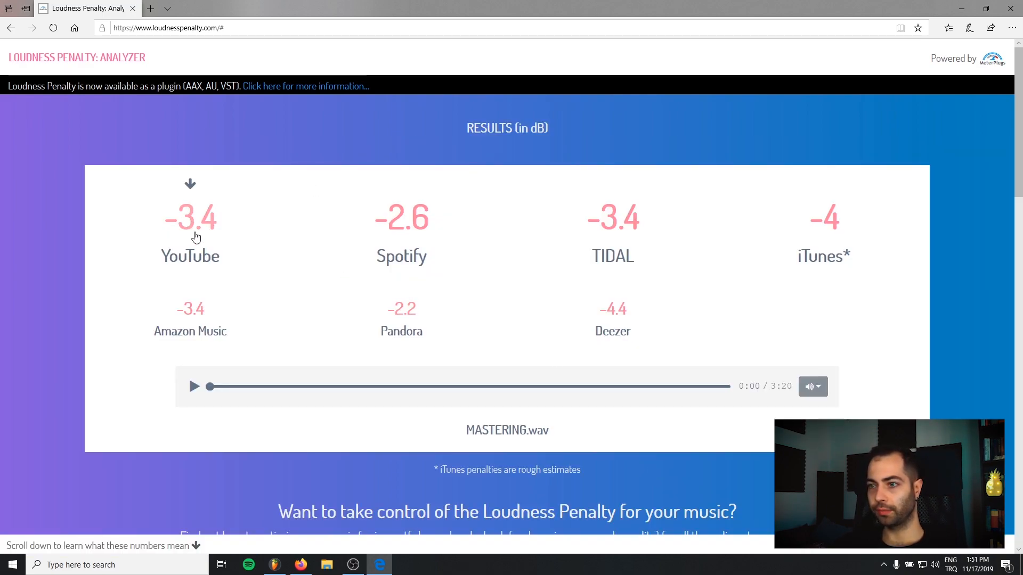
{"action": "left_click", "coordinate": [194, 387]}
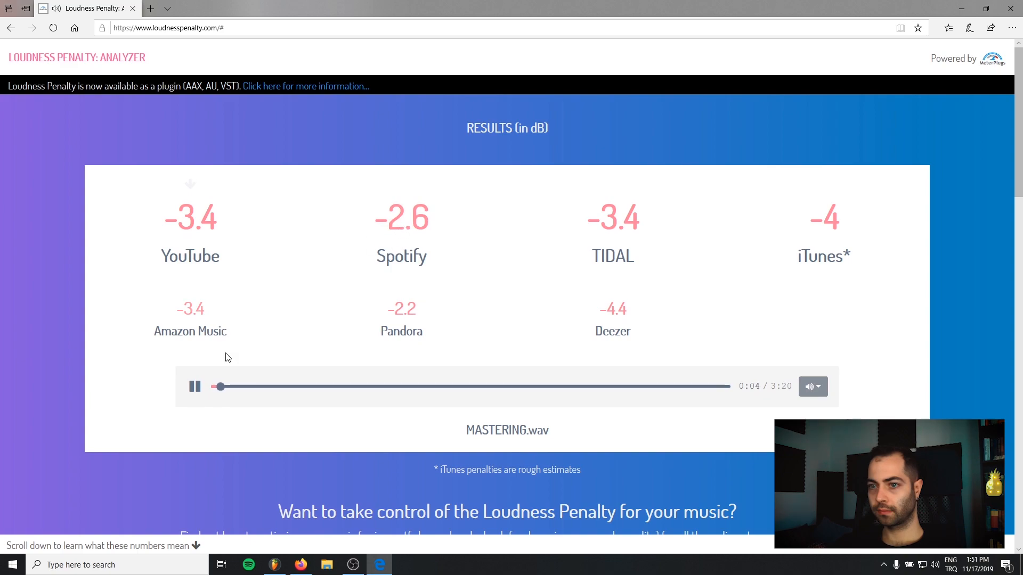
{"action": "mouse_move", "coordinate": [410, 221]}
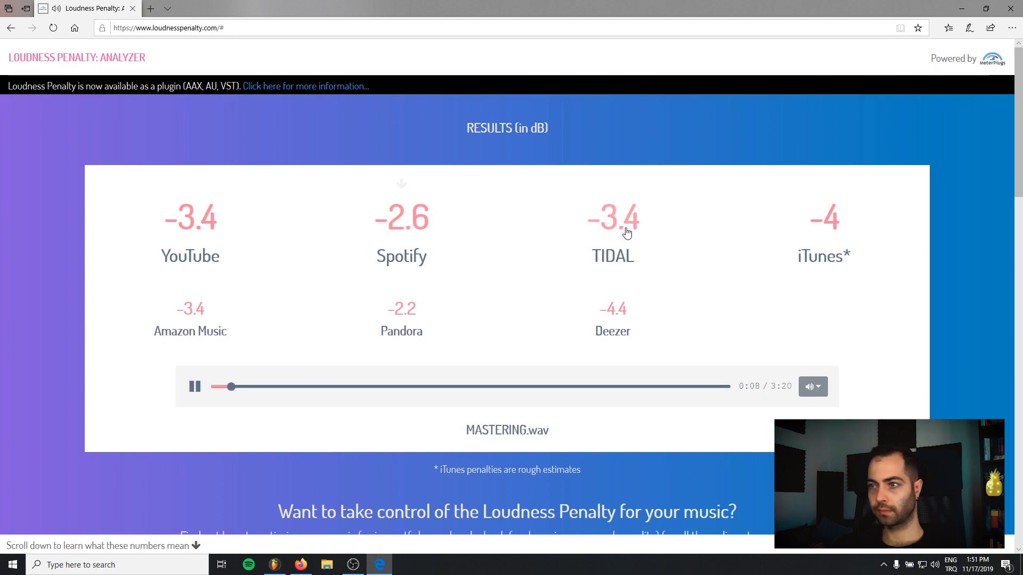
{"action": "mouse_move", "coordinate": [797, 247]}
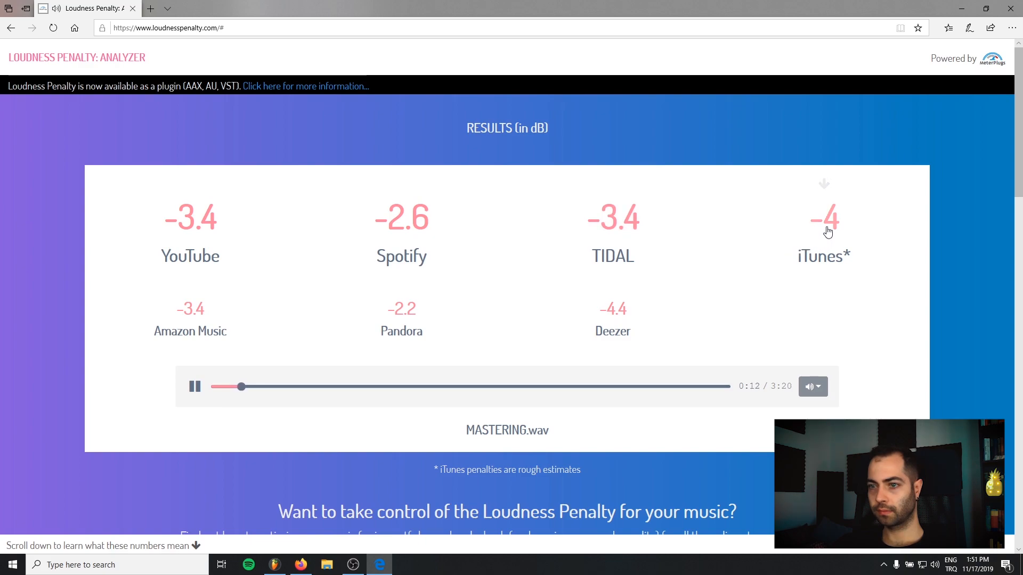
{"action": "mouse_move", "coordinate": [391, 275]}
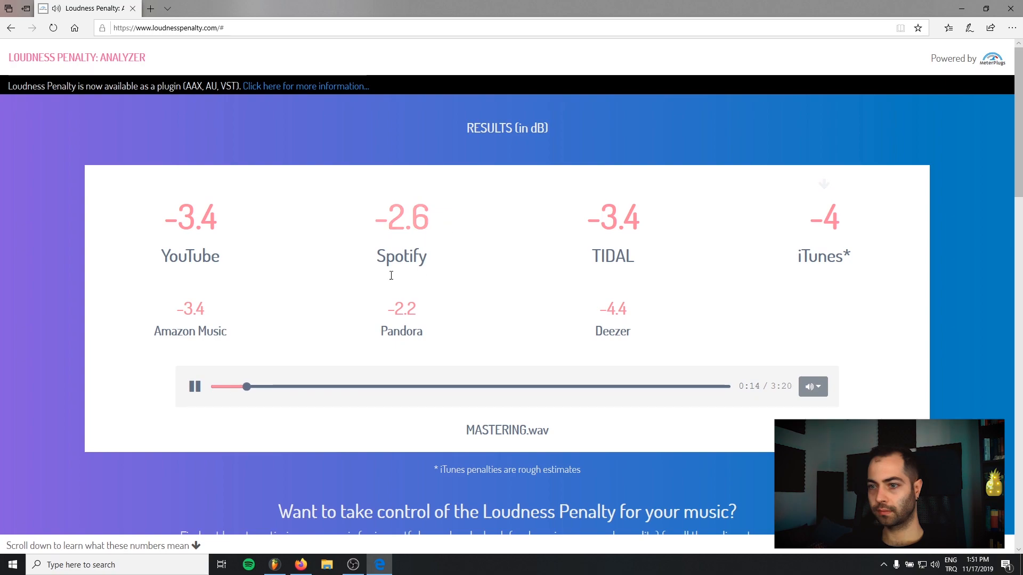
{"action": "left_click", "coordinate": [364, 388]}
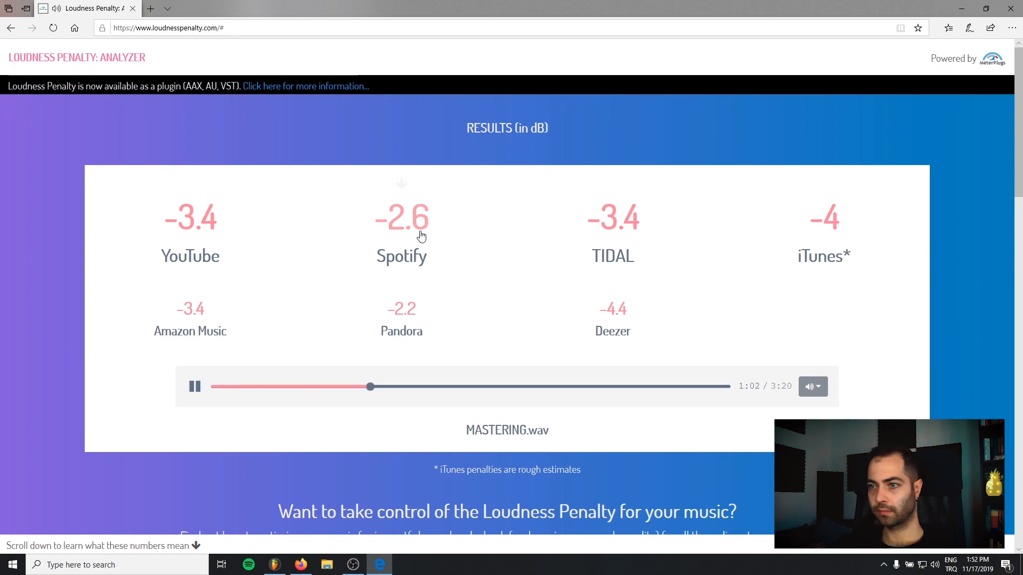
{"action": "mouse_move", "coordinate": [680, 246]}
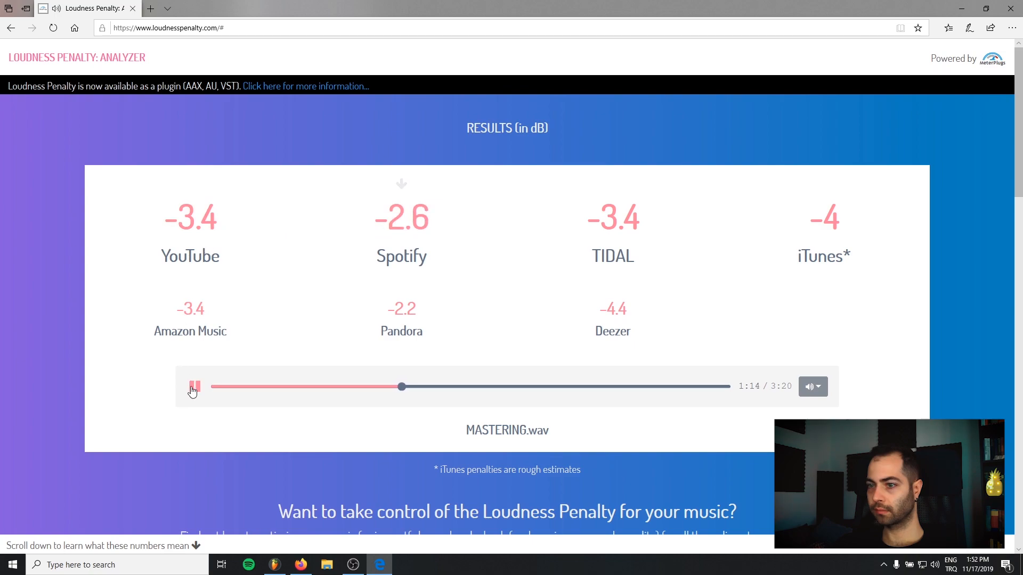
{"action": "scroll", "scroll_direction": "down", "scroll_amount": 3}
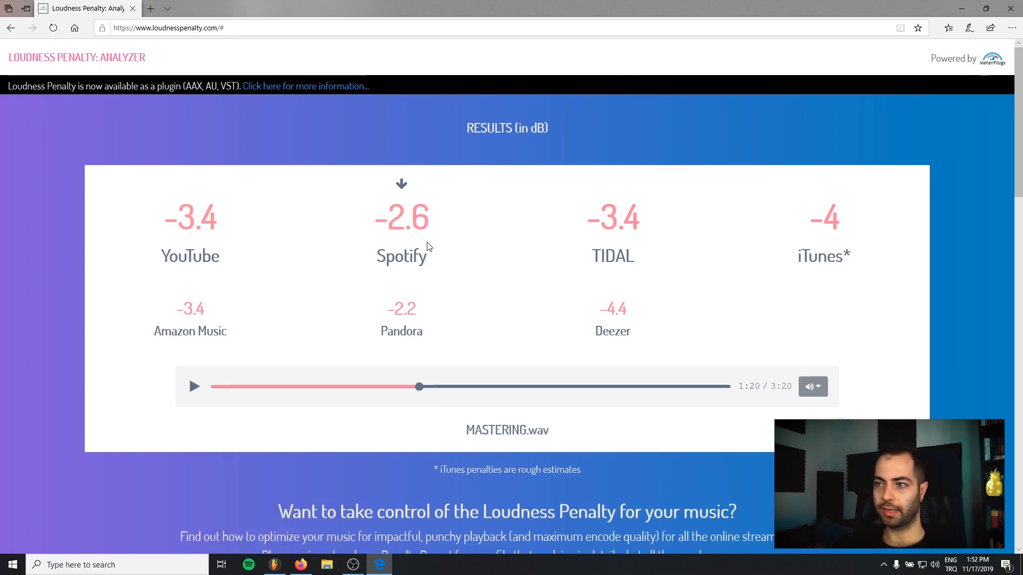
{"action": "double_click", "coordinate": [564, 470]}
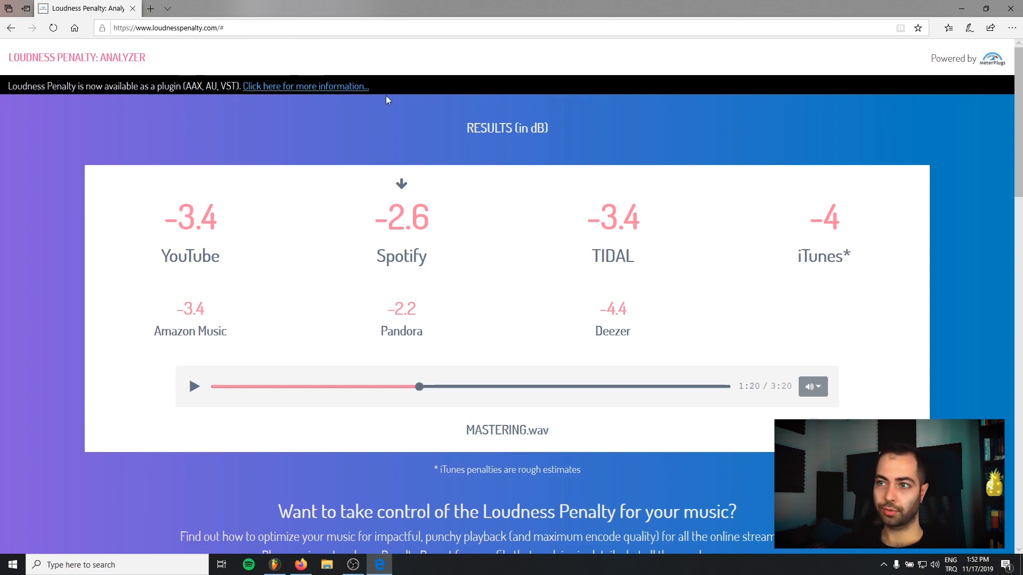
{"action": "mouse_move", "coordinate": [494, 118]}
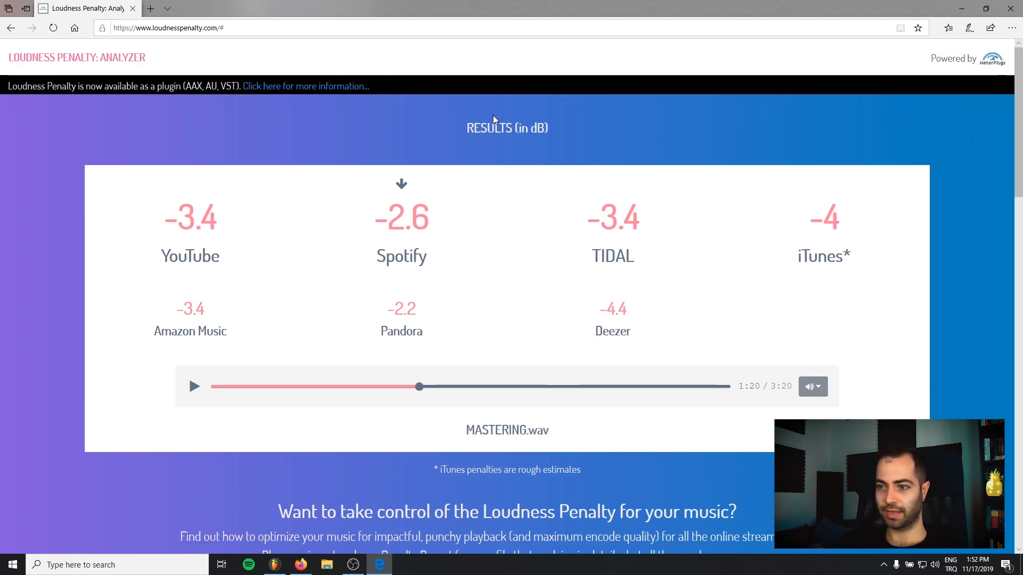